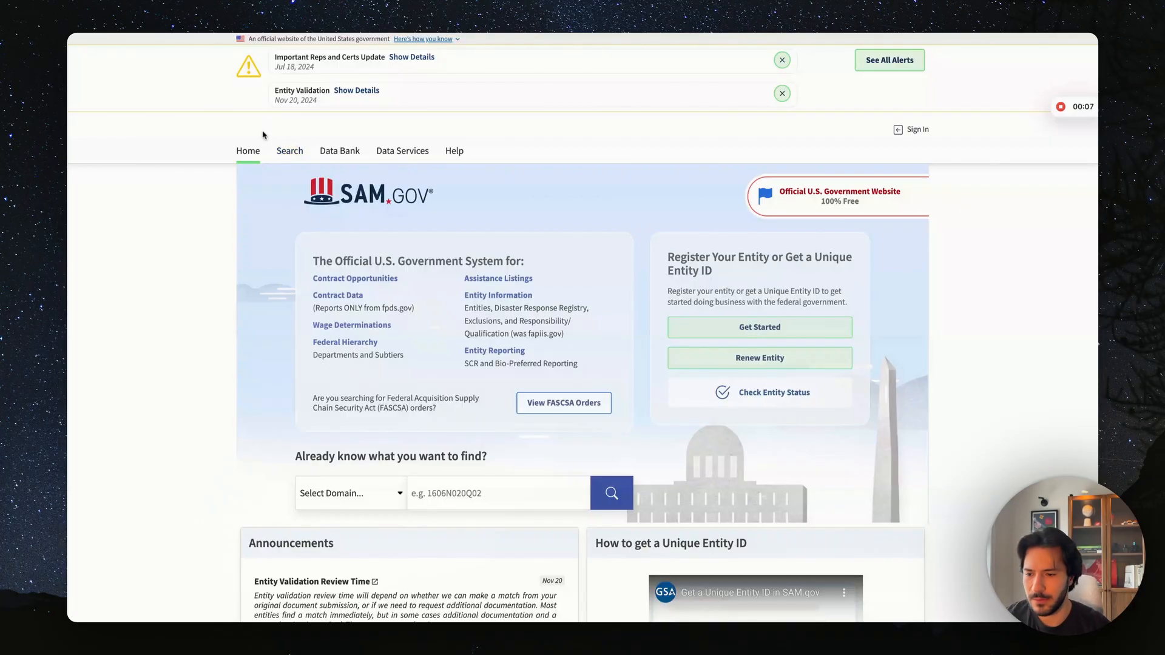
Search SAM.gov Contract Opportunities for the keyword 'software', returning 2,691 active results.
{"action": "left_click", "coordinate": [289, 151]}
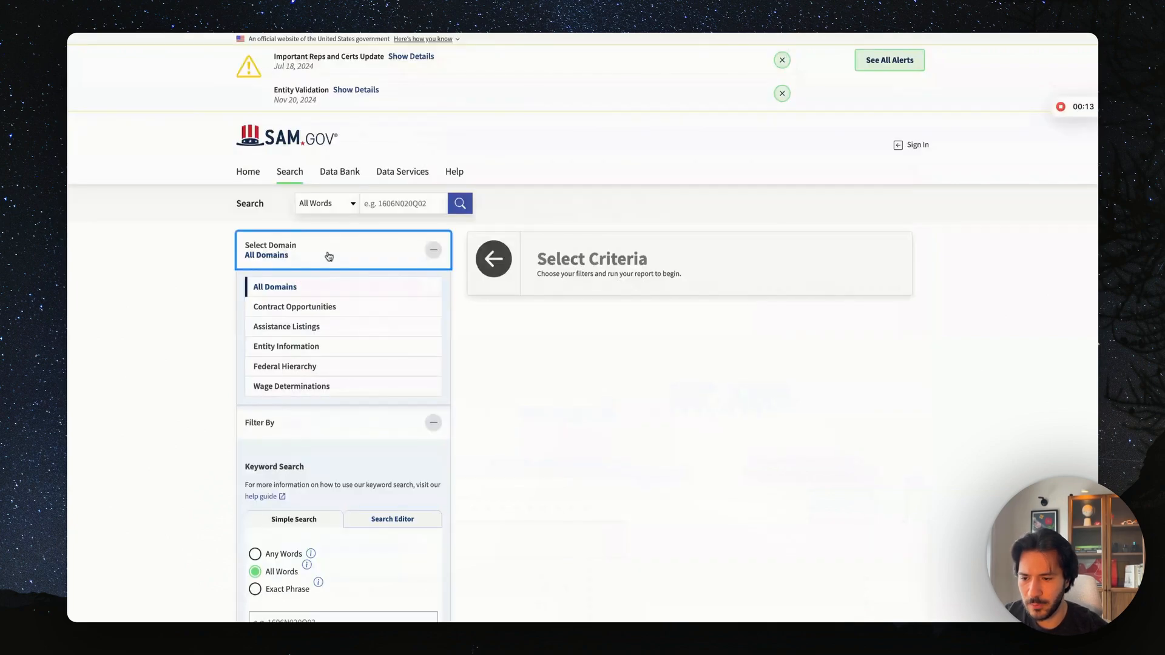
{"action": "left_click", "coordinate": [294, 306]}
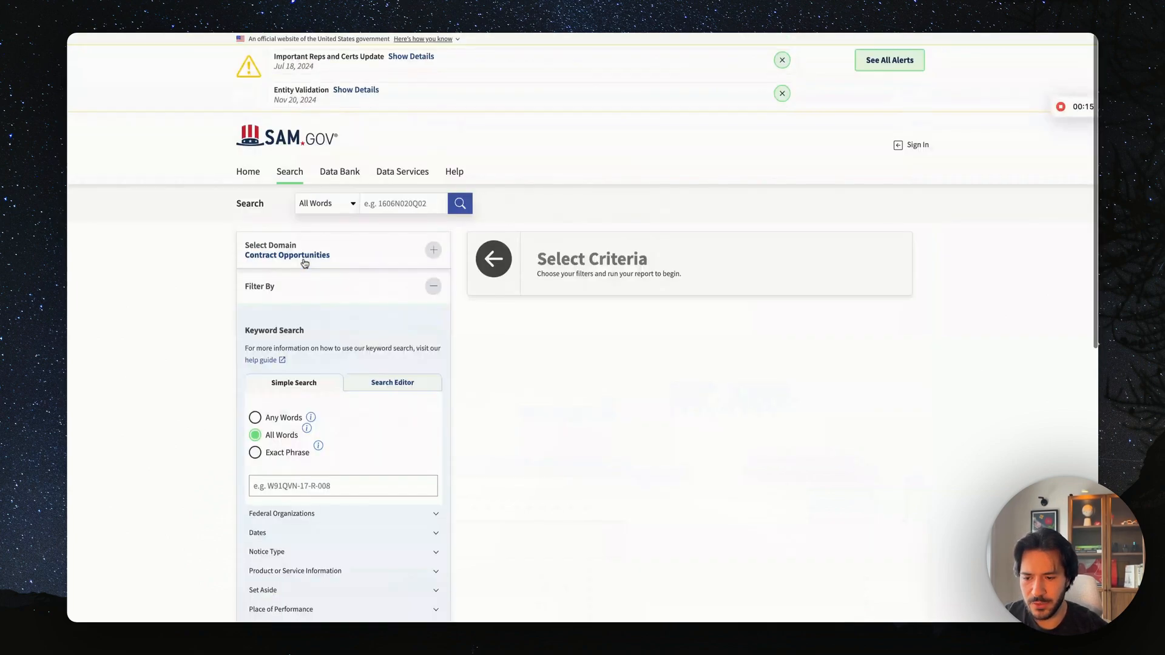
{"action": "scroll", "scroll_direction": "down", "scroll_amount": 3}
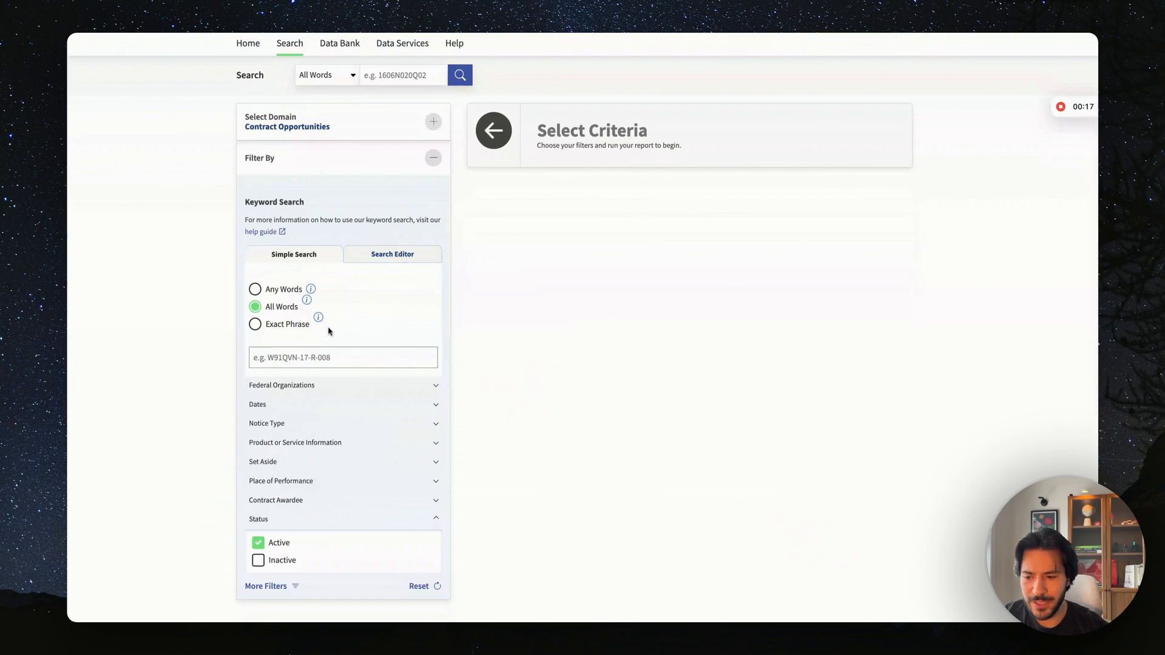
{"action": "type", "text": "soft"}
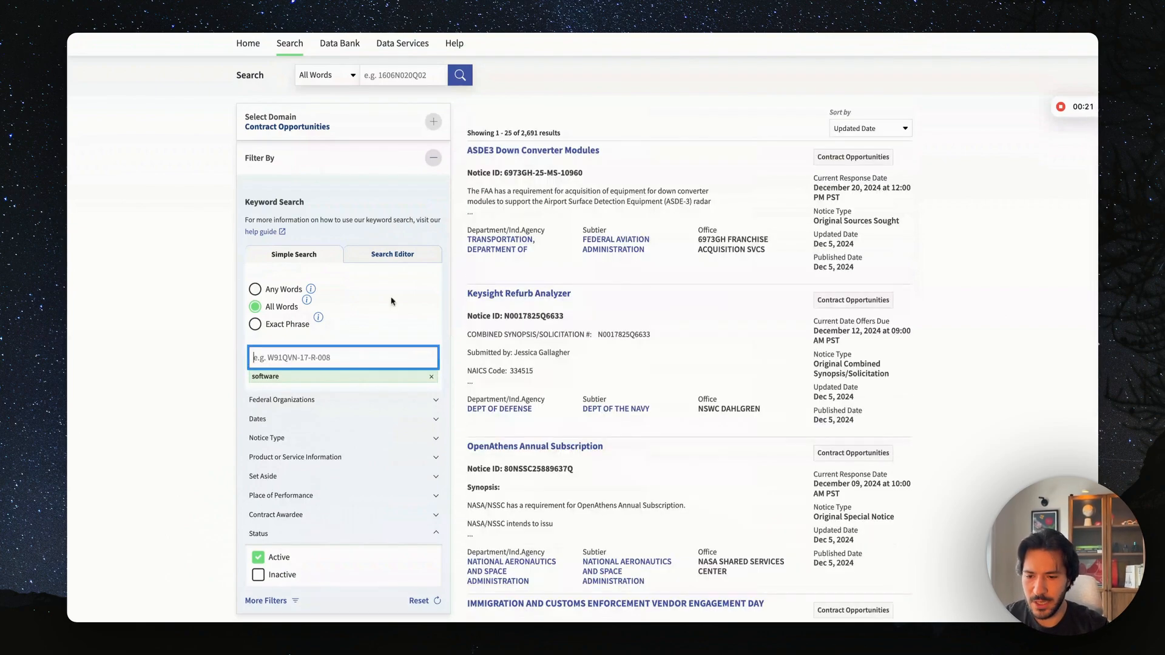
{"action": "mouse_move", "coordinate": [421, 273]}
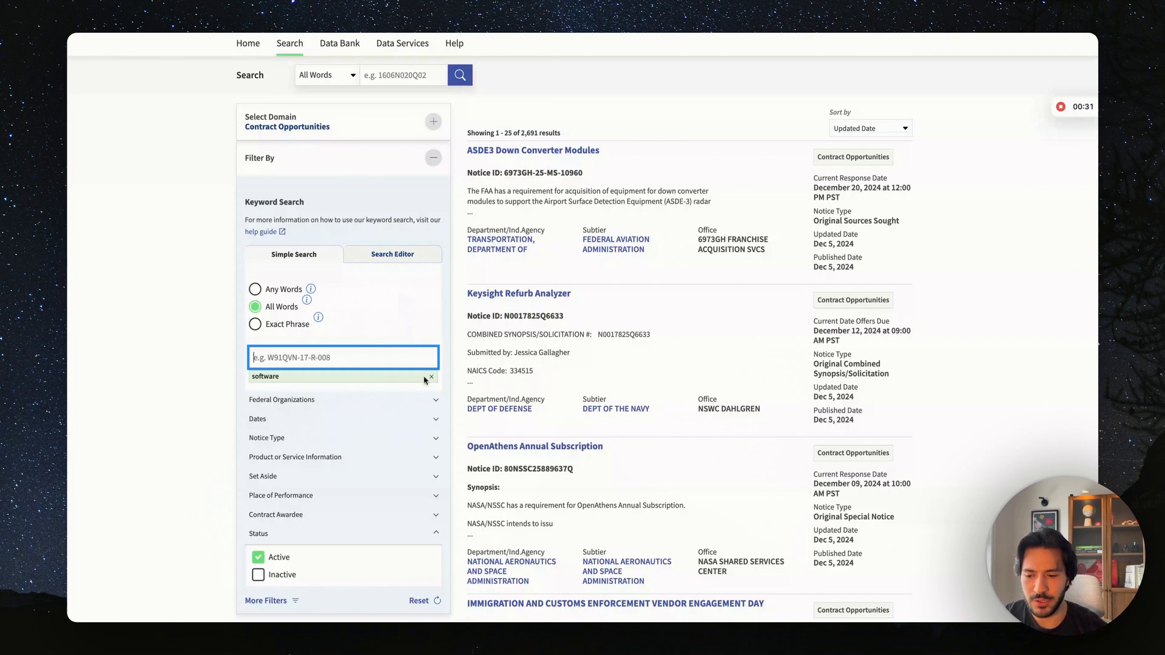
{"action": "mouse_move", "coordinate": [271, 373]}
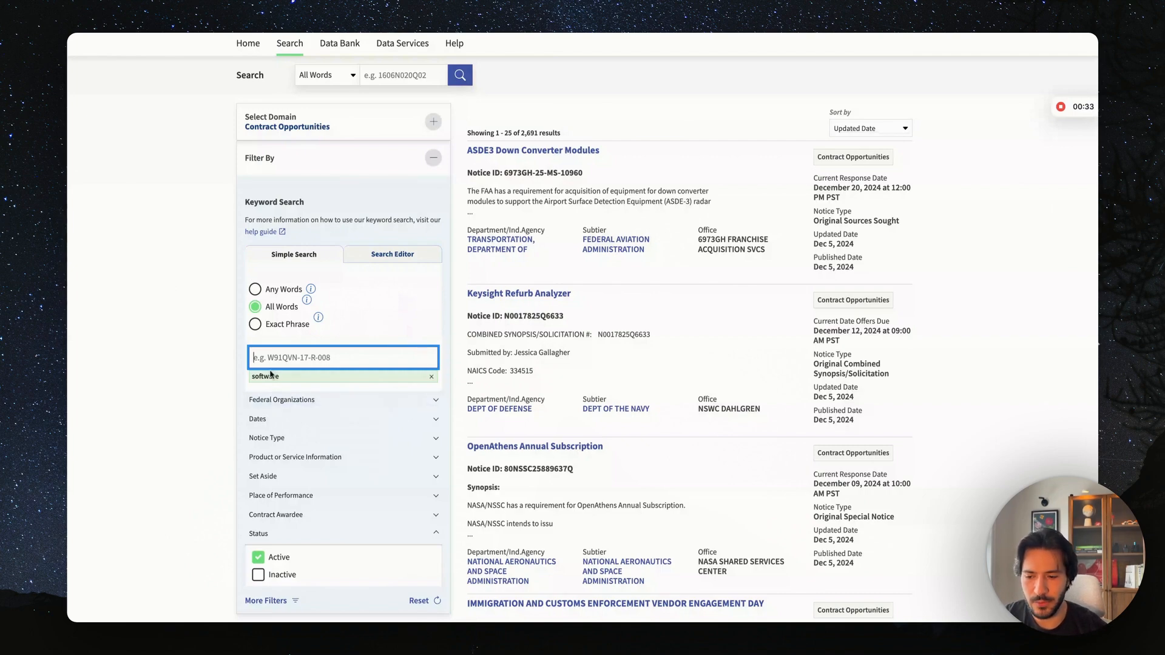
{"action": "scroll", "scroll_direction": "down", "scroll_amount": 3}
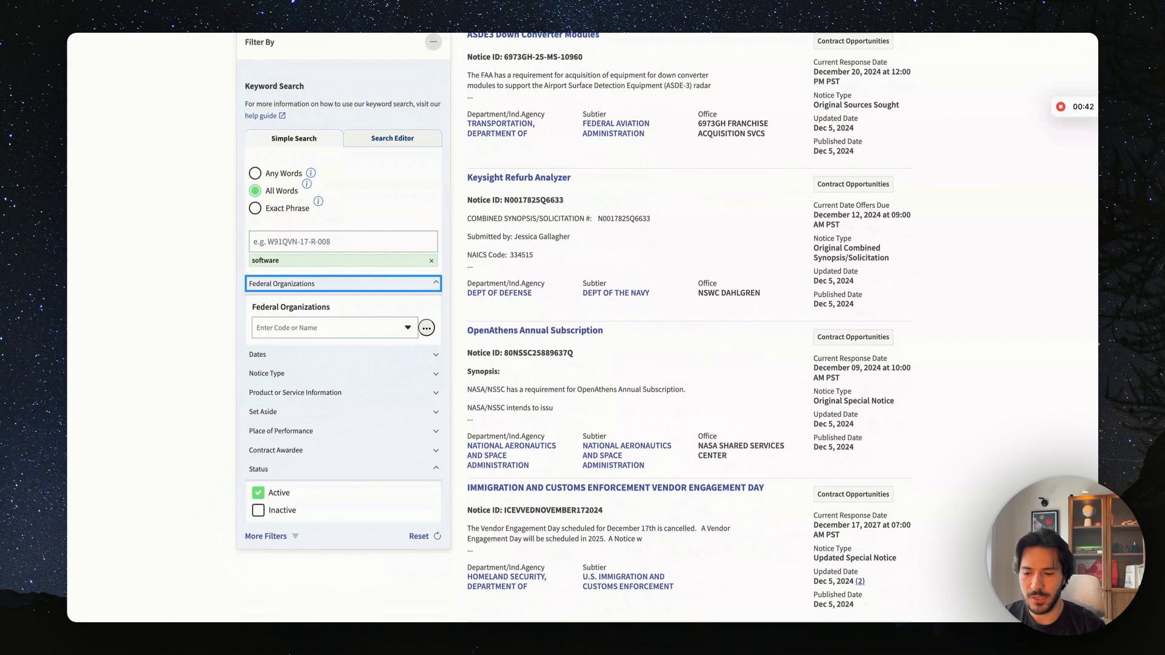
Set response date to Anytime and select five notice types, including Combined Synopsis/Solicitation.
{"action": "left_click", "coordinate": [334, 327]}
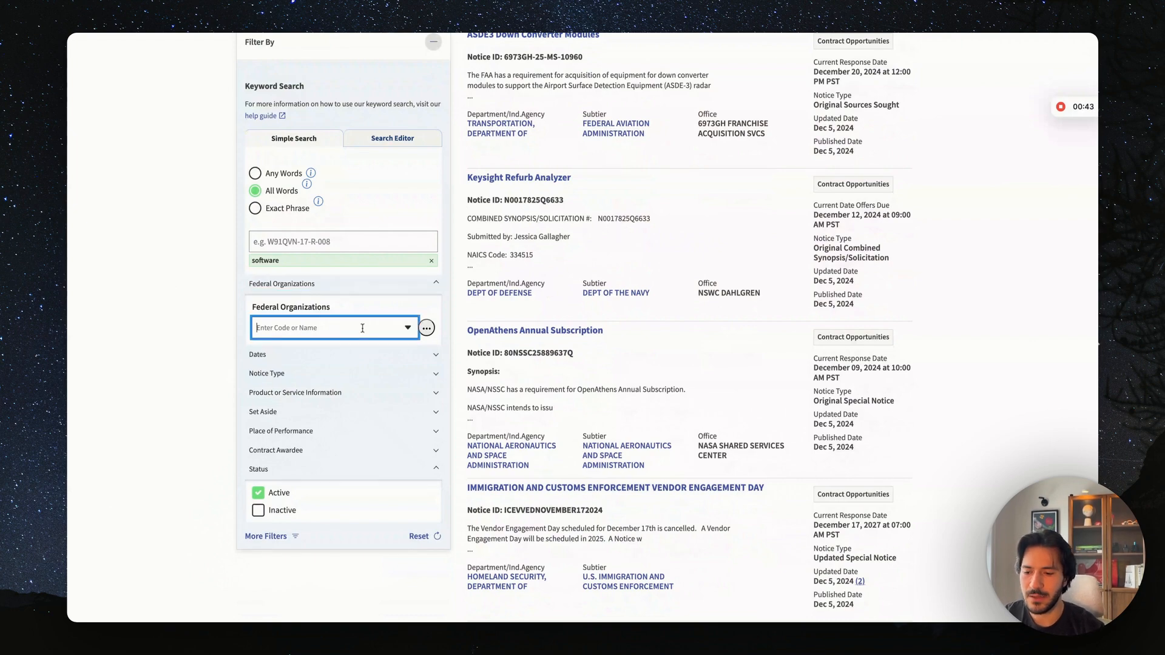
{"action": "left_click", "coordinate": [334, 327]}
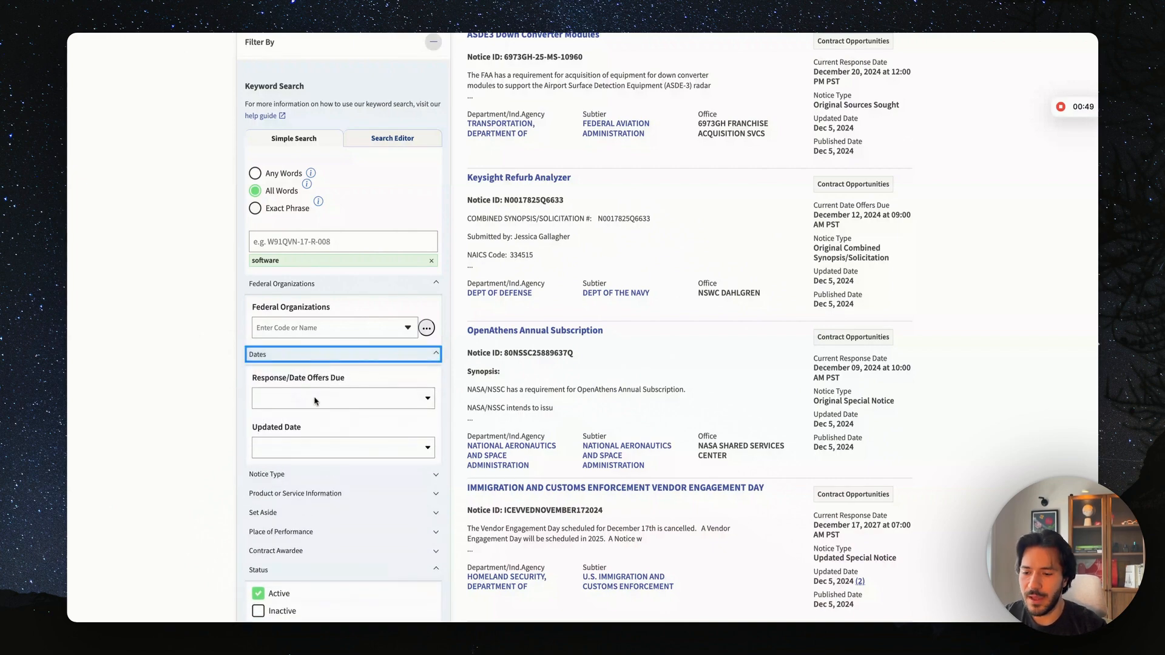
{"action": "left_click", "coordinate": [342, 397]}
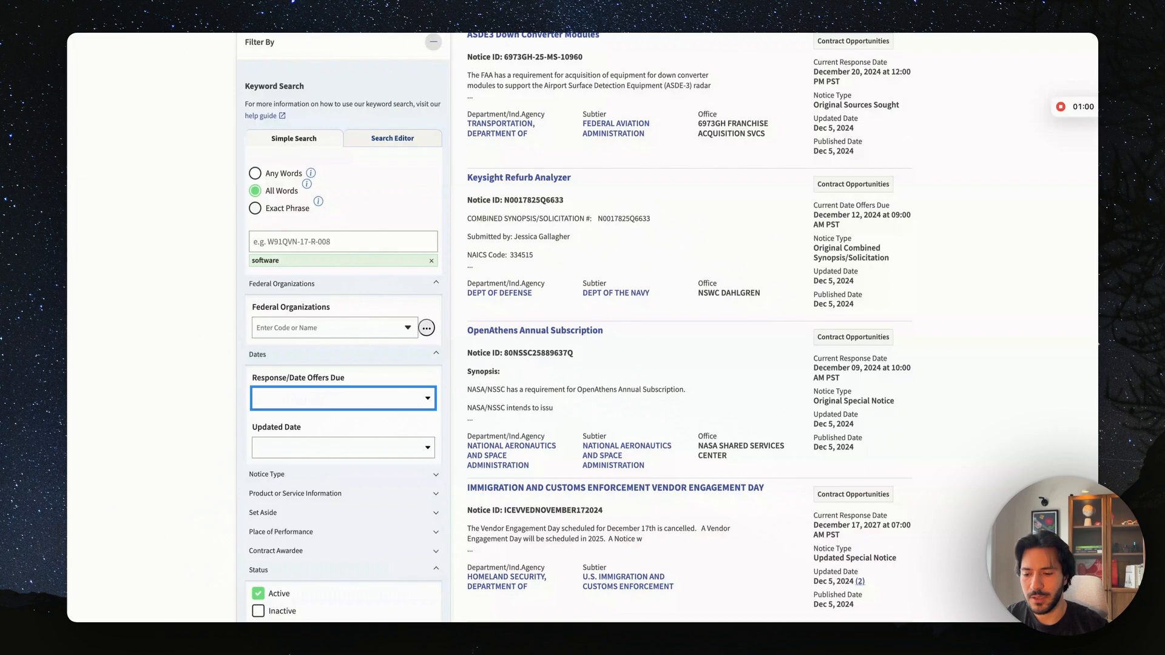
{"action": "left_click", "coordinate": [343, 398]}
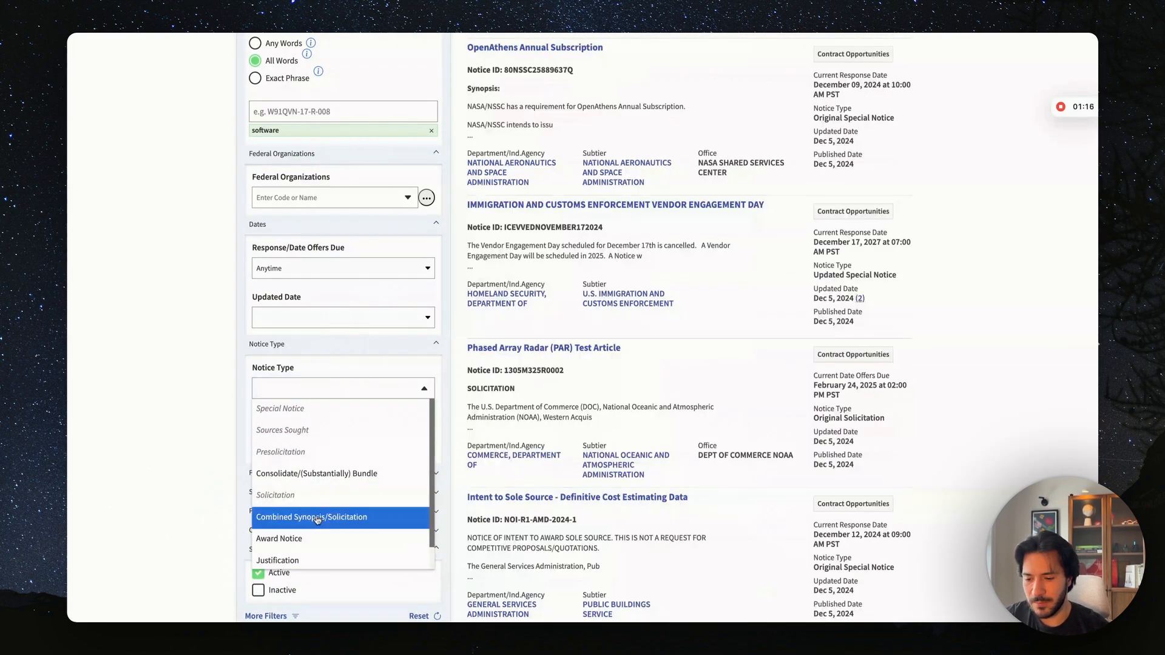
{"action": "left_click", "coordinate": [311, 516]}
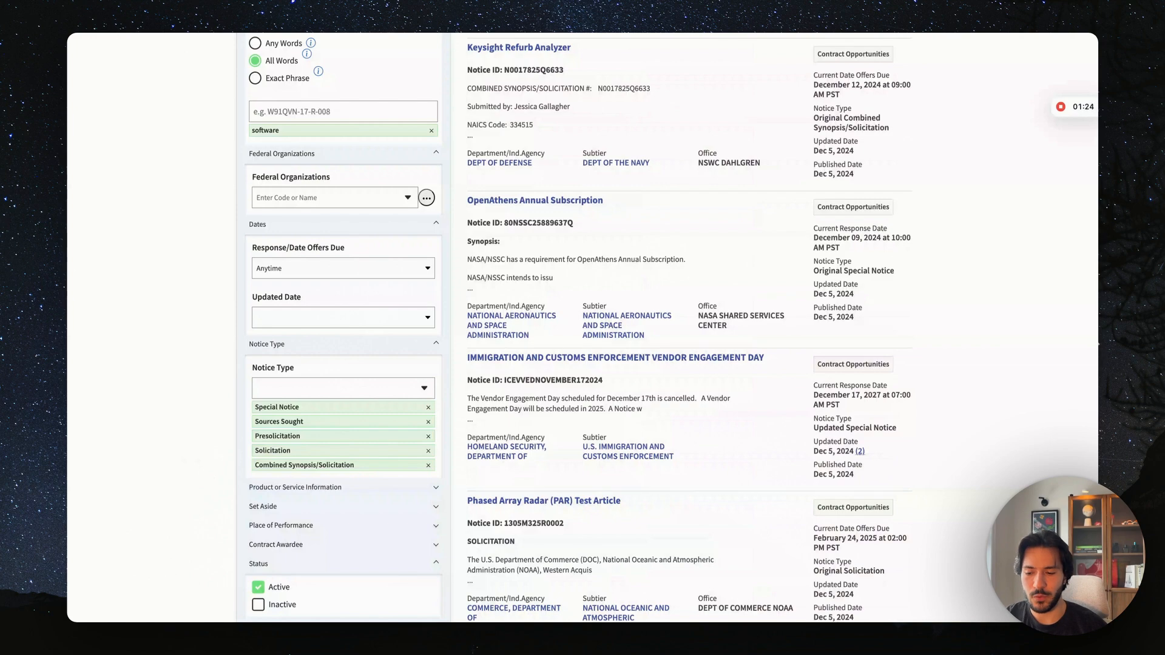
{"action": "mouse_move", "coordinate": [292, 444]}
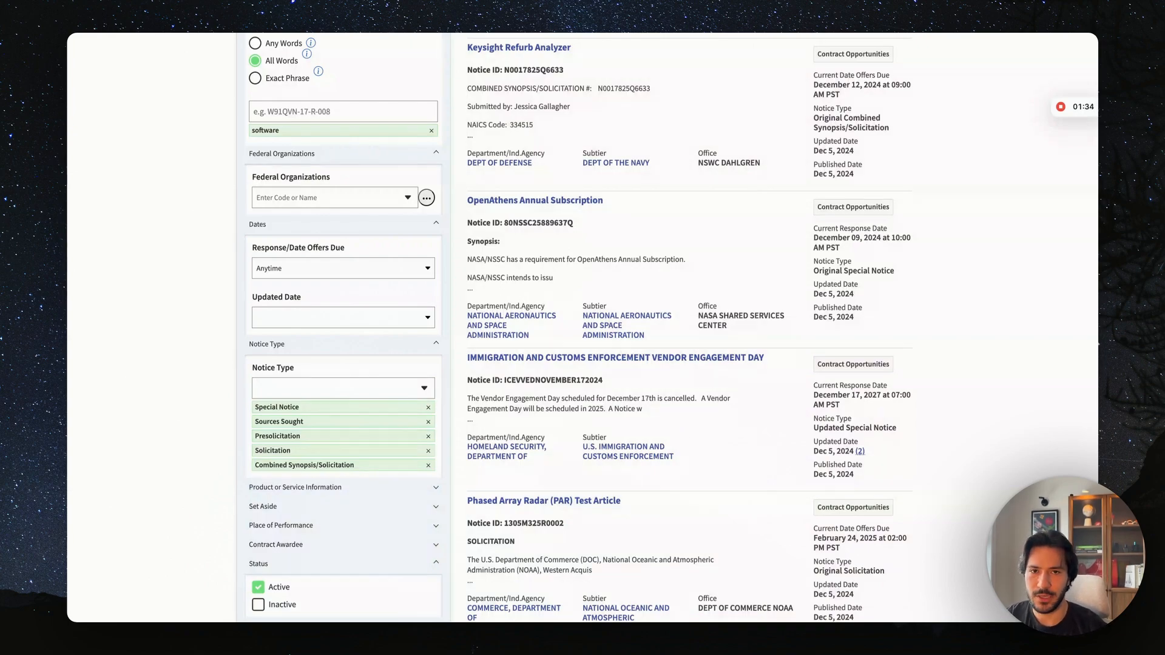
{"action": "scroll", "scroll_direction": "down", "scroll_amount": 3}
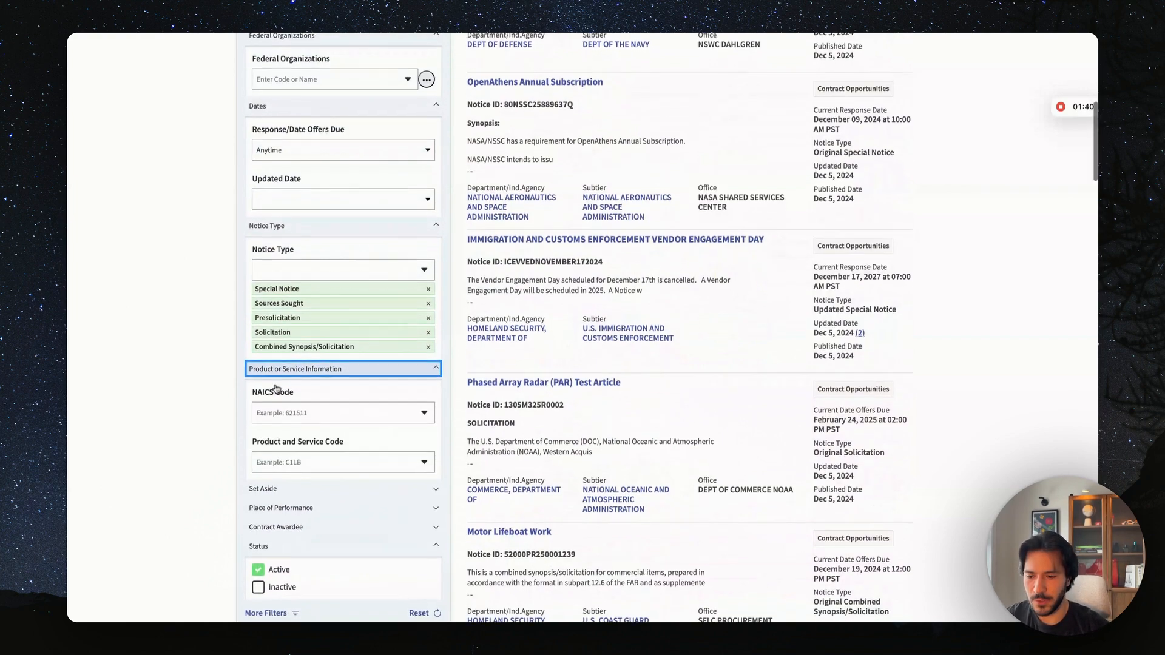
Add NAICS code 541511 to the SAM.gov filters.
{"action": "left_click", "coordinate": [342, 409]}
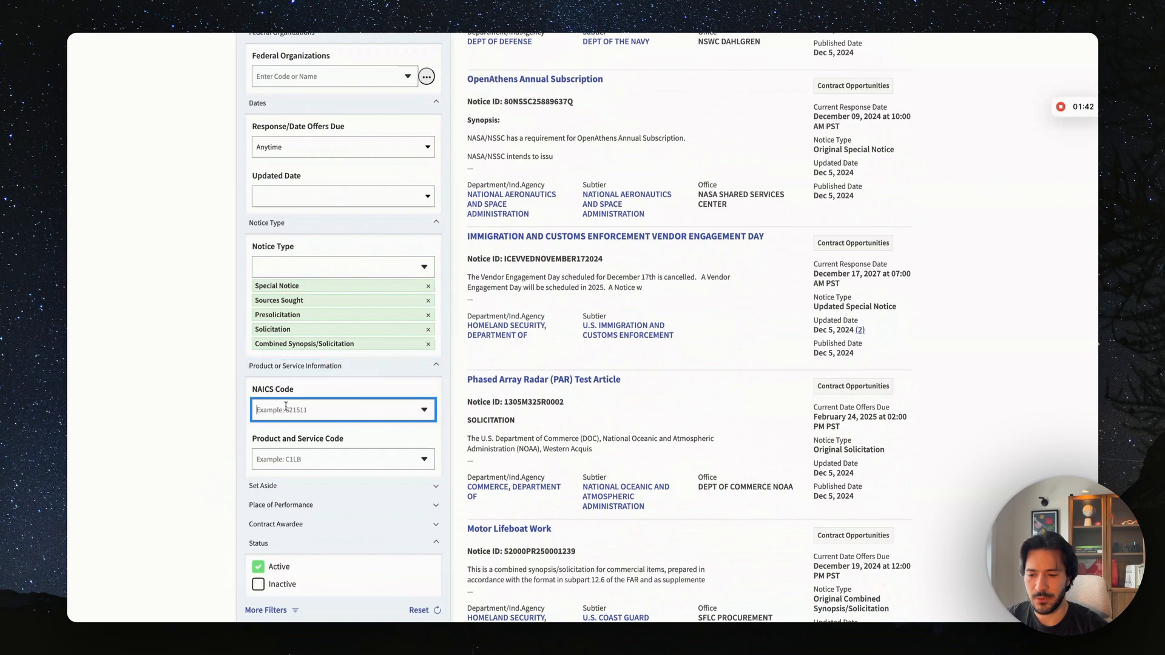
{"action": "left_click", "coordinate": [343, 409]}
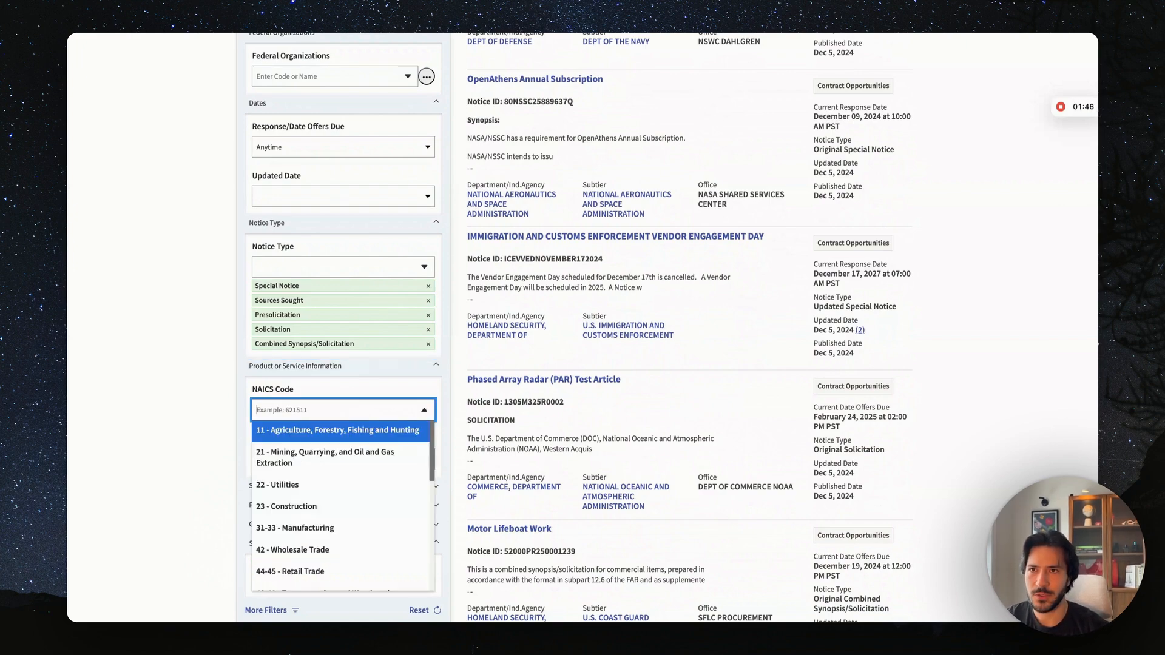
{"action": "type", "text": "5"}
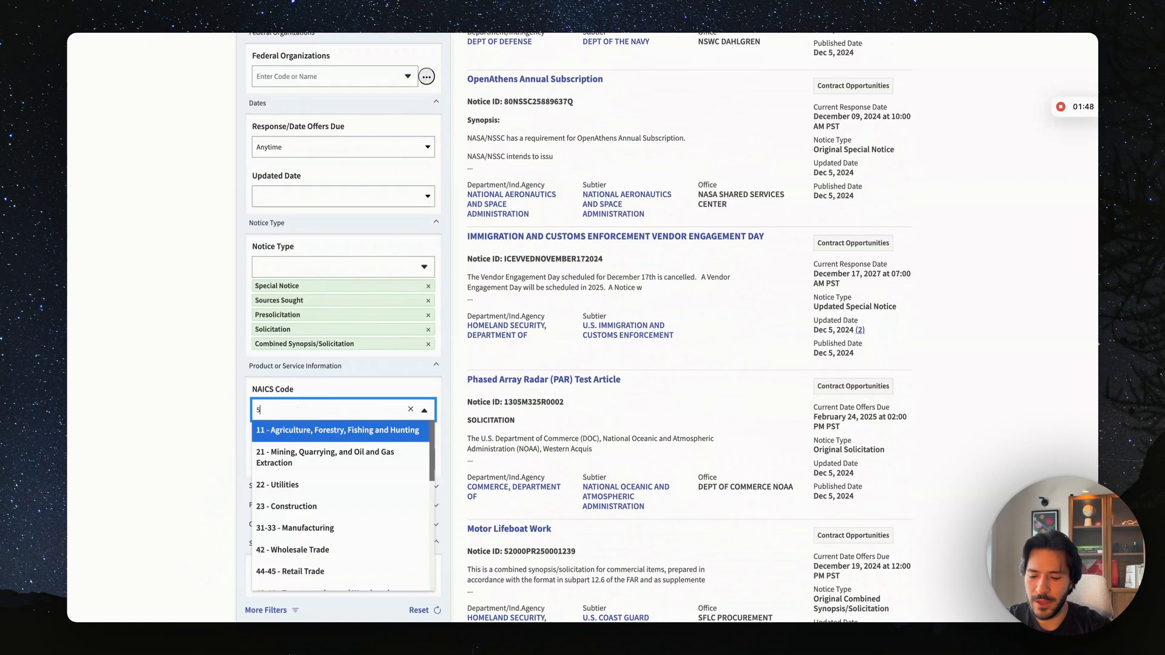
{"action": "type", "text": "41511"}
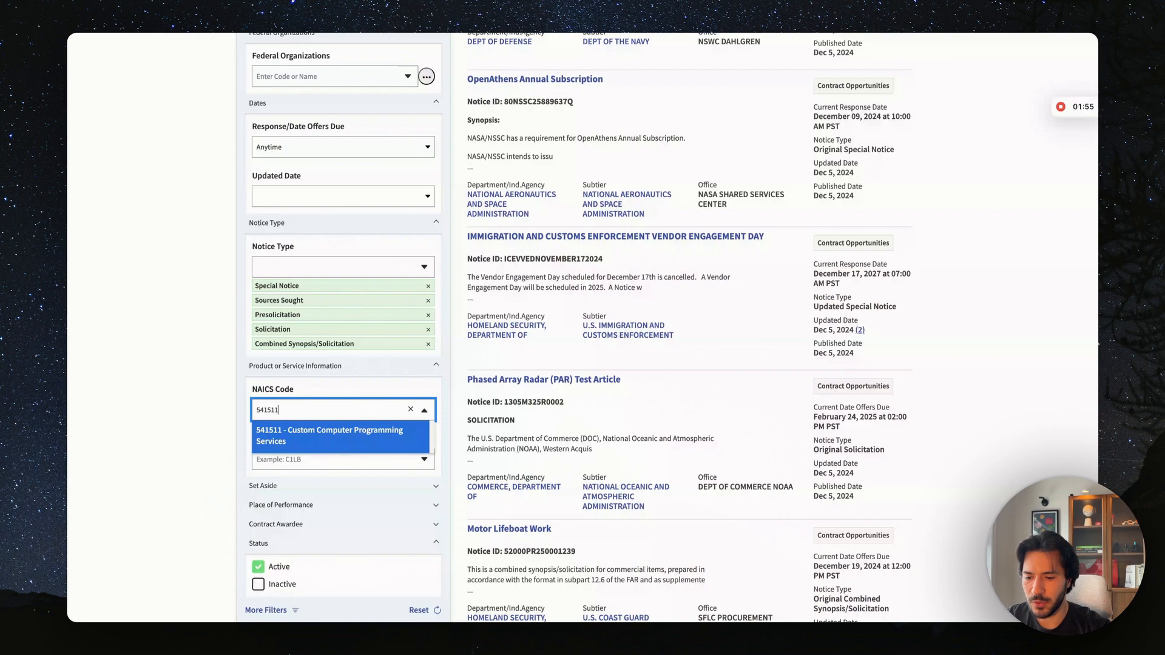
{"action": "left_click", "coordinate": [341, 436]}
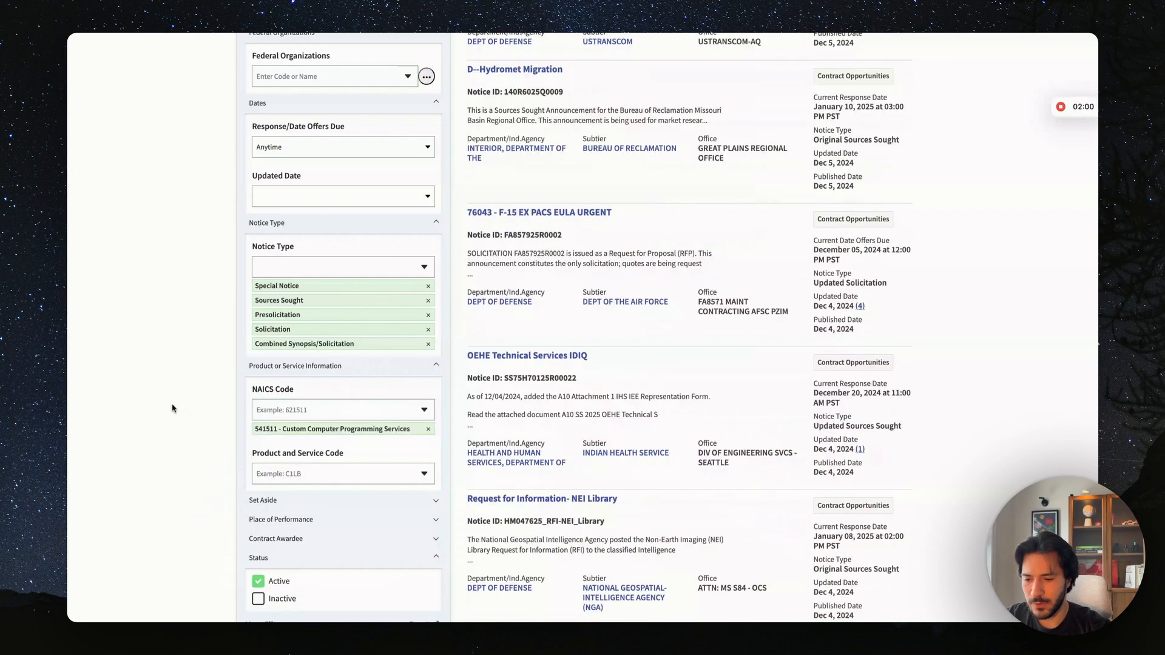
Add NAICS codes 541512, 541519, 518210 and 541715 to the filter.
{"action": "left_click", "coordinate": [338, 409]}
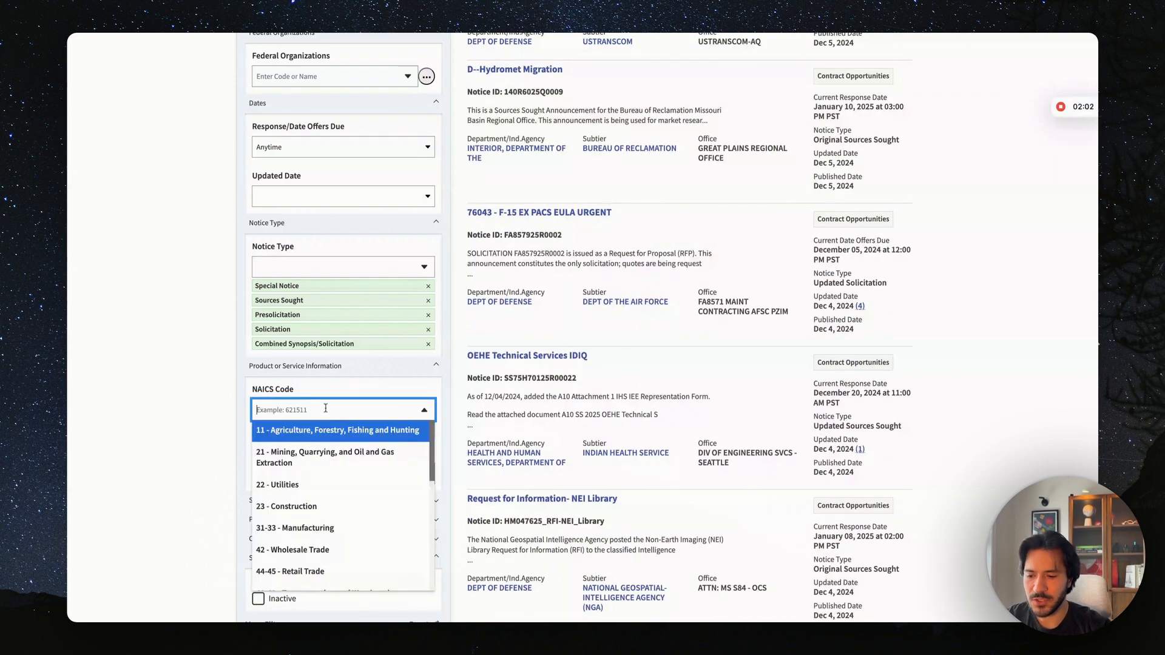
{"action": "type", "text": "541512"}
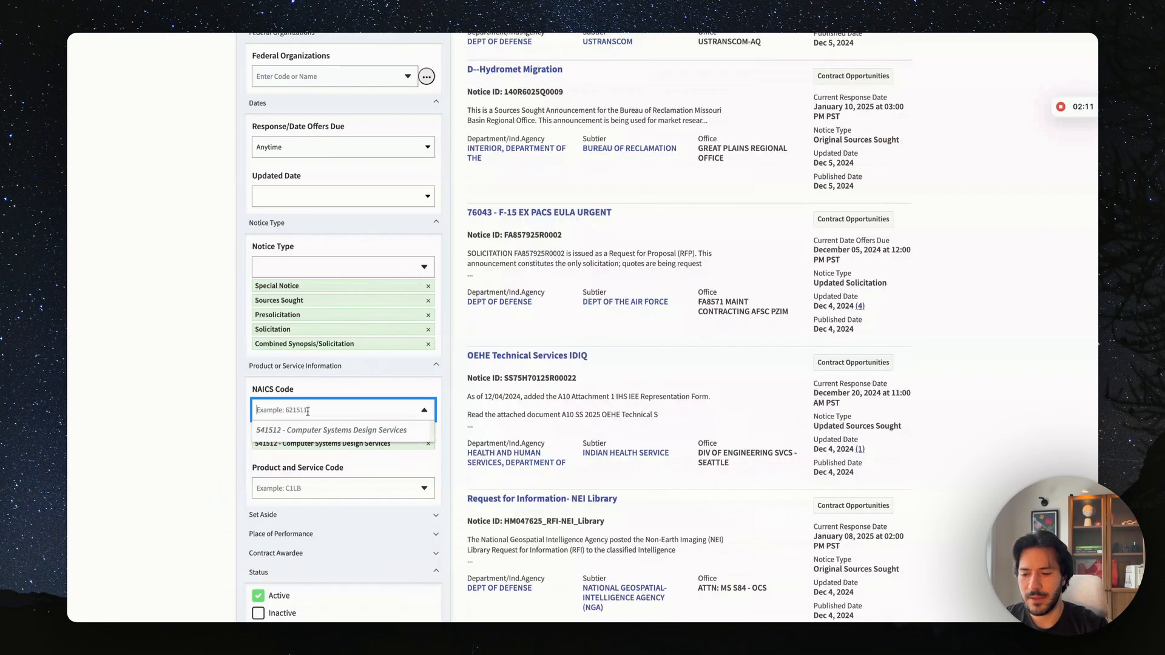
{"action": "type", "text": "541519"}
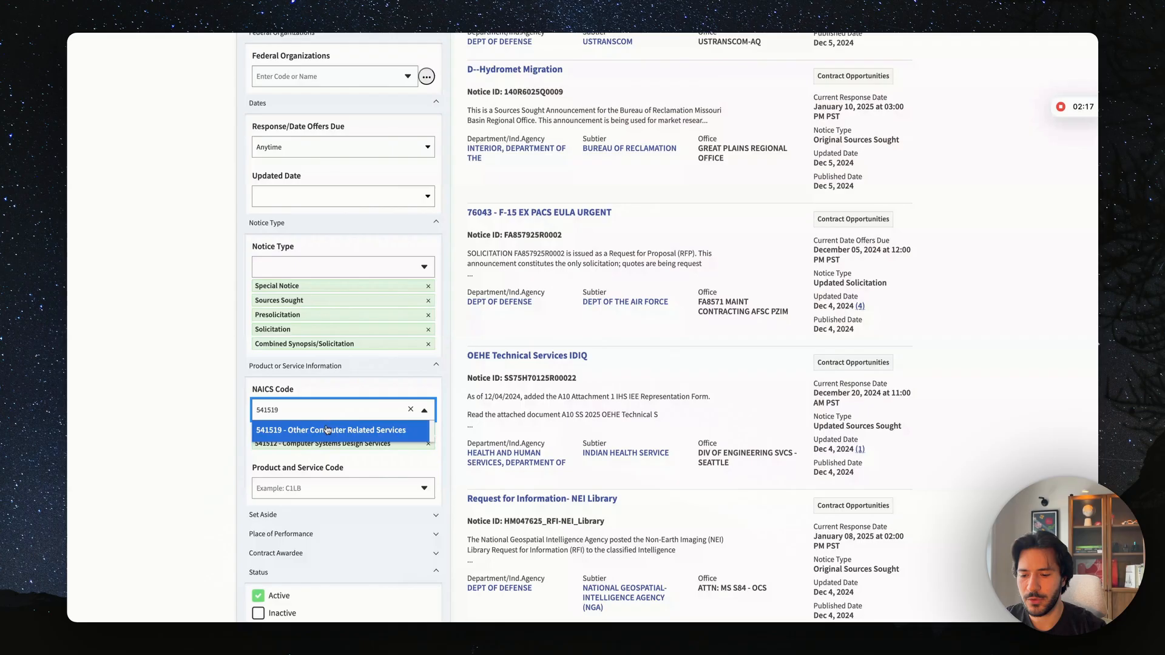
{"action": "left_click", "coordinate": [330, 430]}
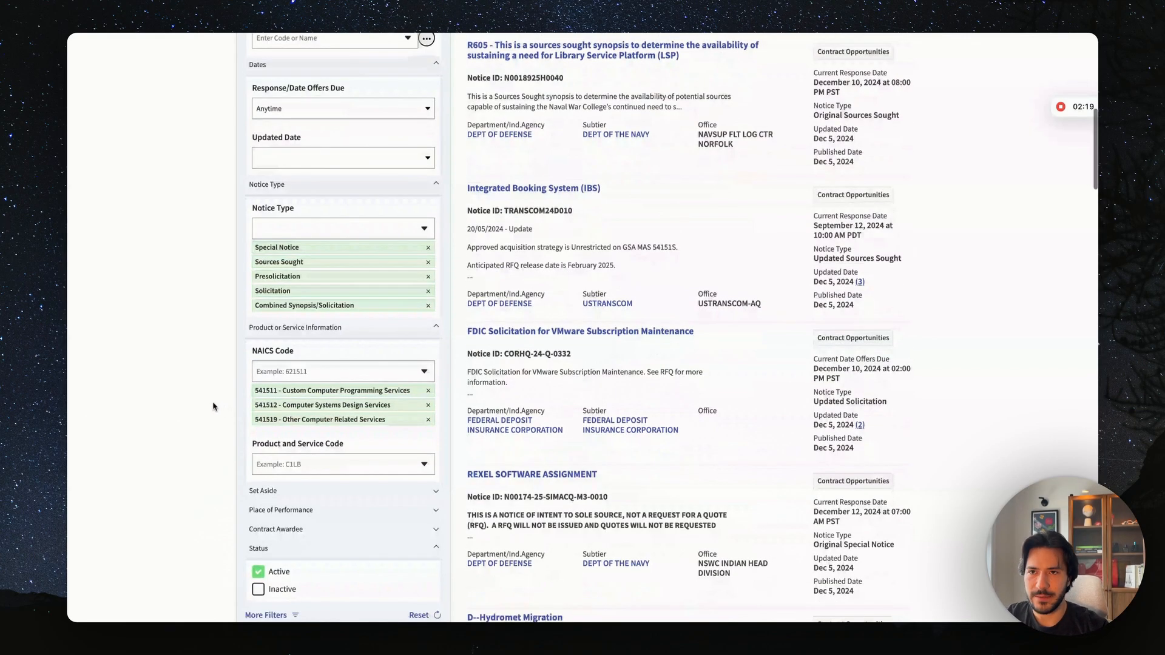
{"action": "type", "text": "518210"}
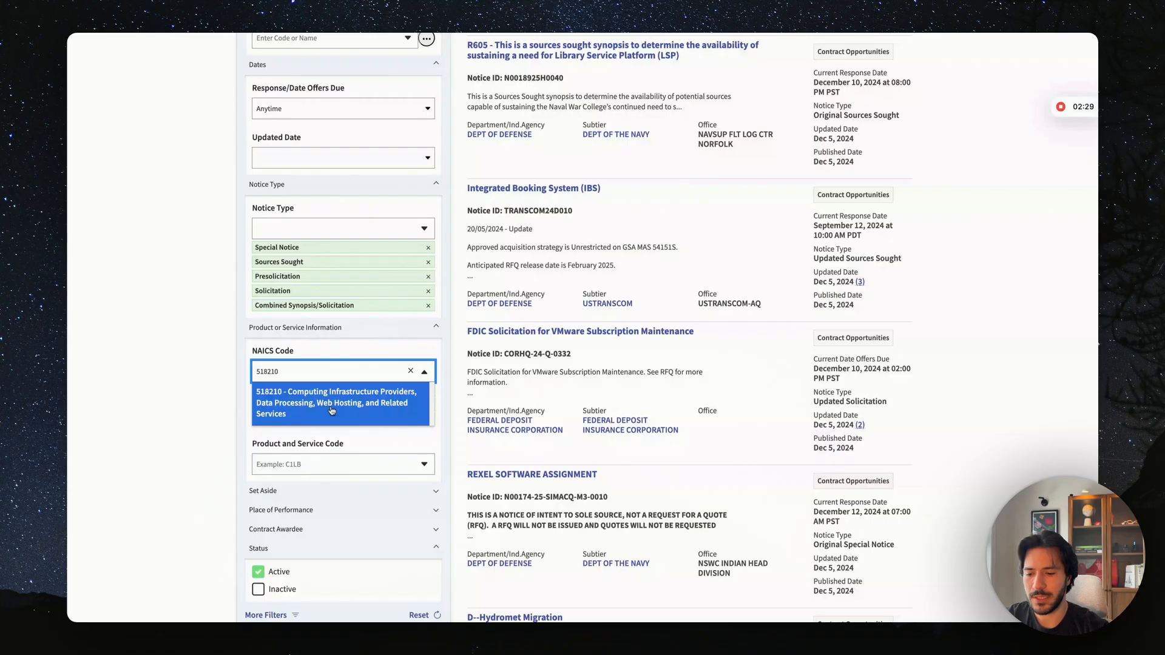
{"action": "left_click", "coordinate": [336, 403]}
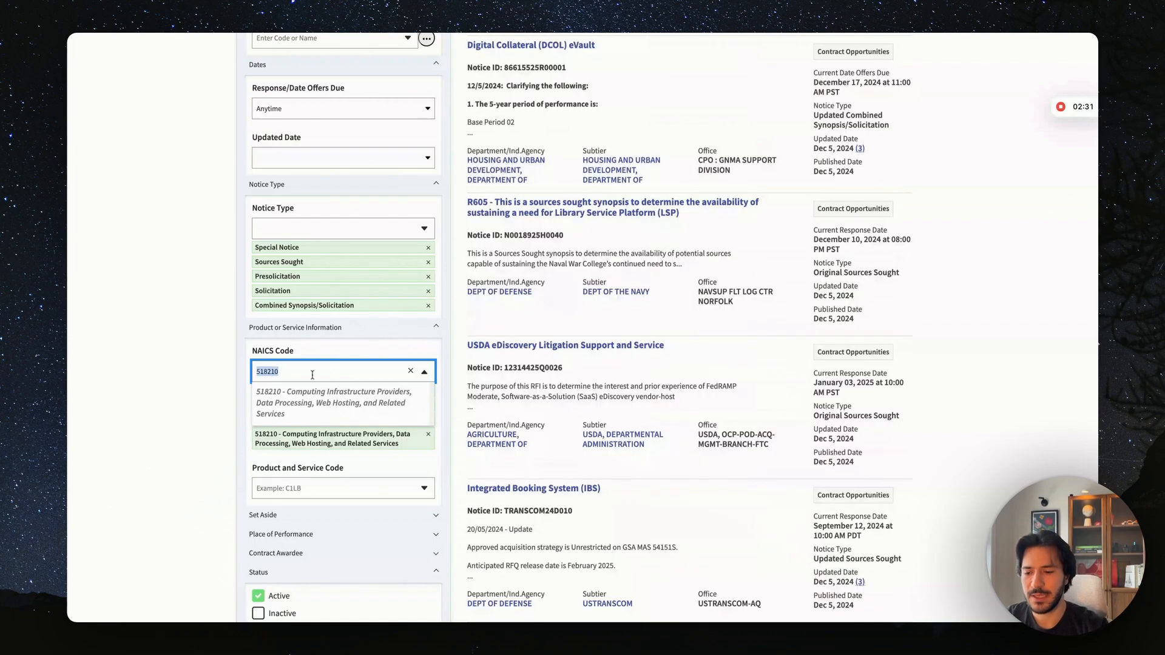
{"action": "type", "text": "541715"}
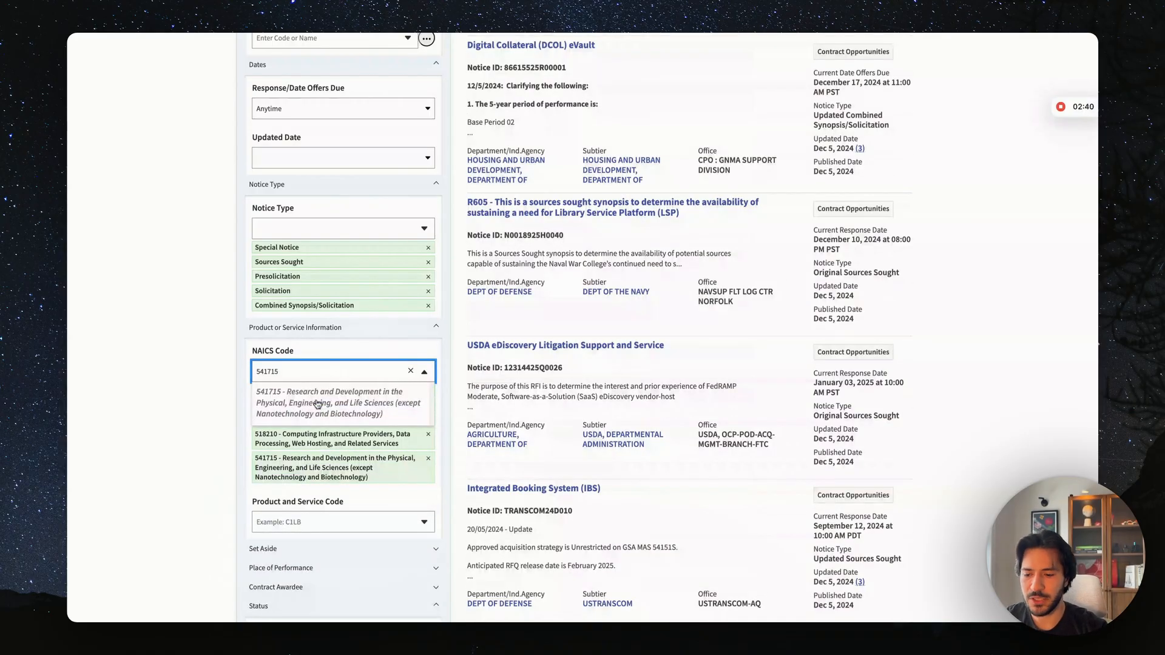
{"action": "mouse_move", "coordinate": [219, 374]}
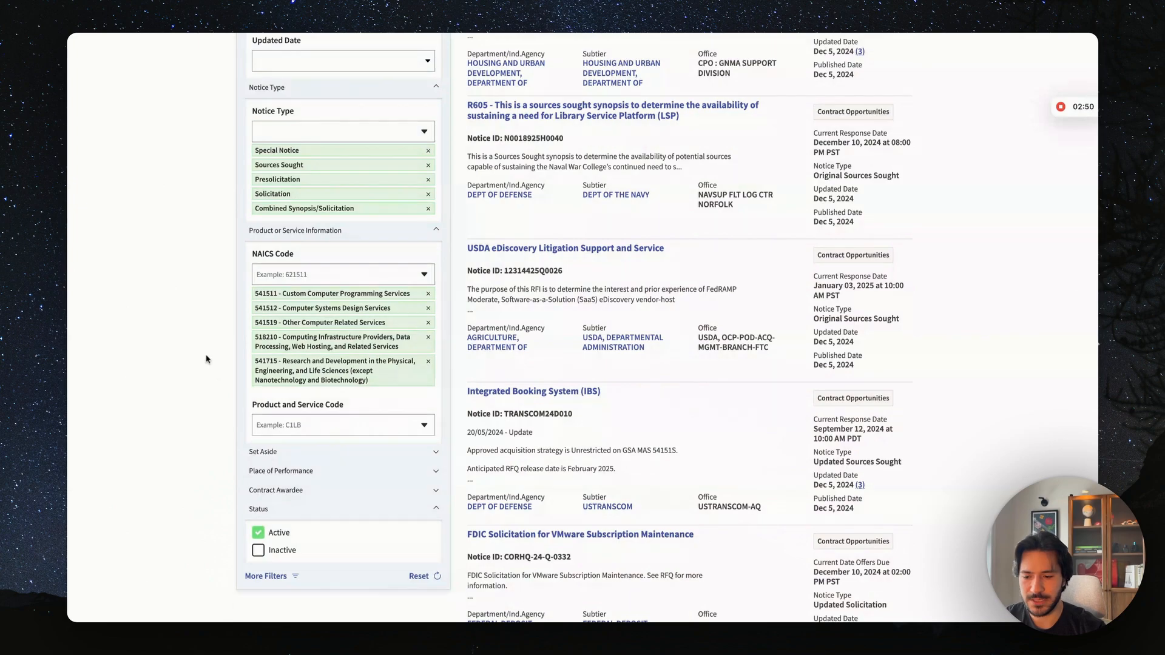
Apply the Total Small Business Set-Aside (FAR 19.5) filter, narrowing results to 128.
{"action": "scroll", "scroll_direction": "down", "scroll_amount": 3}
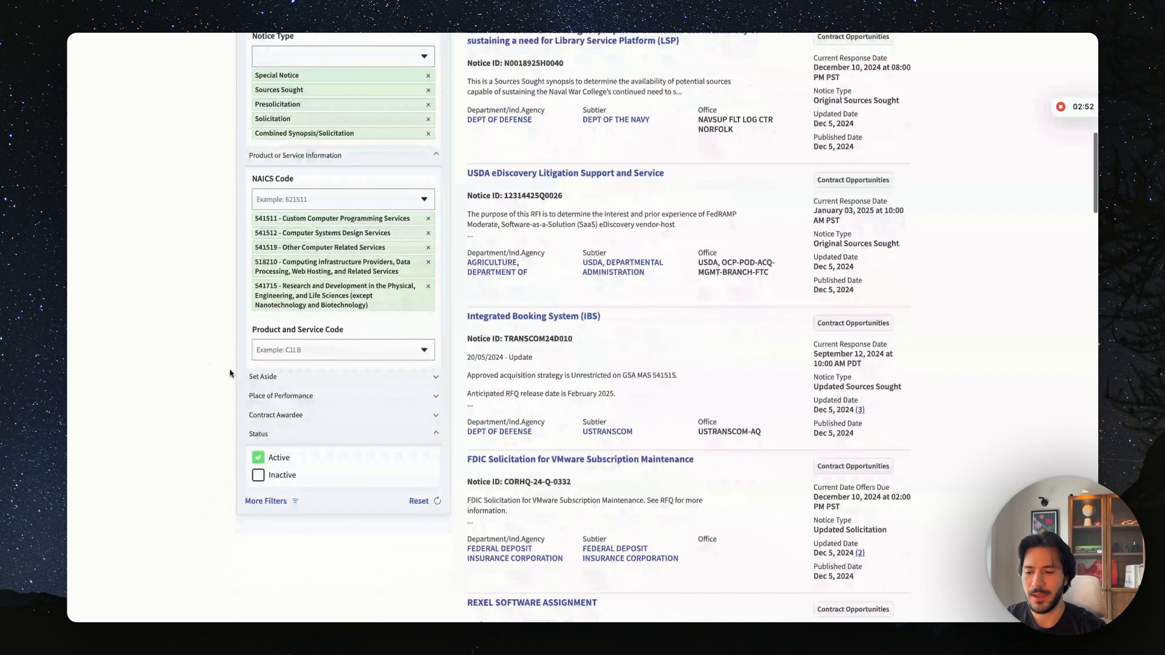
{"action": "left_click", "coordinate": [262, 376]}
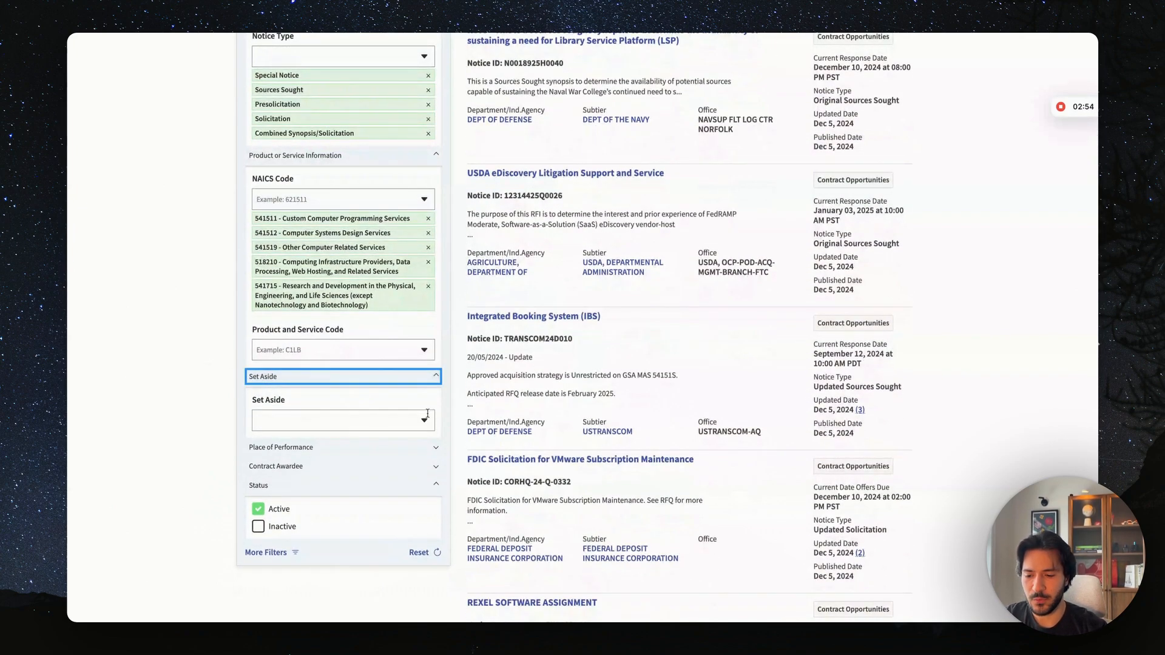
{"action": "left_click", "coordinate": [342, 418]}
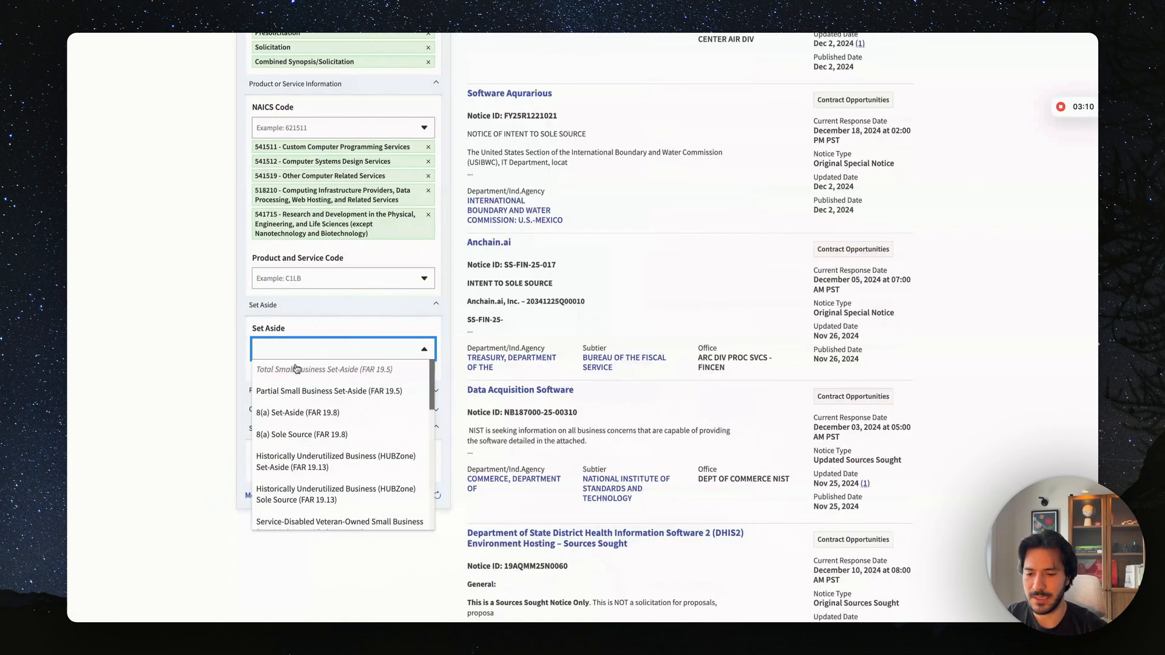
{"action": "left_click", "coordinate": [328, 369]}
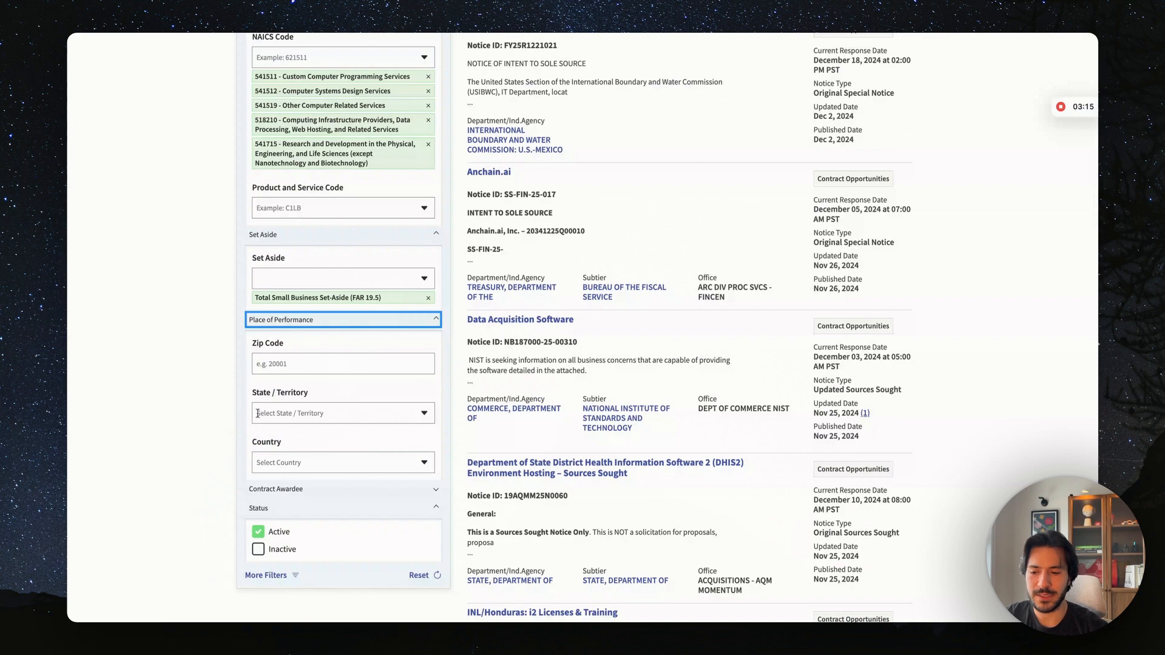
{"action": "mouse_move", "coordinate": [372, 401]}
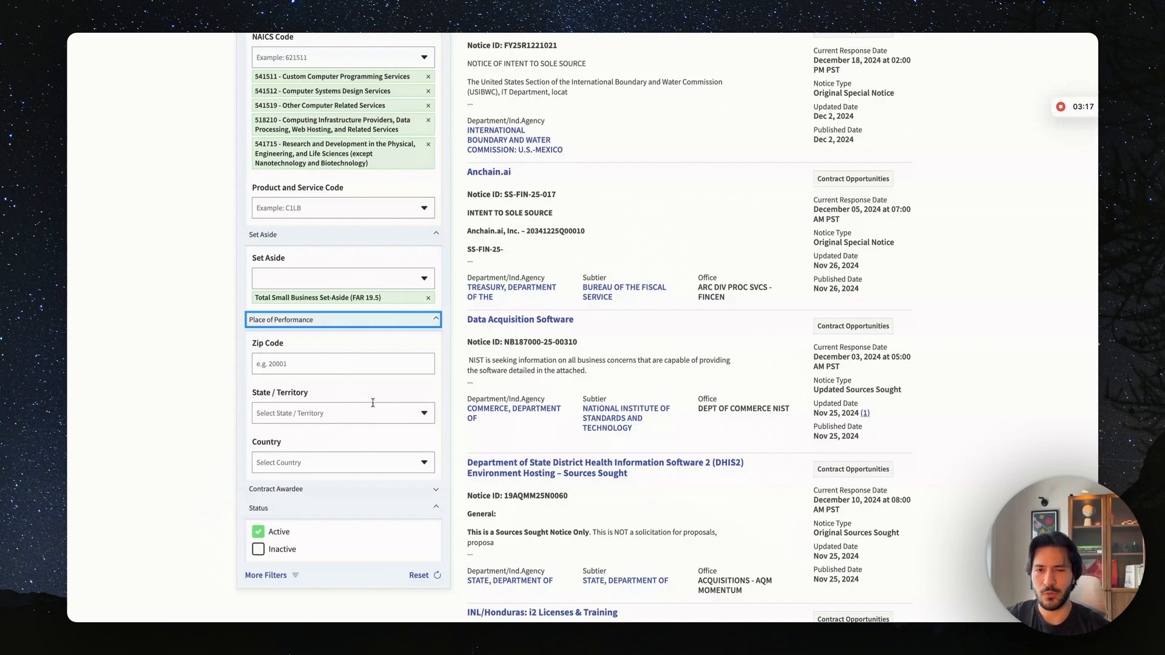
{"action": "mouse_move", "coordinate": [372, 403]}
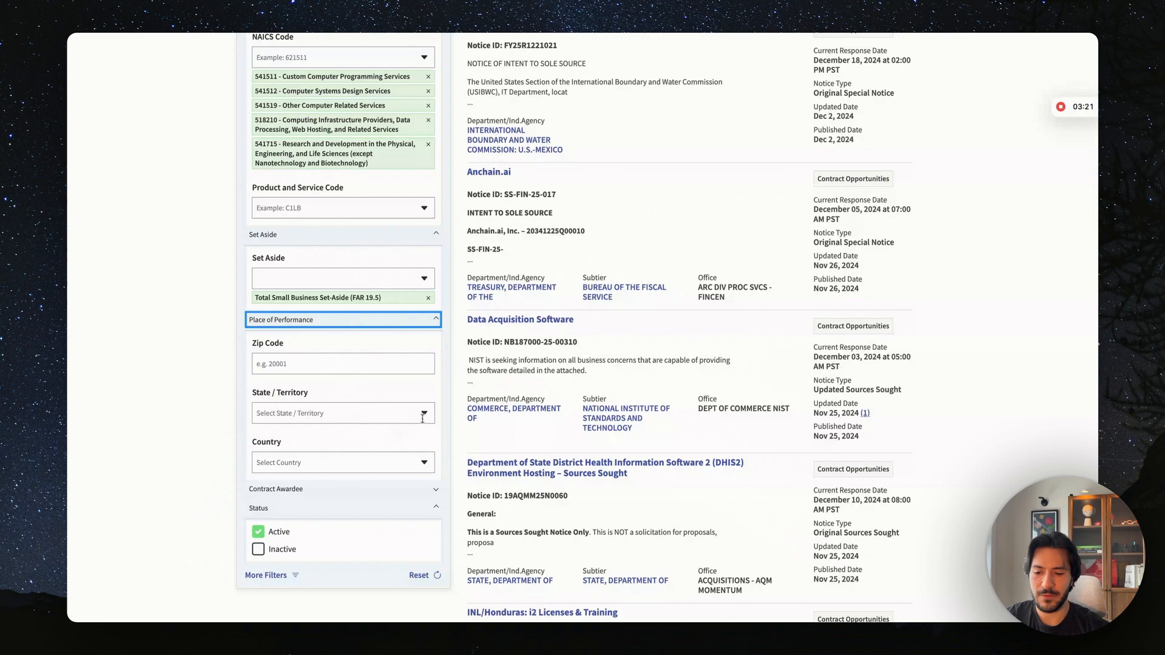
Open the place-of-performance state list and search it for 'cali'.
{"action": "left_click", "coordinate": [342, 413]}
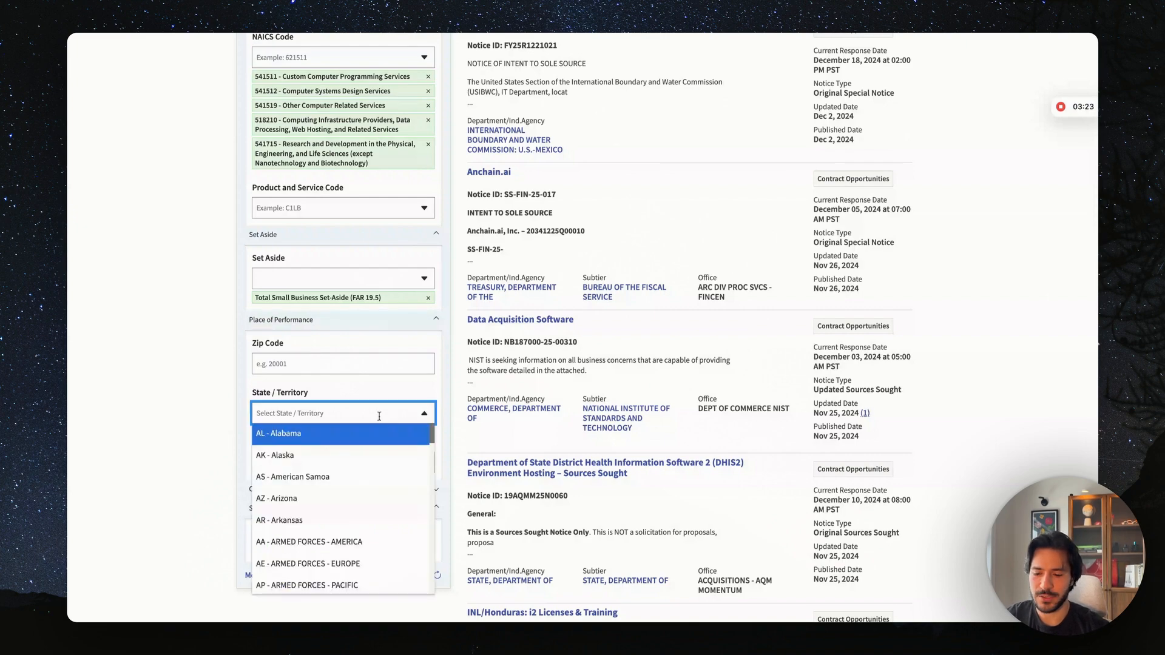
{"action": "scroll", "scroll_direction": "down", "scroll_amount": 3}
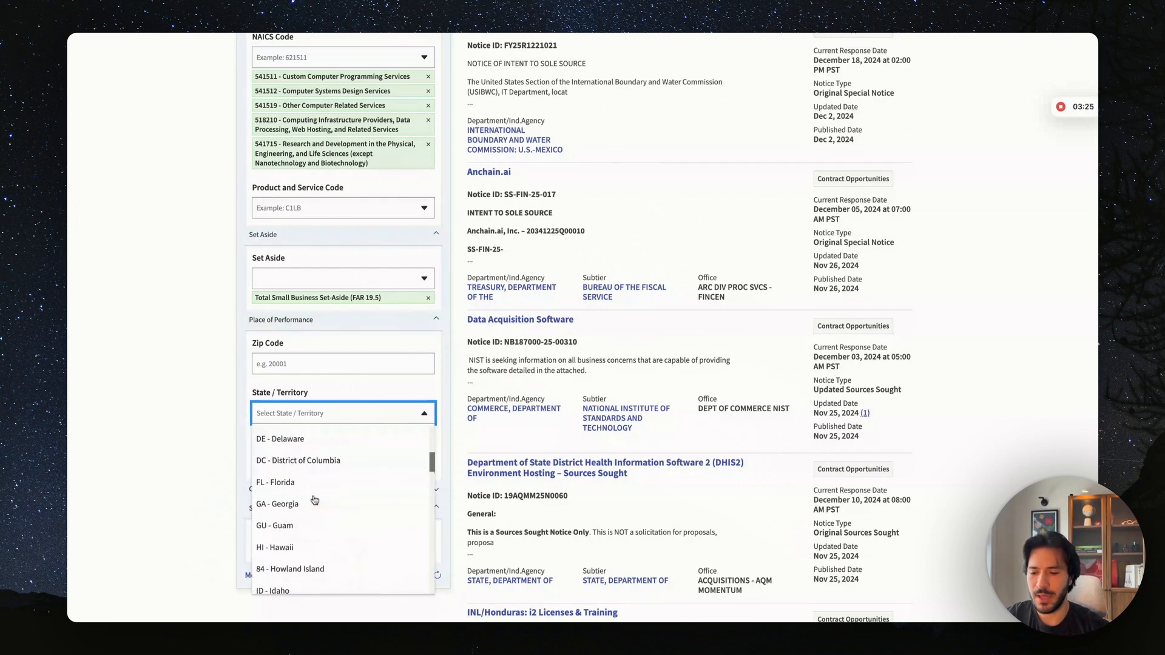
{"action": "type", "text": "cali"}
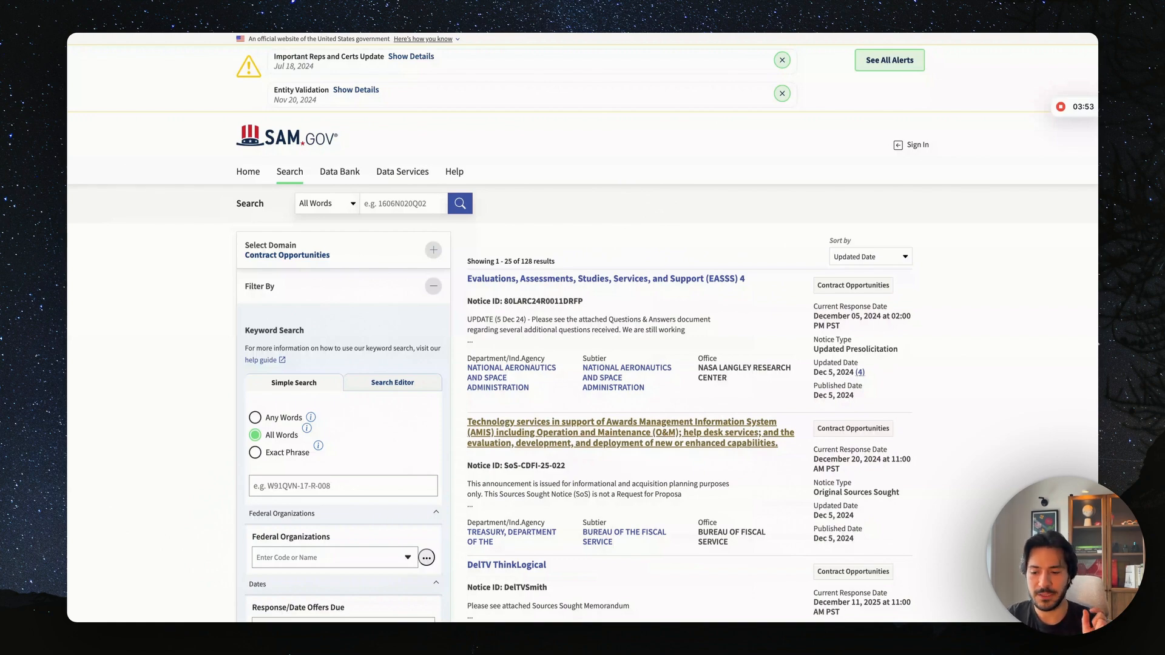
{"action": "scroll", "scroll_direction": "down", "scroll_amount": 3}
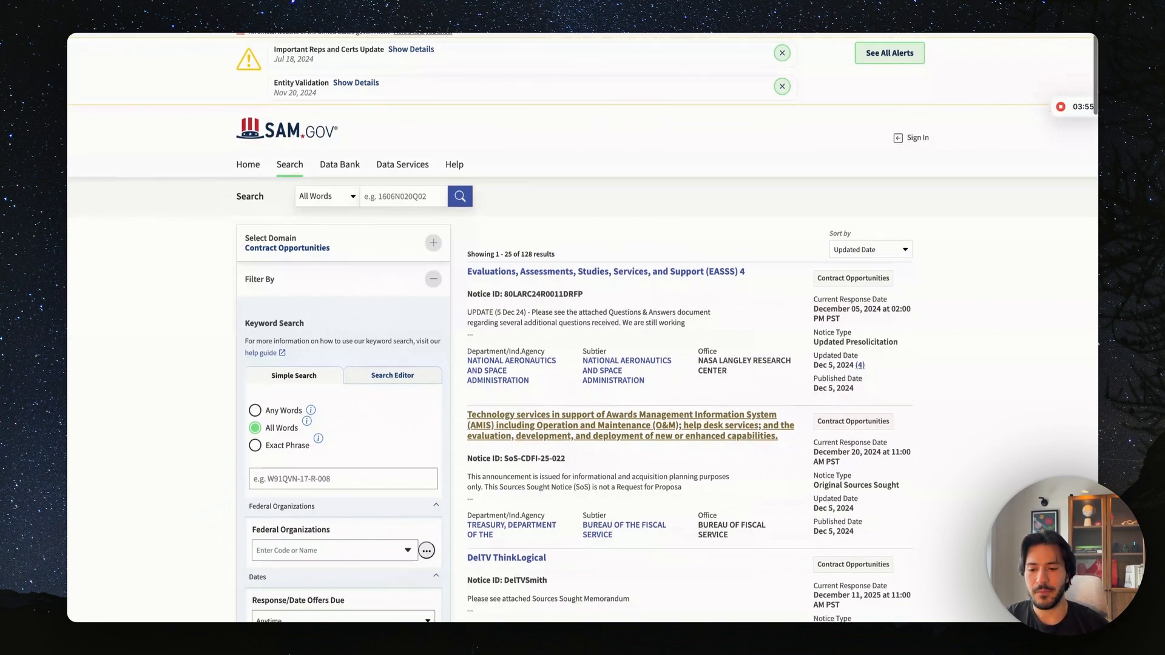
{"action": "scroll", "scroll_direction": "down", "scroll_amount": 3}
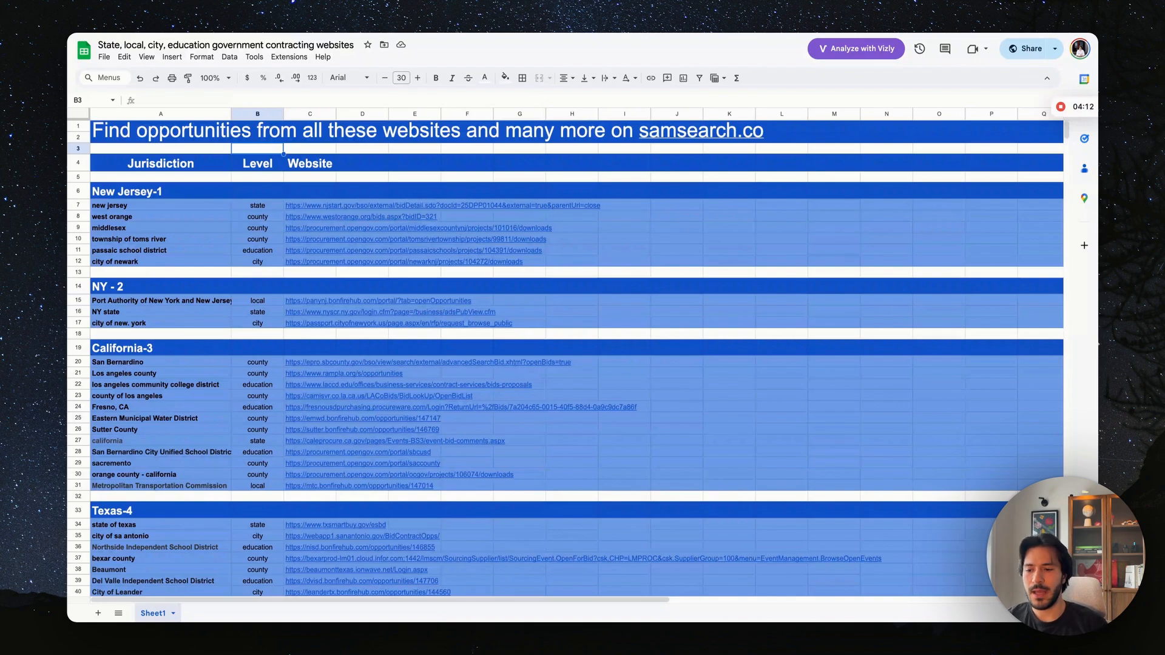
Open the Texas state contracting site linked in cell C34.
{"action": "scroll", "scroll_direction": "down", "scroll_amount": 3}
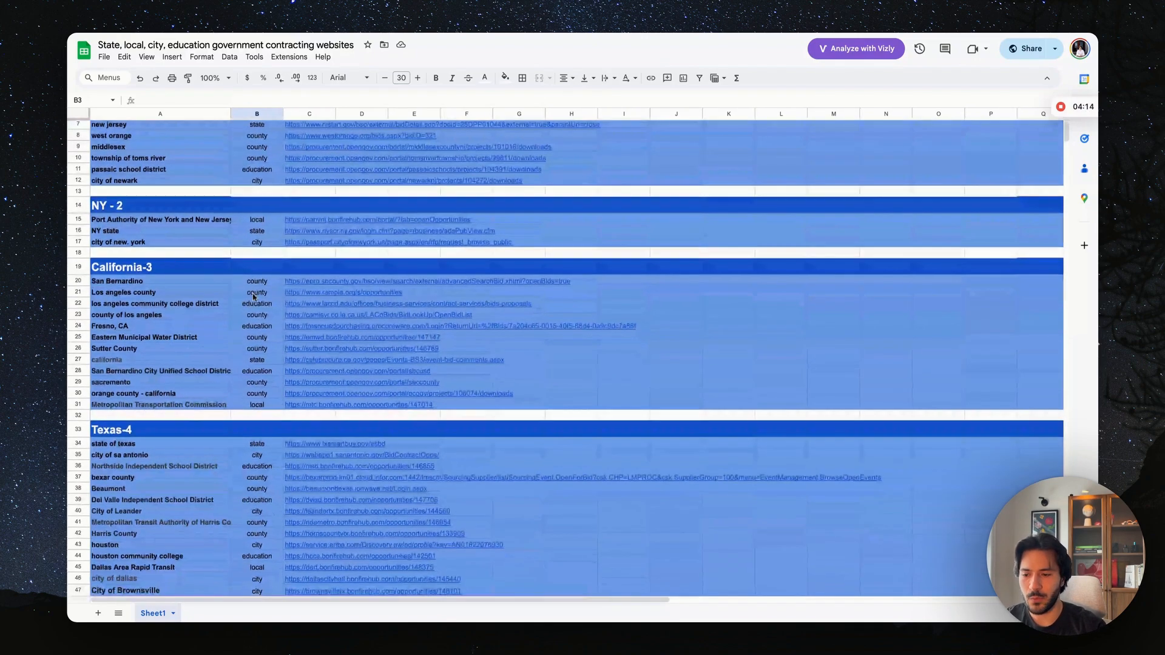
{"action": "scroll", "scroll_direction": "down", "scroll_amount": 3}
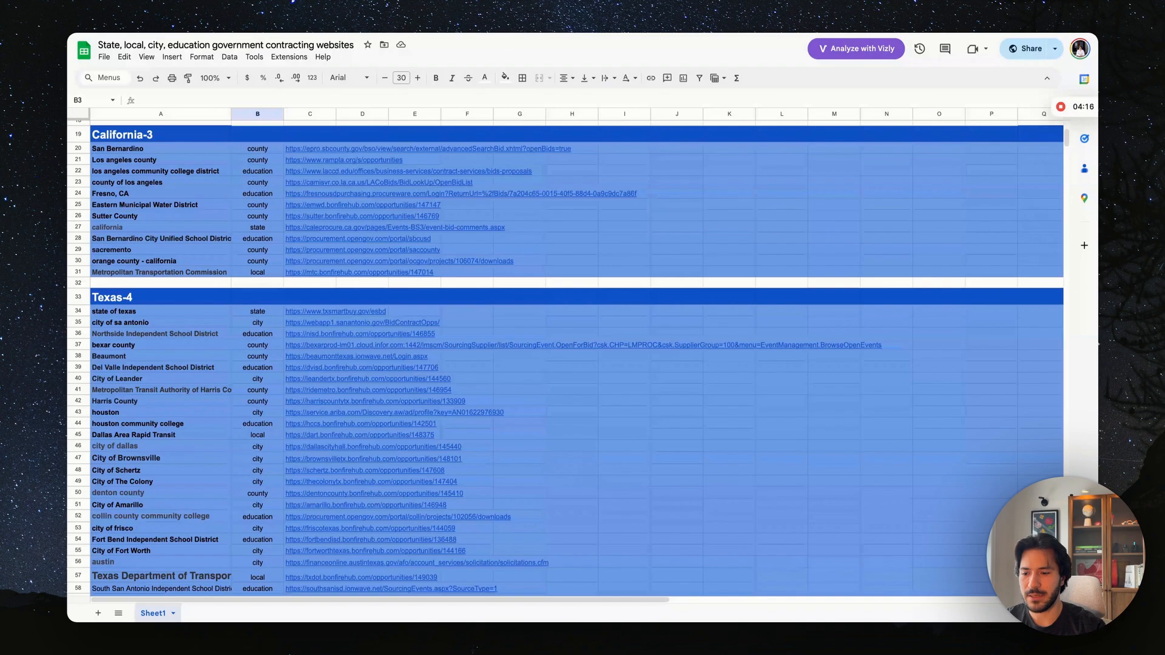
{"action": "left_click", "coordinate": [335, 311]}
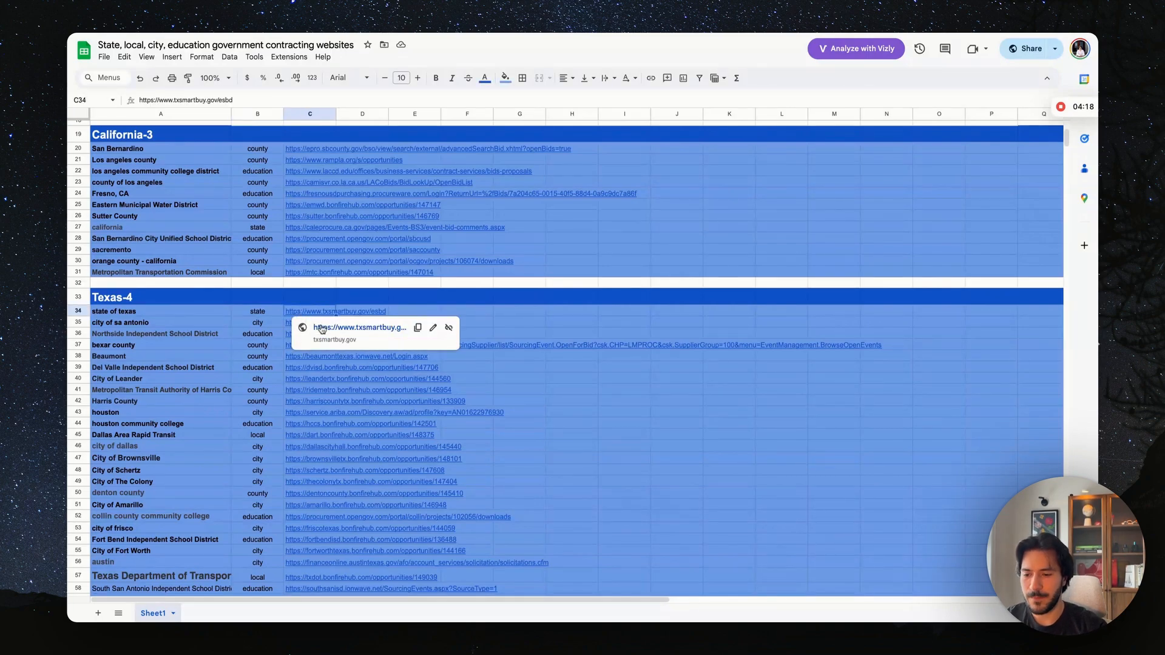
{"action": "left_click", "coordinate": [334, 311]}
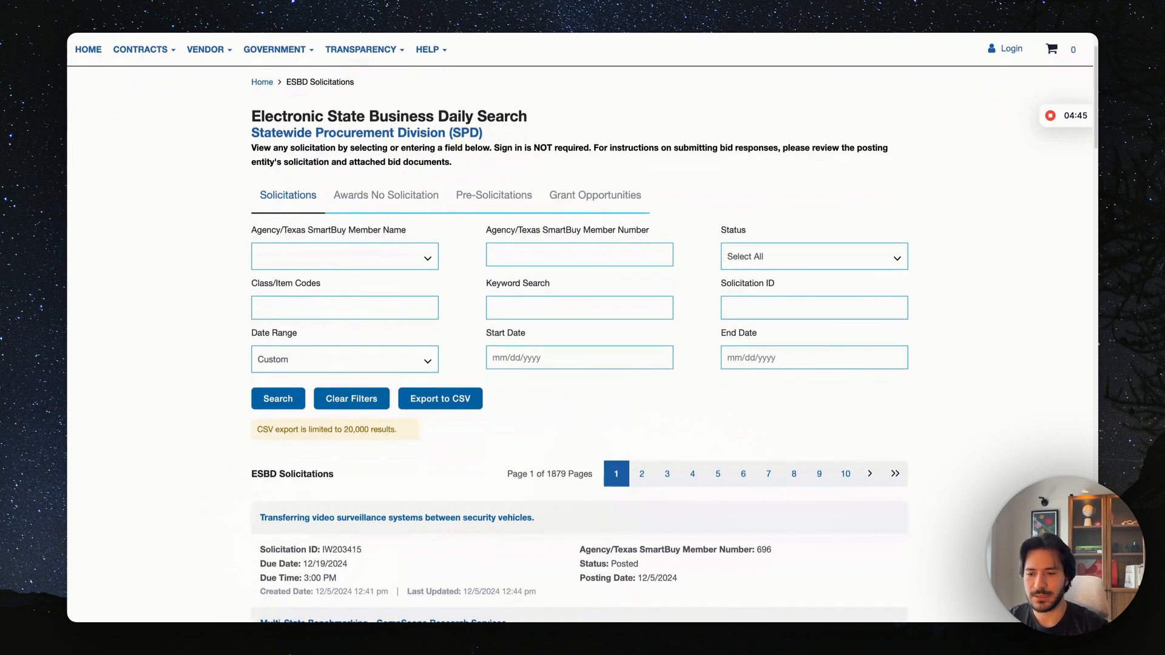
Search Texas ESBD for Posted solicitations matching 'software' and browse the results.
{"action": "scroll", "scroll_direction": "down", "scroll_amount": 3}
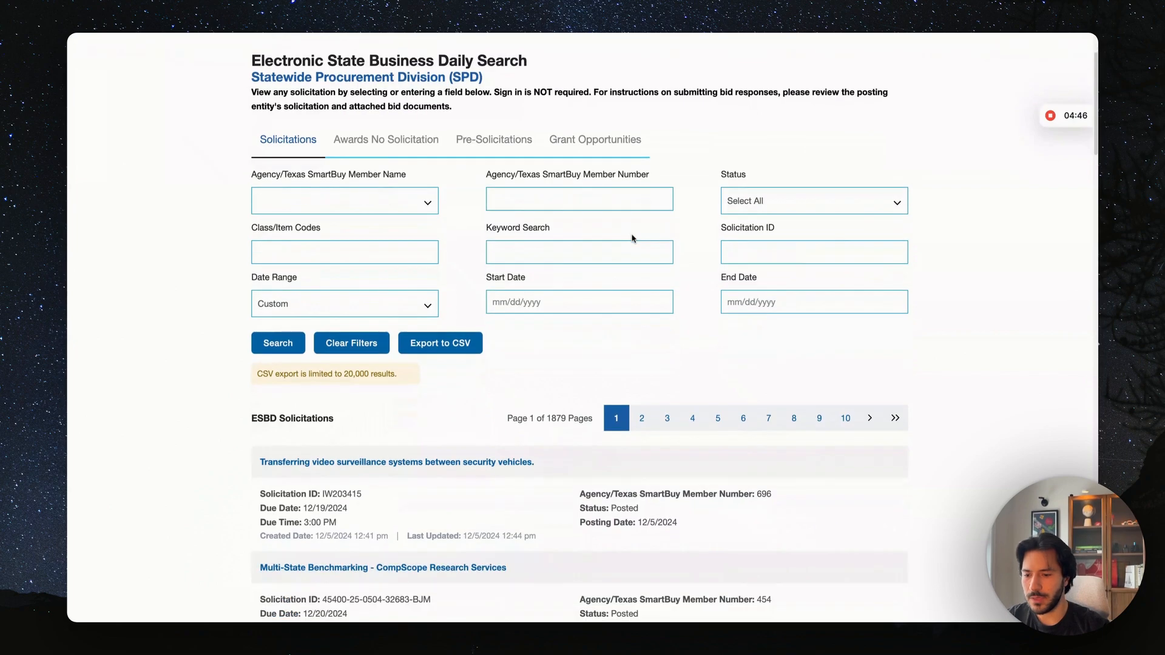
{"action": "scroll", "scroll_direction": "down", "scroll_amount": 3}
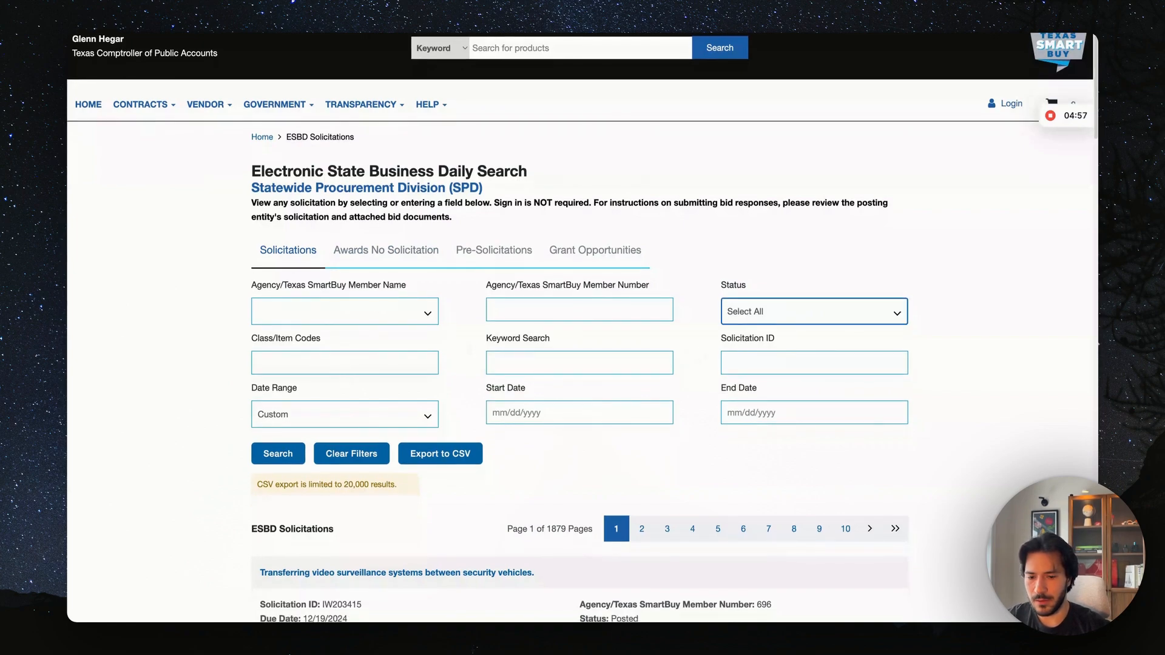
{"action": "left_click", "coordinate": [813, 311]}
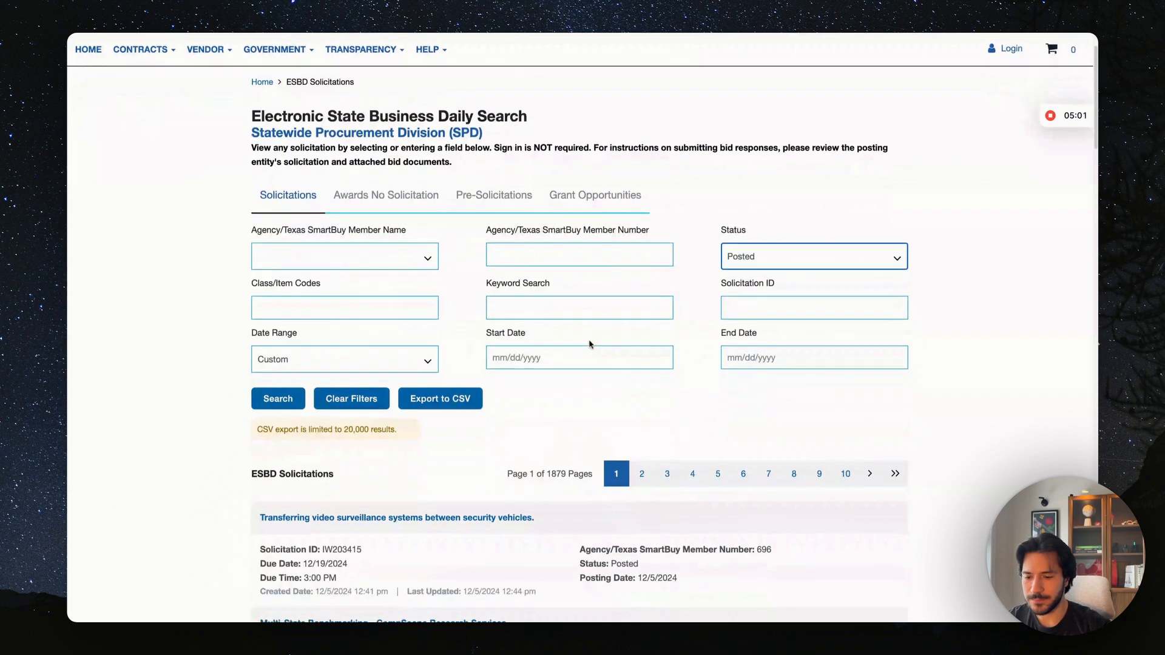
{"action": "left_click", "coordinate": [579, 307]}
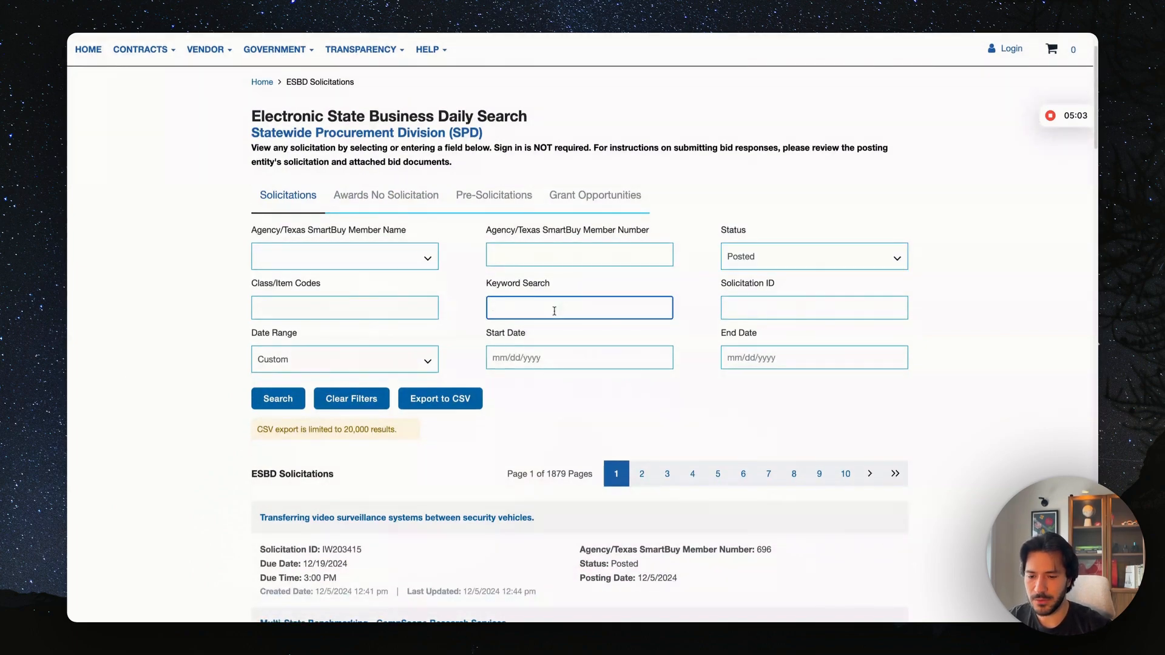
{"action": "type", "text": "softw"}
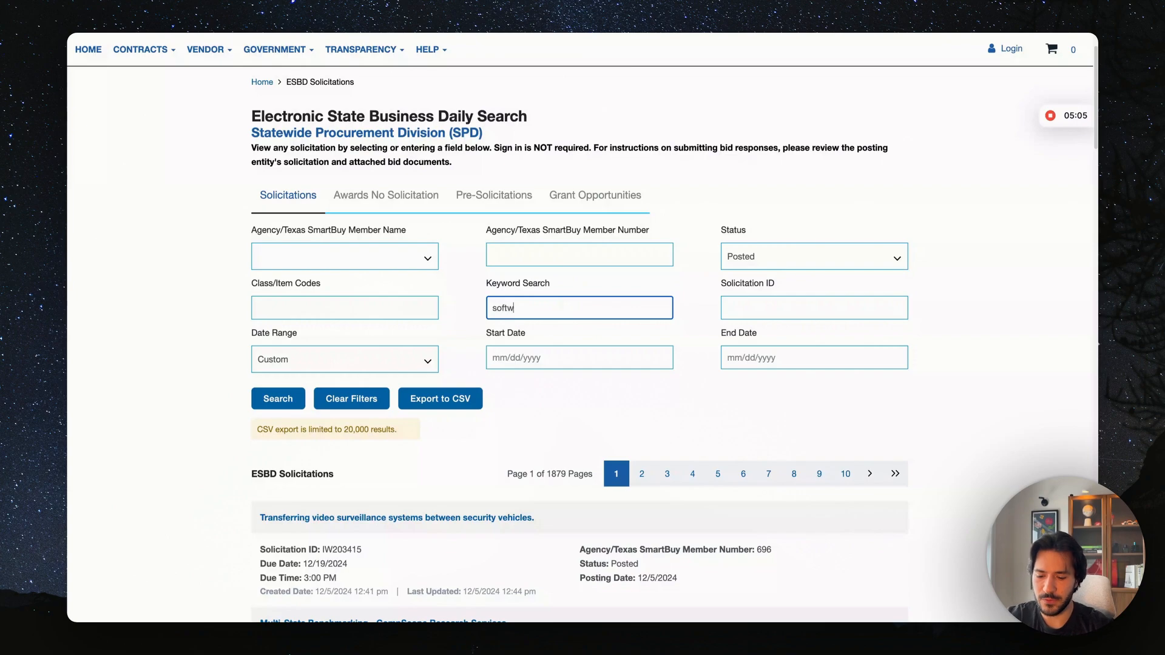
{"action": "left_click", "coordinate": [278, 398]}
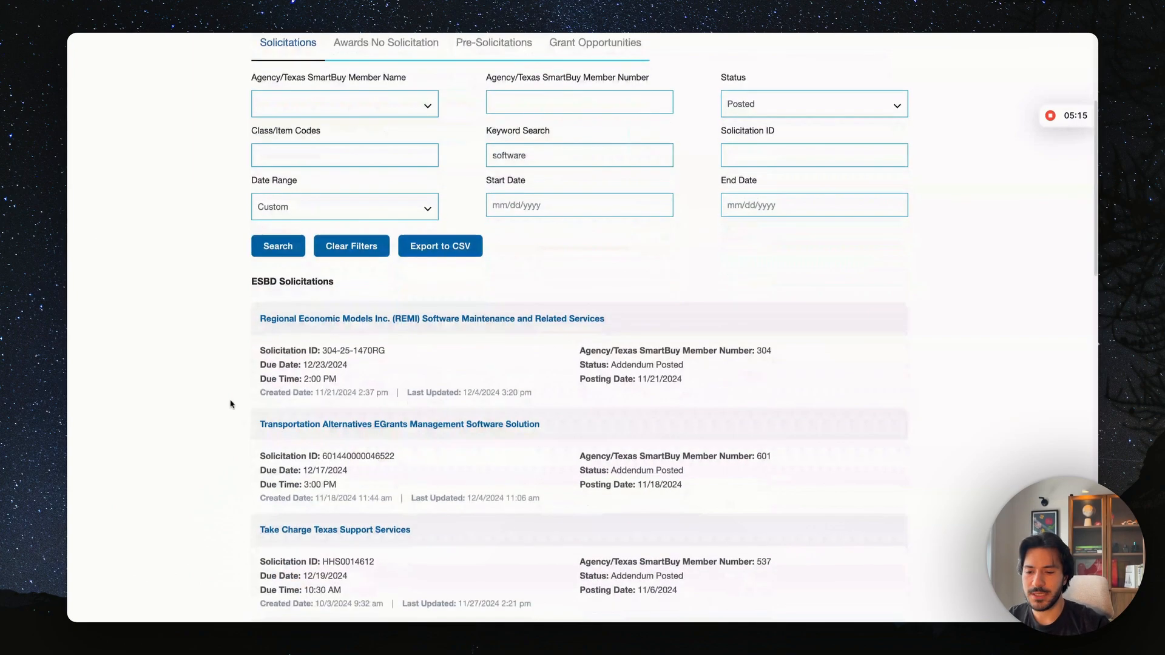
{"action": "scroll", "scroll_direction": "down", "scroll_amount": 3}
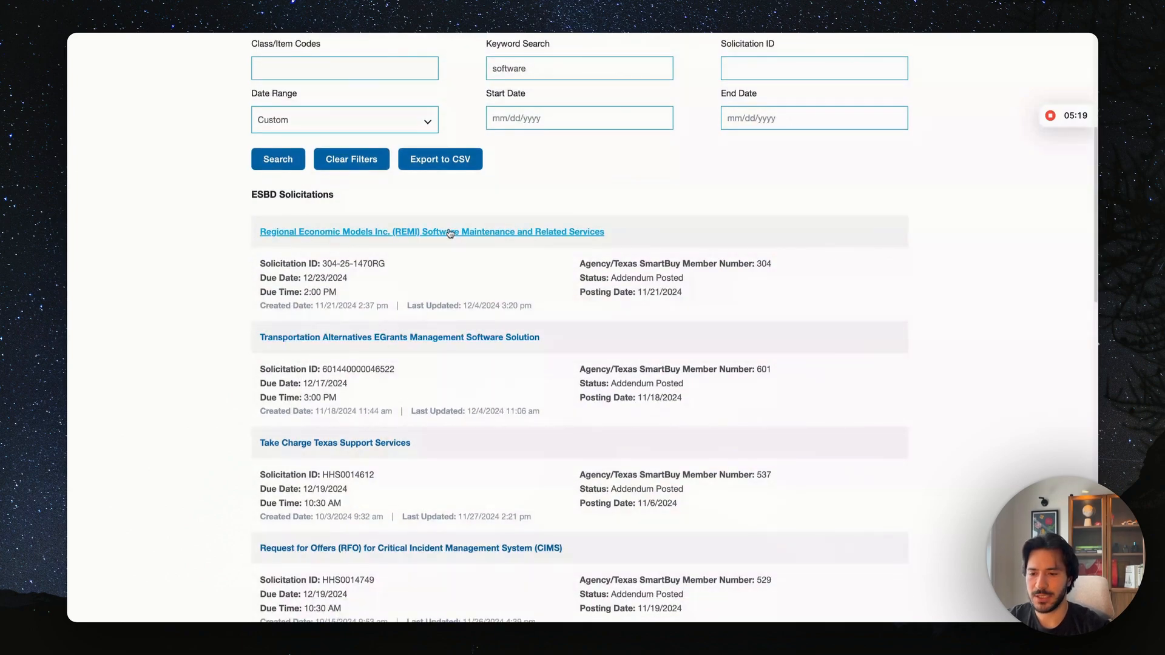
{"action": "scroll", "scroll_direction": "down", "scroll_amount": 3}
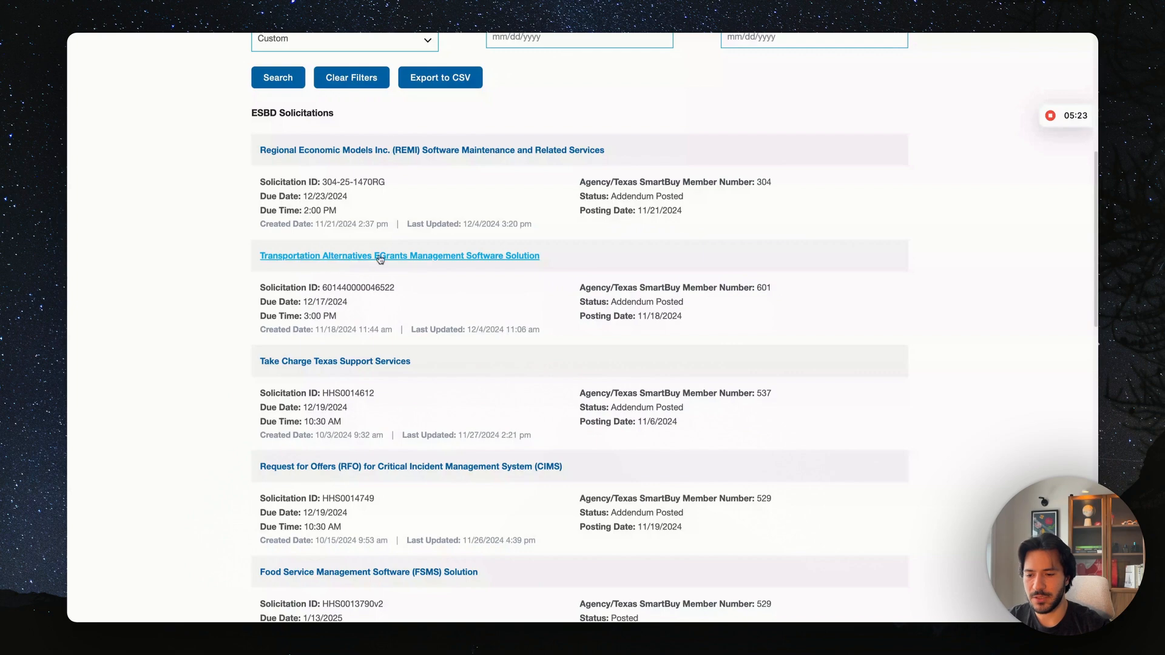
{"action": "scroll", "scroll_direction": "down", "scroll_amount": 3}
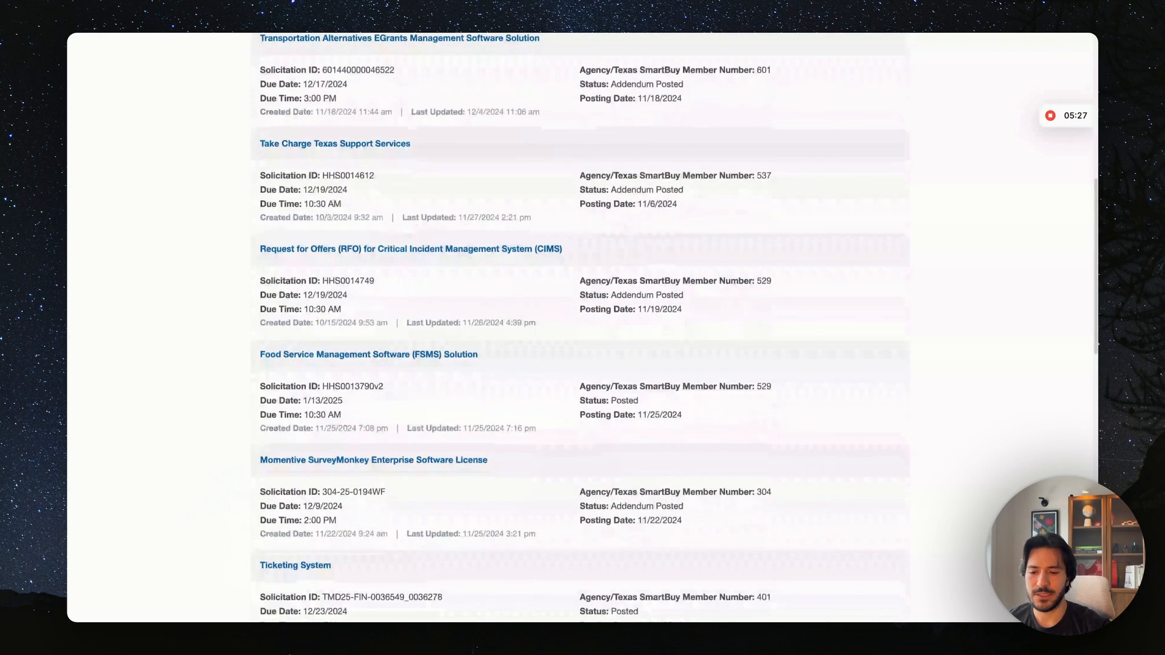
{"action": "scroll", "scroll_direction": "down", "scroll_amount": 3}
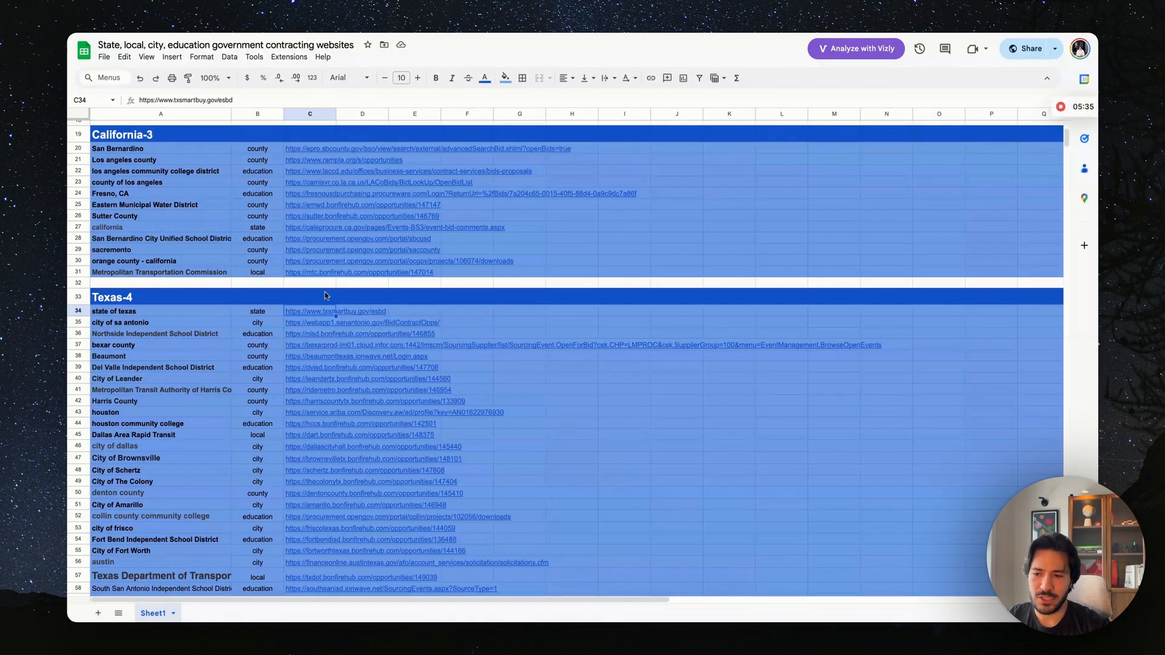
Scroll the contracting websites spreadsheet.
{"action": "scroll", "scroll_direction": "down", "scroll_amount": 3}
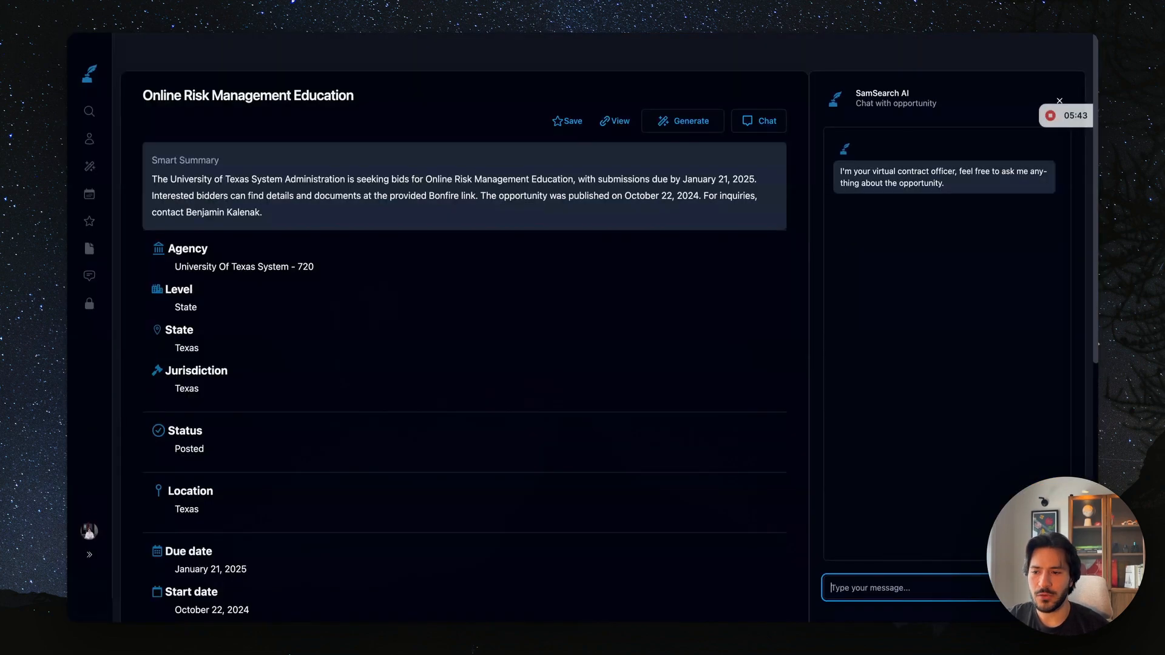
Run a Federal AI-Powered Search for 'software development' and browse the results.
{"action": "left_click", "coordinate": [89, 110]}
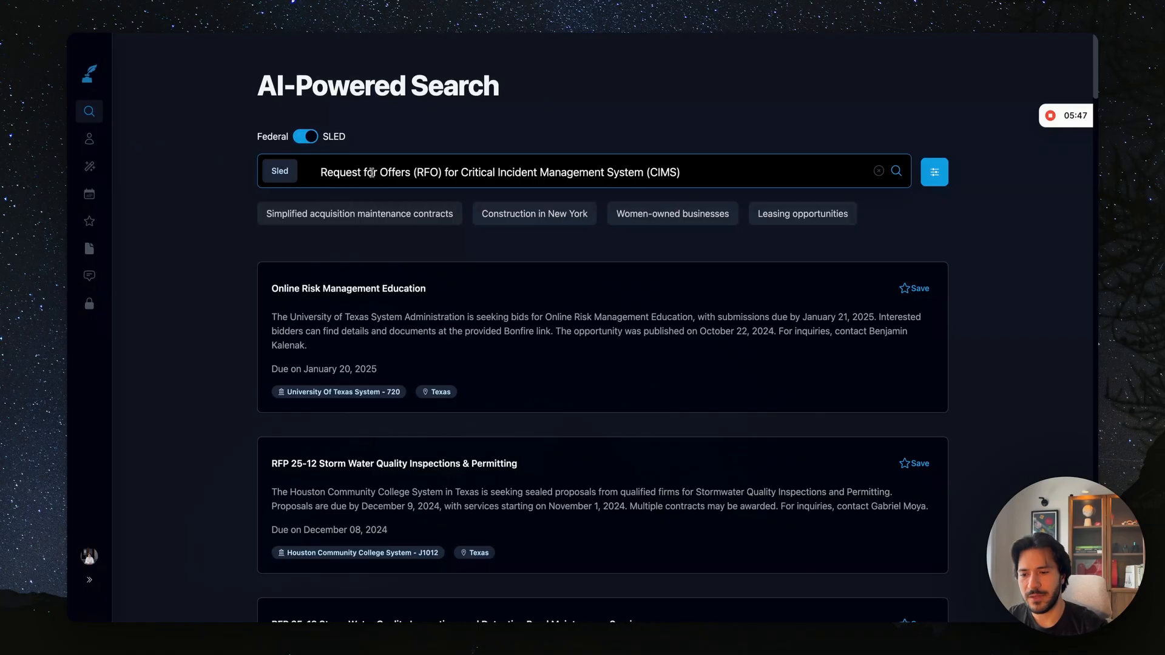
{"action": "left_click", "coordinate": [877, 171]}
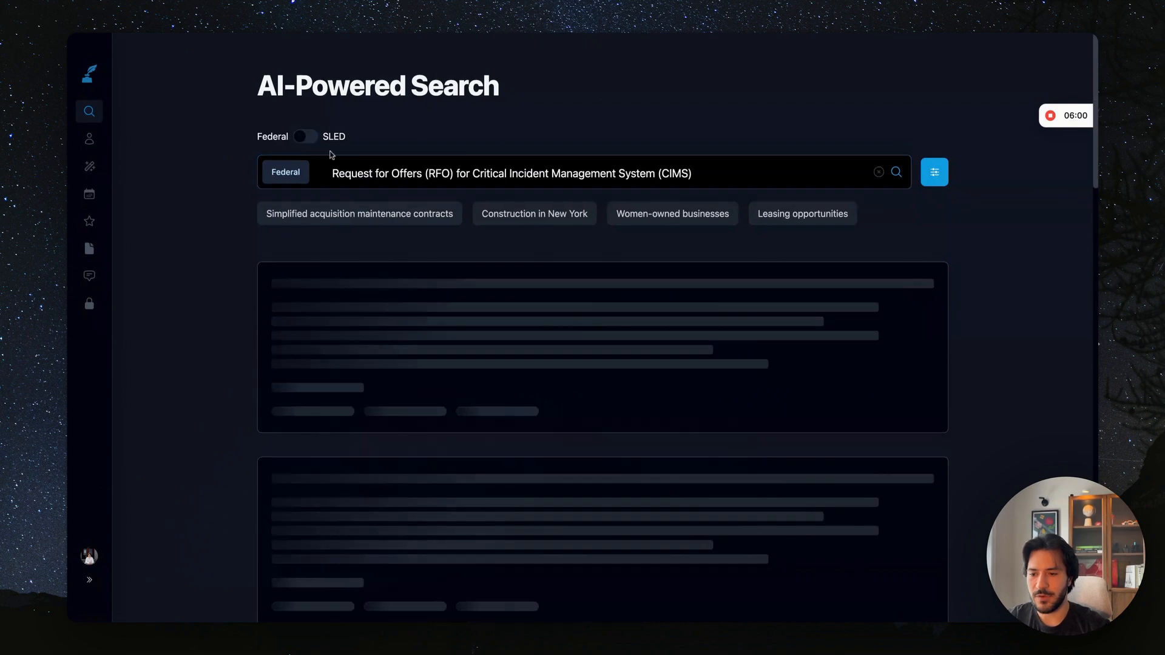
{"action": "type", "text": "software"}
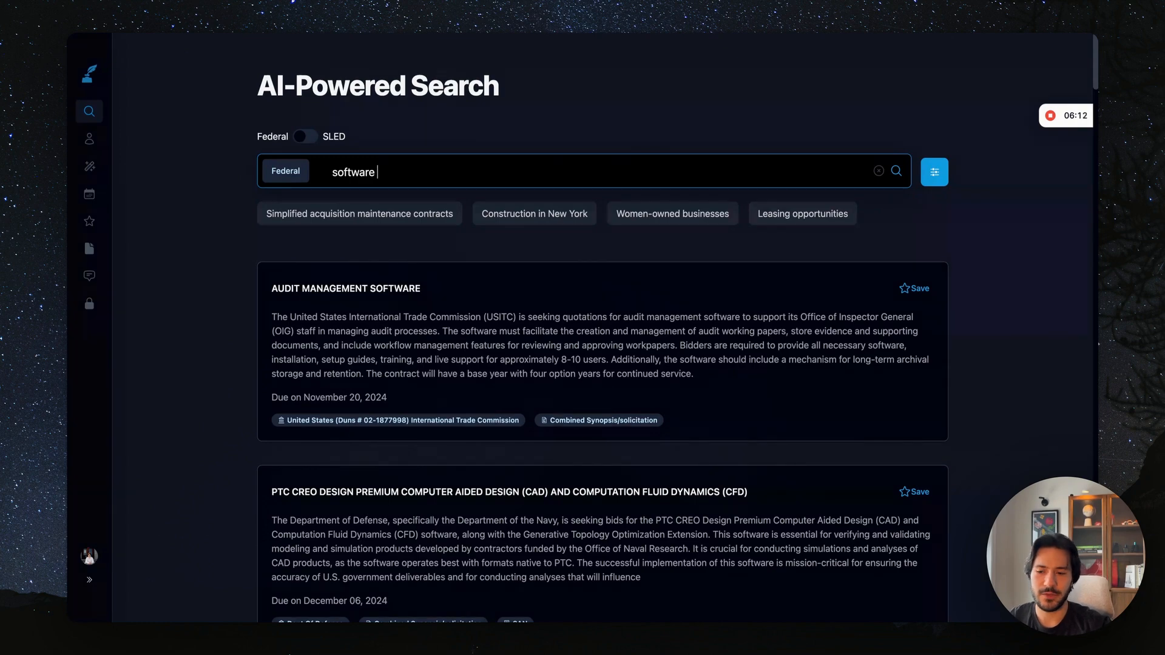
{"action": "type", "text": "developement"}
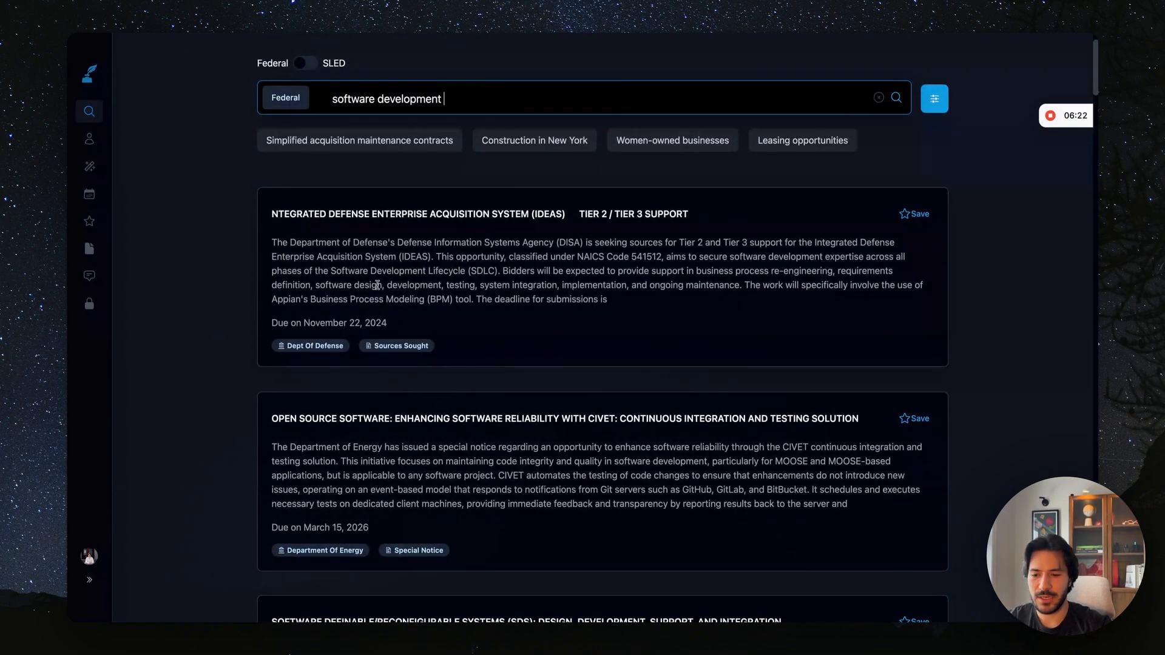
{"action": "scroll", "scroll_direction": "down", "scroll_amount": 3}
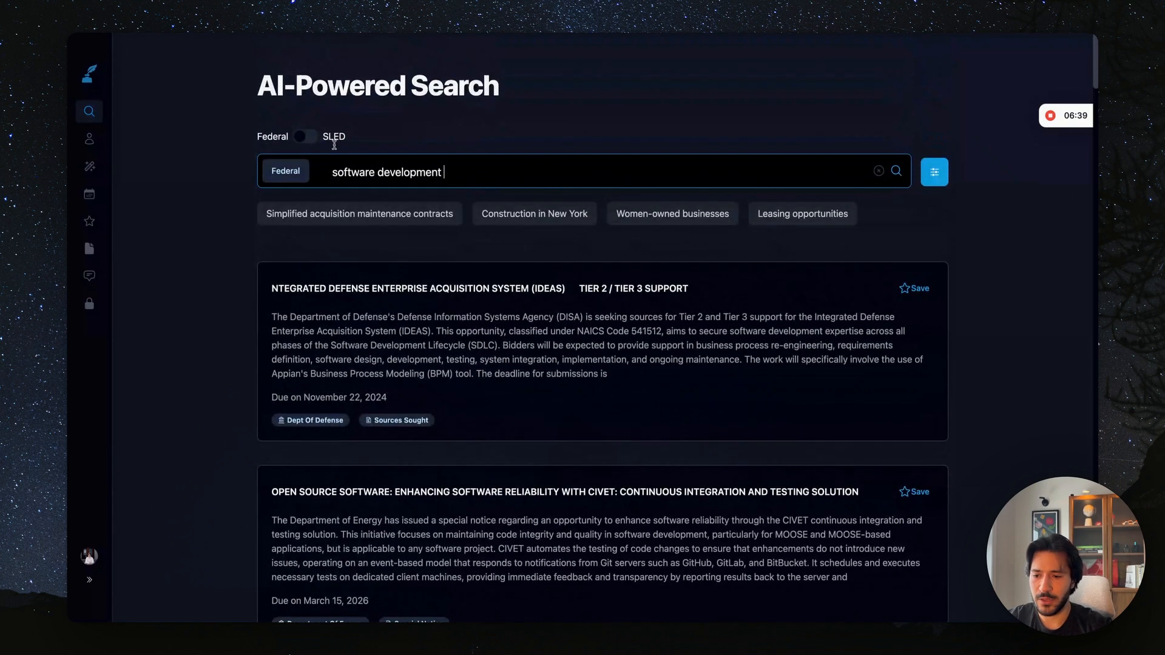
Switch to SLED, filter results to Texas, and open an opportunity's details.
{"action": "left_click", "coordinate": [305, 136]}
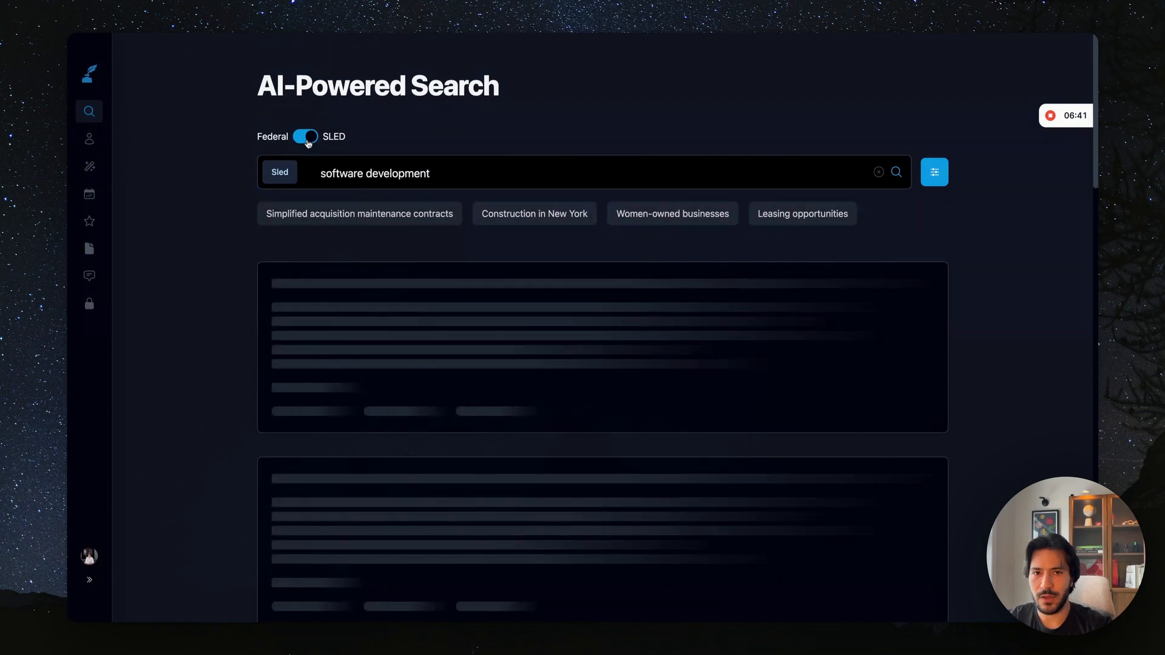
{"action": "left_click", "coordinate": [896, 171]}
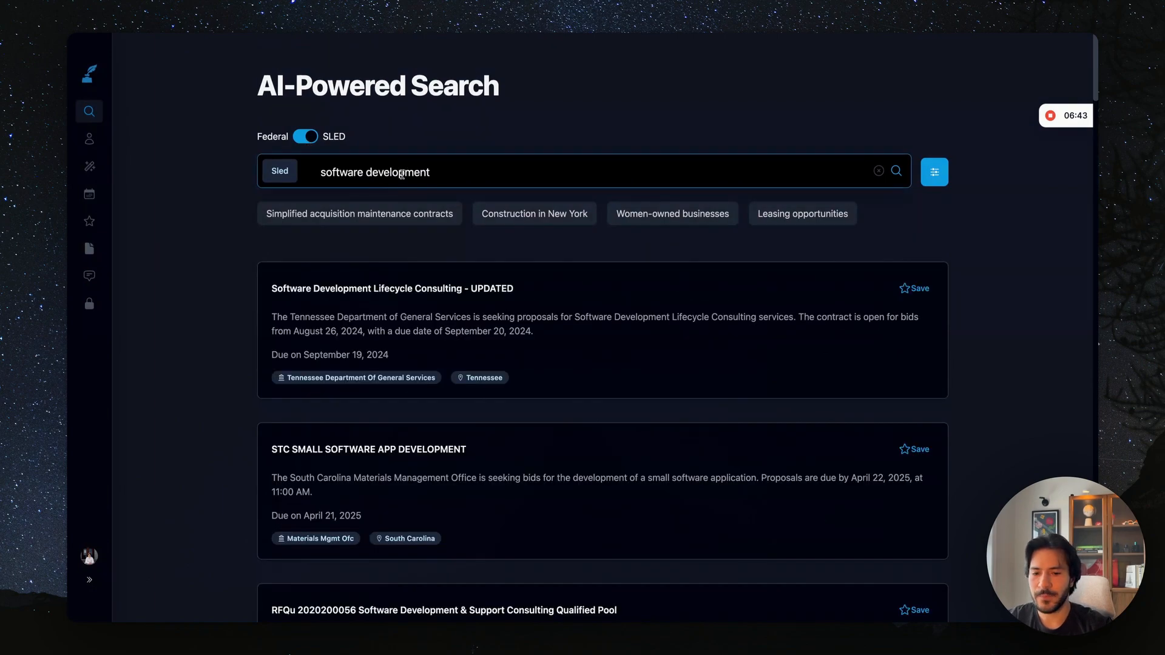
{"action": "left_click", "coordinate": [934, 172]}
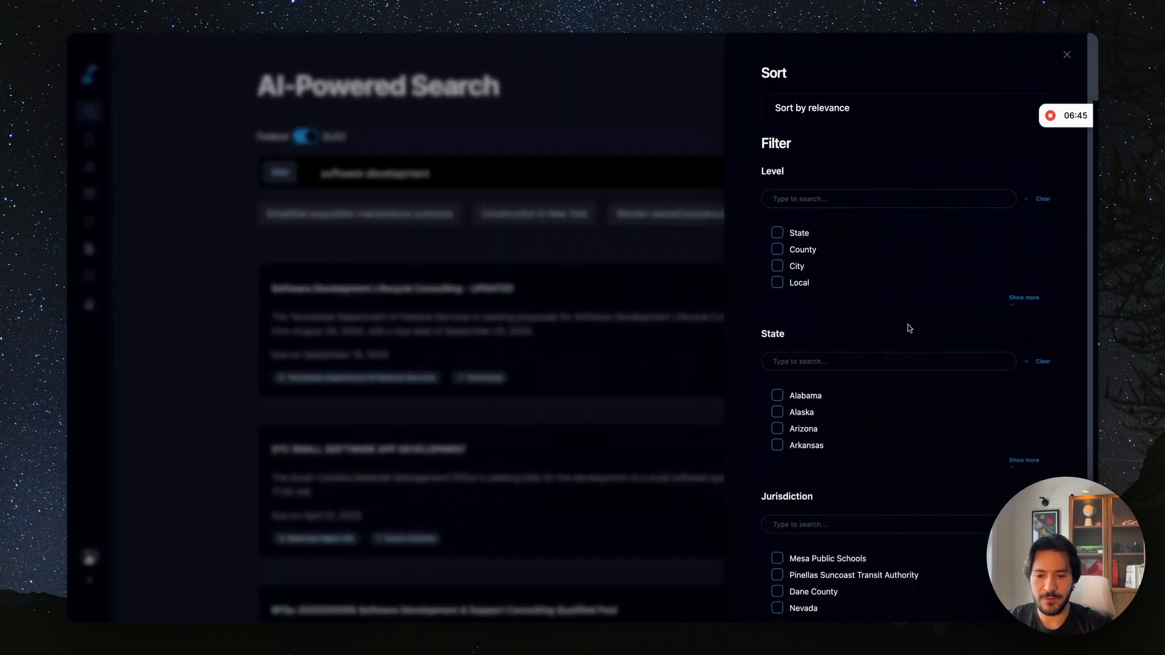
{"action": "type", "text": "texa"}
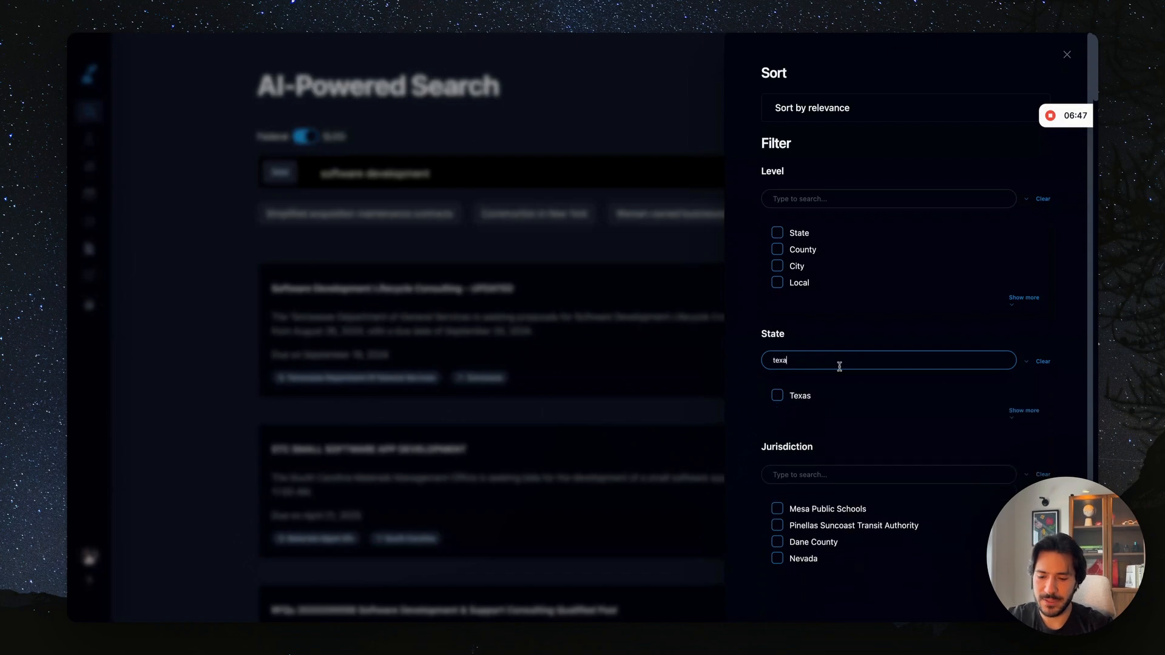
{"action": "left_click", "coordinate": [777, 395]}
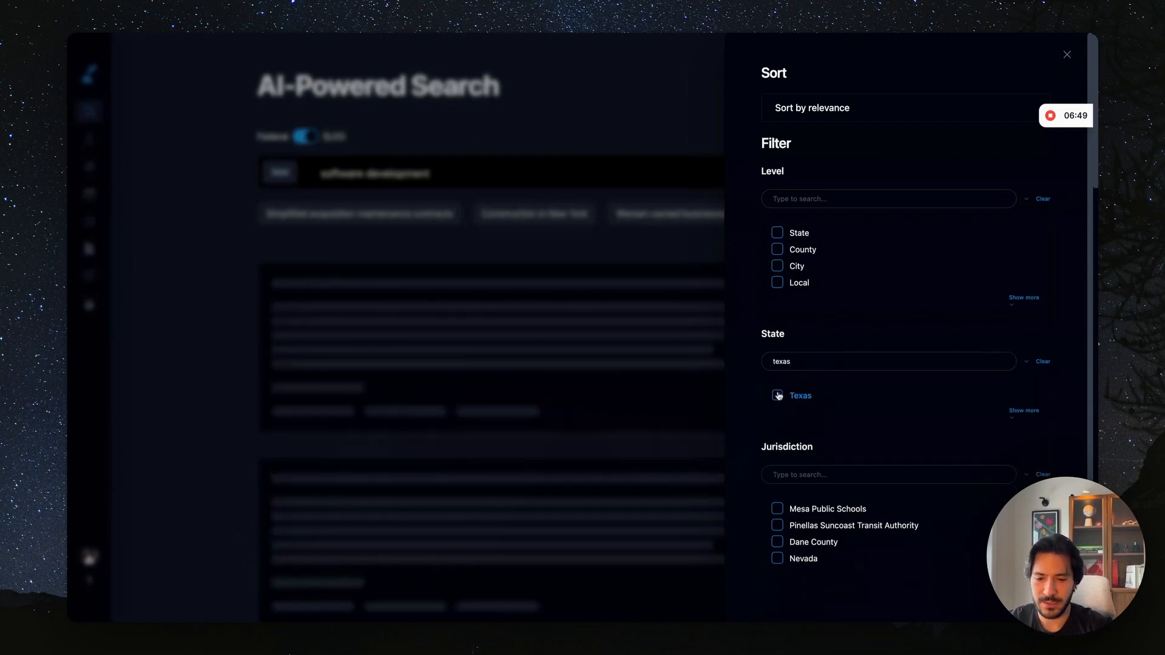
{"action": "left_click", "coordinate": [1066, 54]}
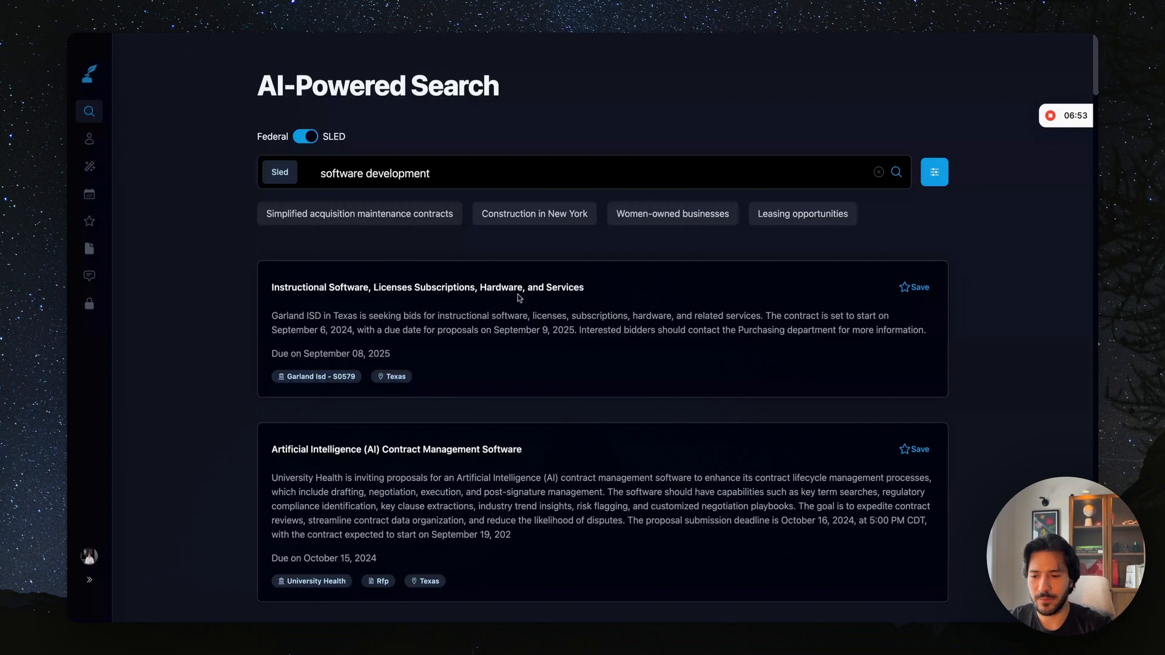
{"action": "scroll", "scroll_direction": "down", "scroll_amount": 3}
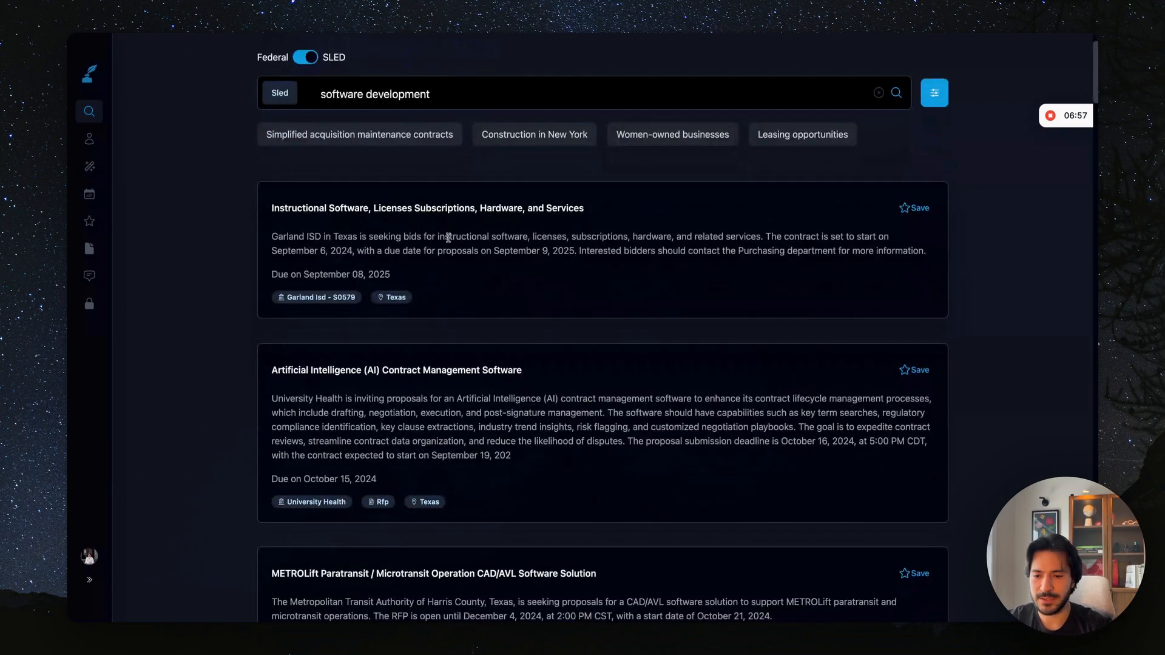
{"action": "scroll", "scroll_direction": "down", "scroll_amount": 3}
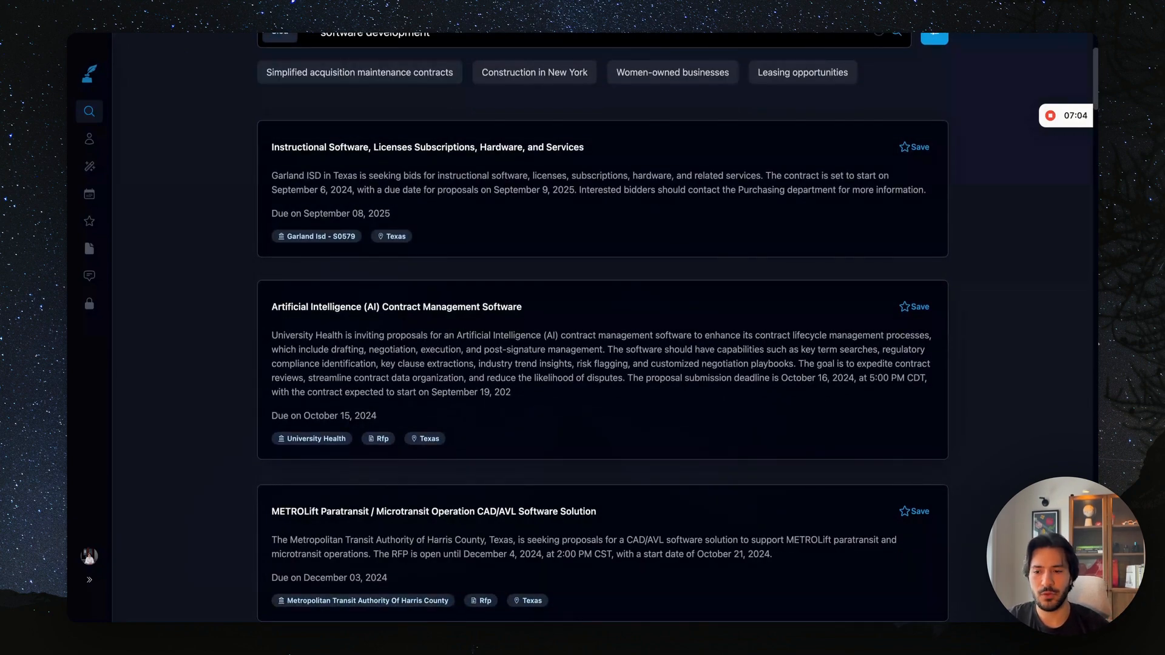
{"action": "mouse_move", "coordinate": [637, 251]}
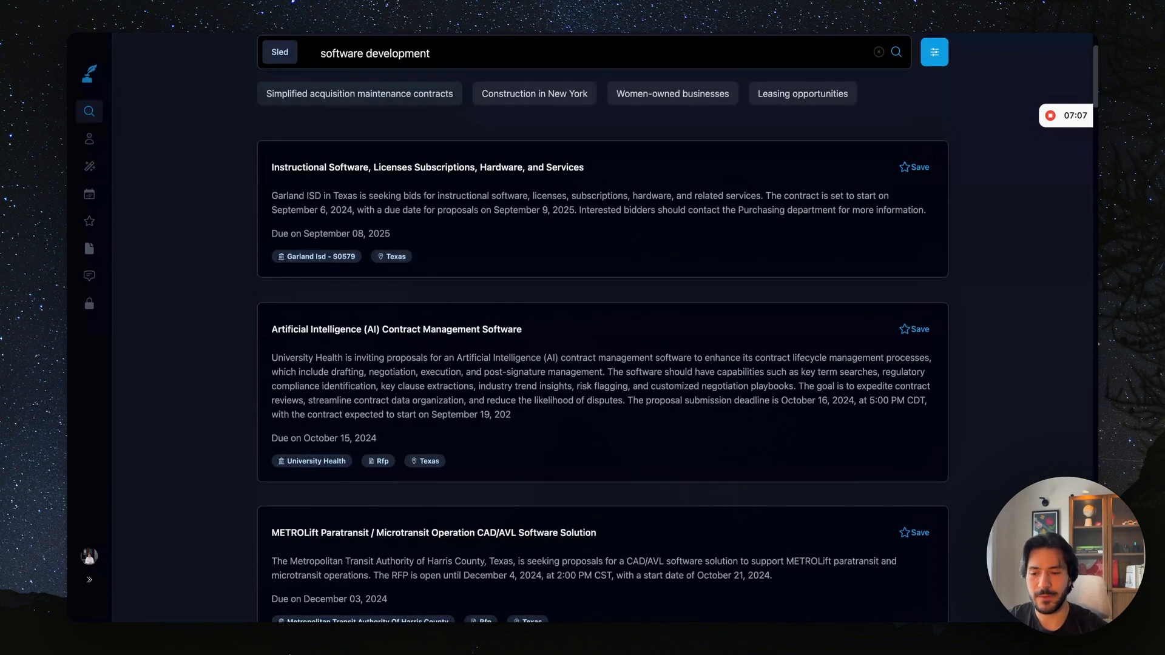
{"action": "left_click", "coordinate": [304, 136]}
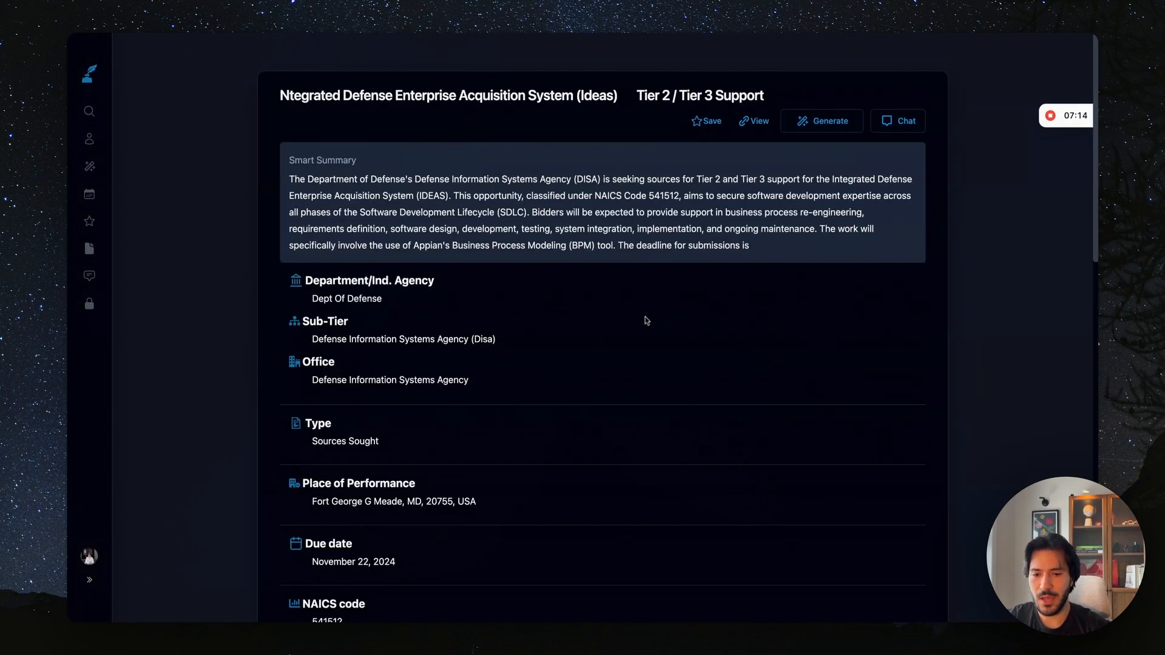
Ask the opportunity's AI chat for a brief summary and important deadlines.
{"action": "left_click", "coordinate": [897, 120]}
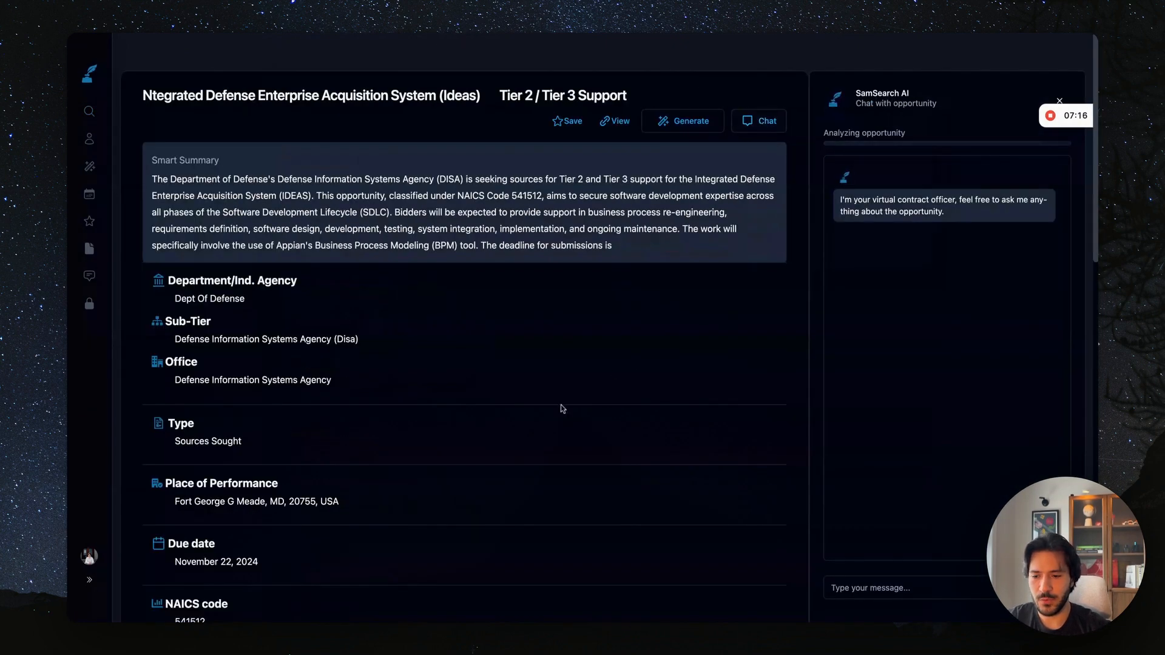
{"action": "scroll", "scroll_direction": "down", "scroll_amount": 3}
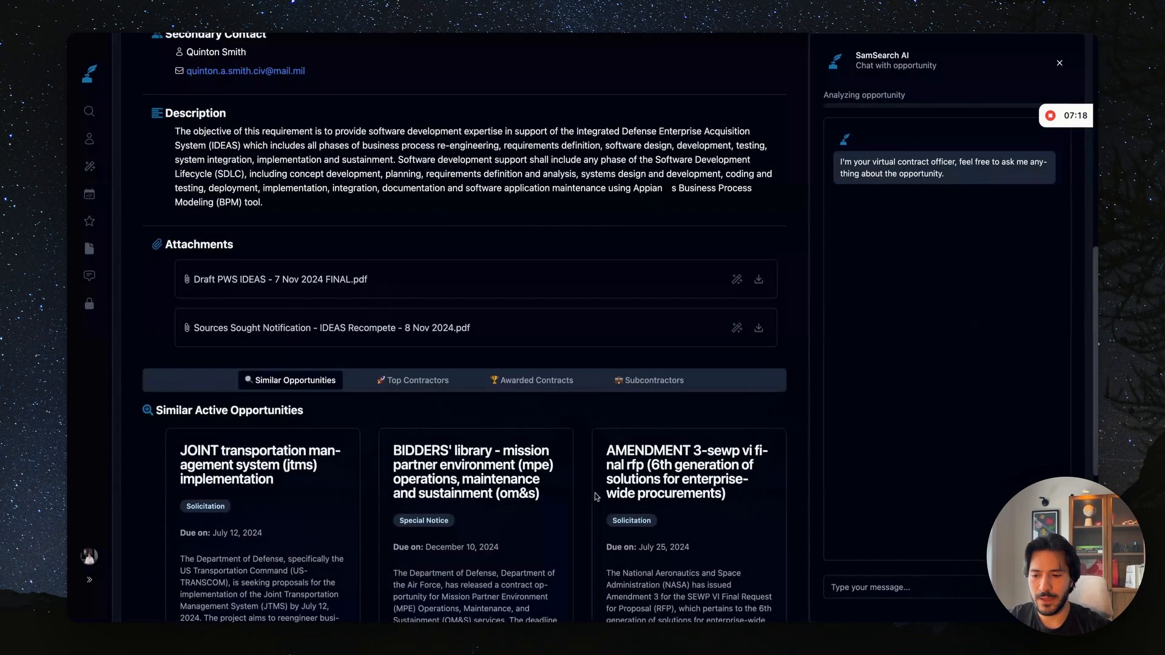
{"action": "scroll", "scroll_direction": "up", "scroll_amount": 3}
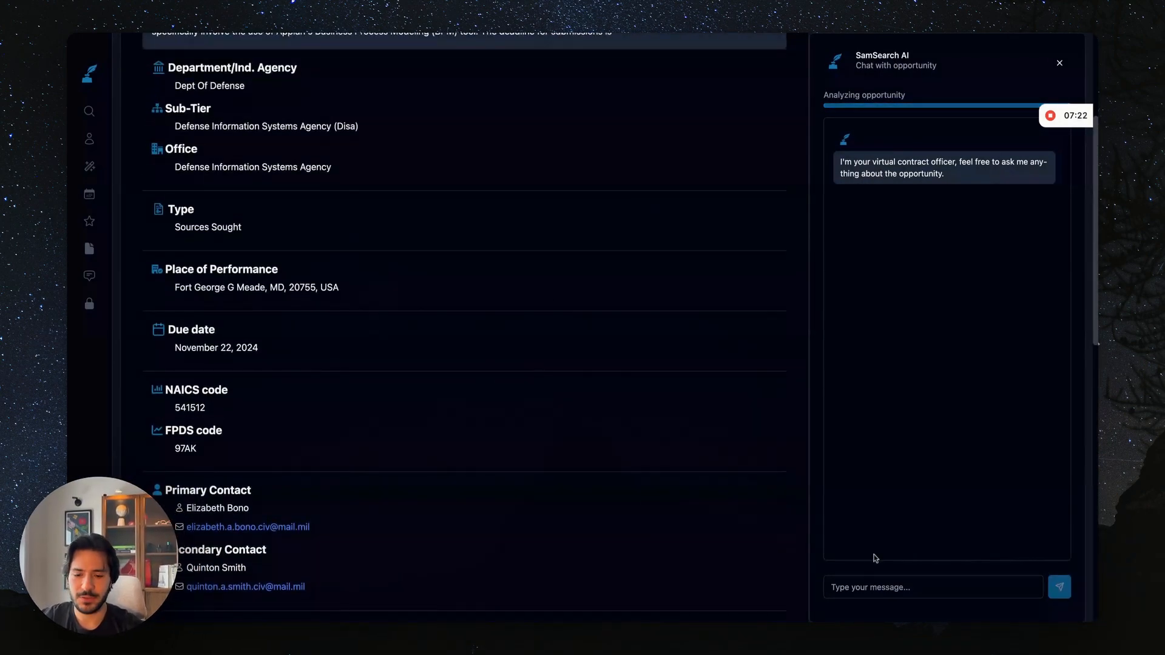
{"action": "left_click", "coordinate": [933, 587]}
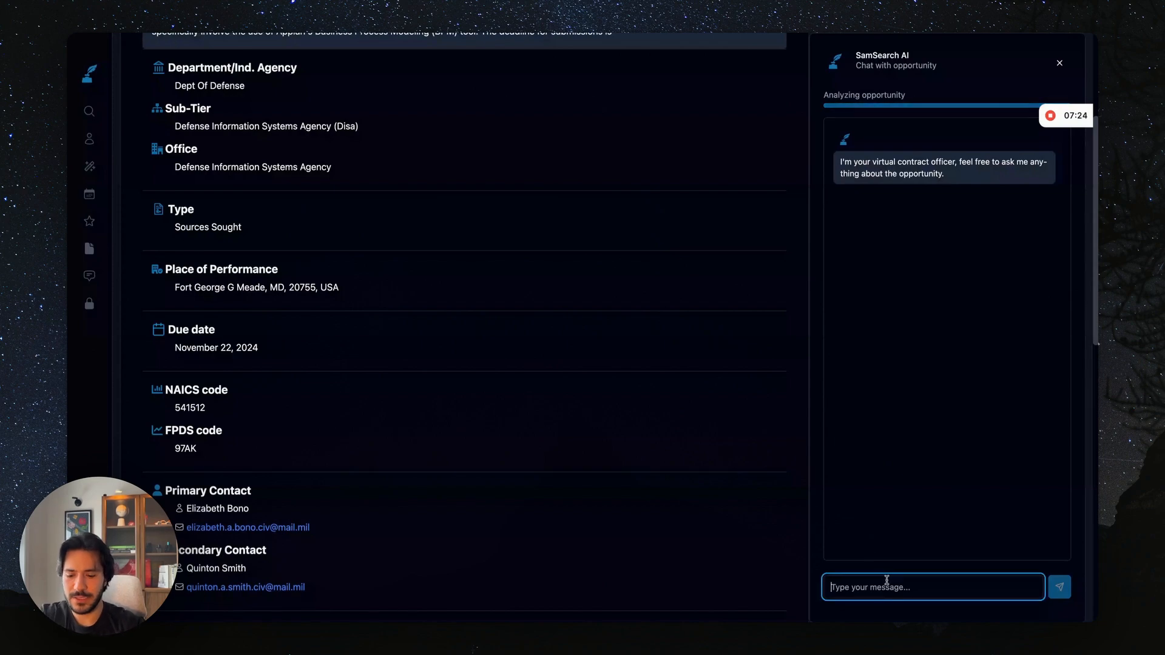
{"action": "type", "text": "give me"}
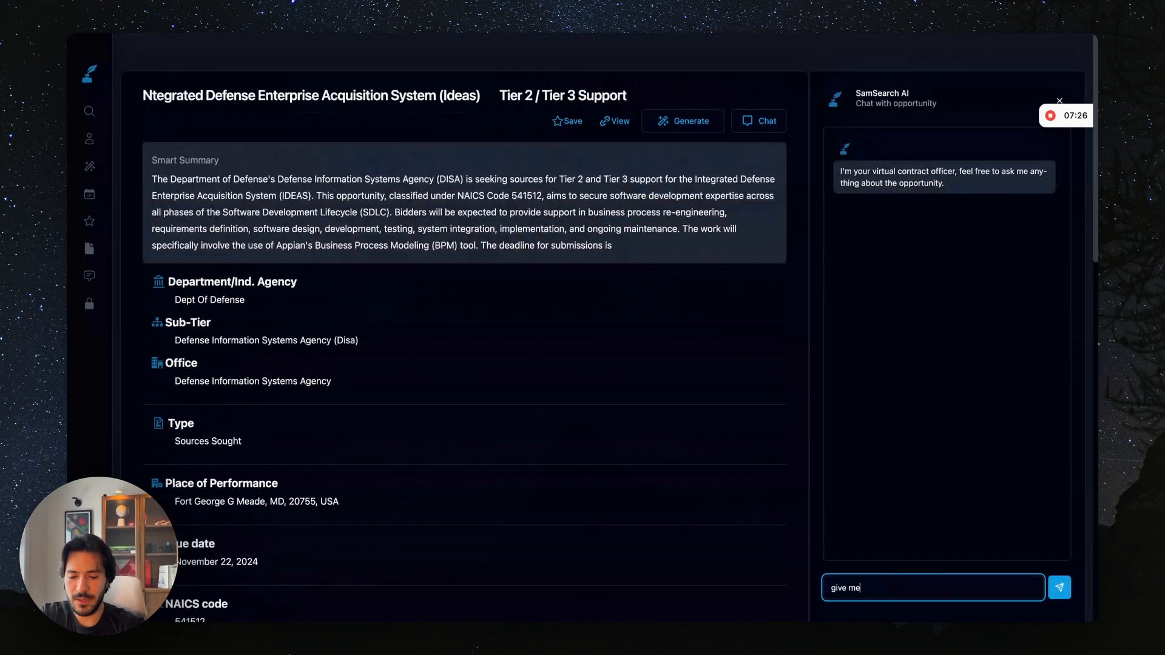
{"action": "type", "text": "a brief summary of this opportunity and"}
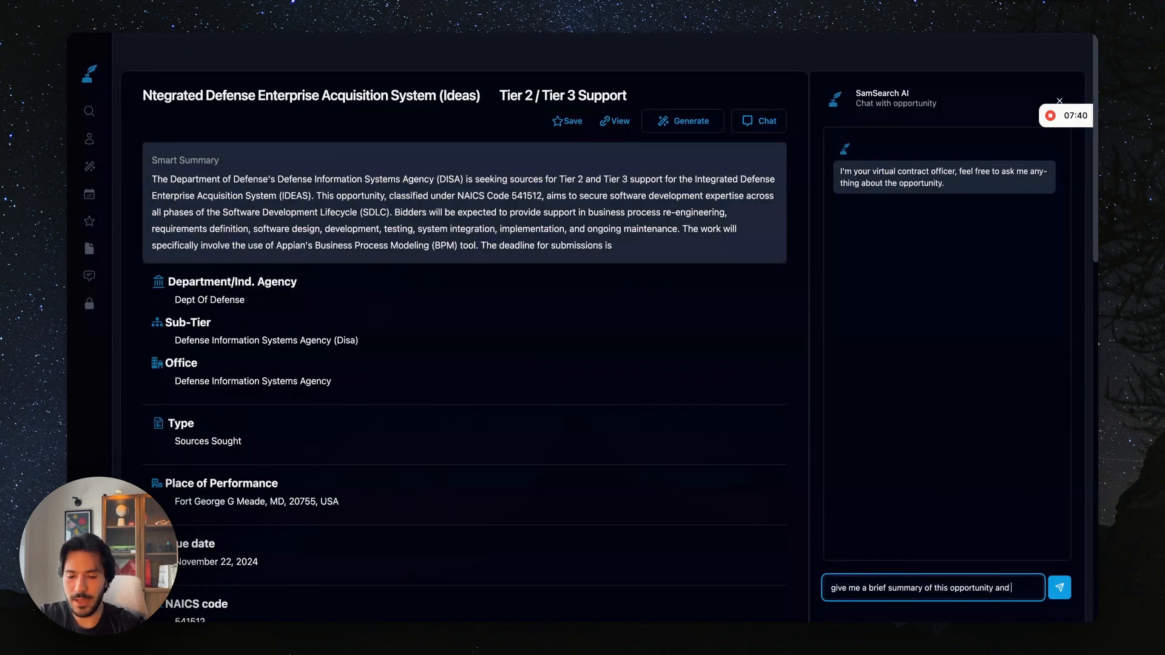
{"action": "type", "text": "imprtna"}
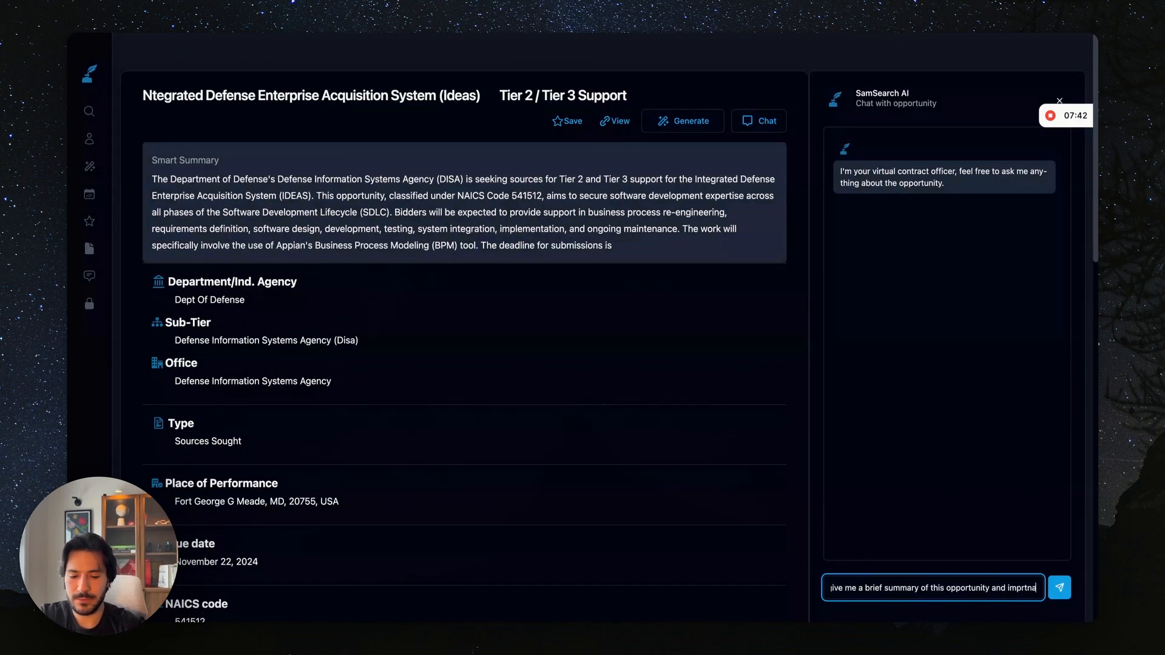
{"action": "left_click", "coordinate": [1059, 588]}
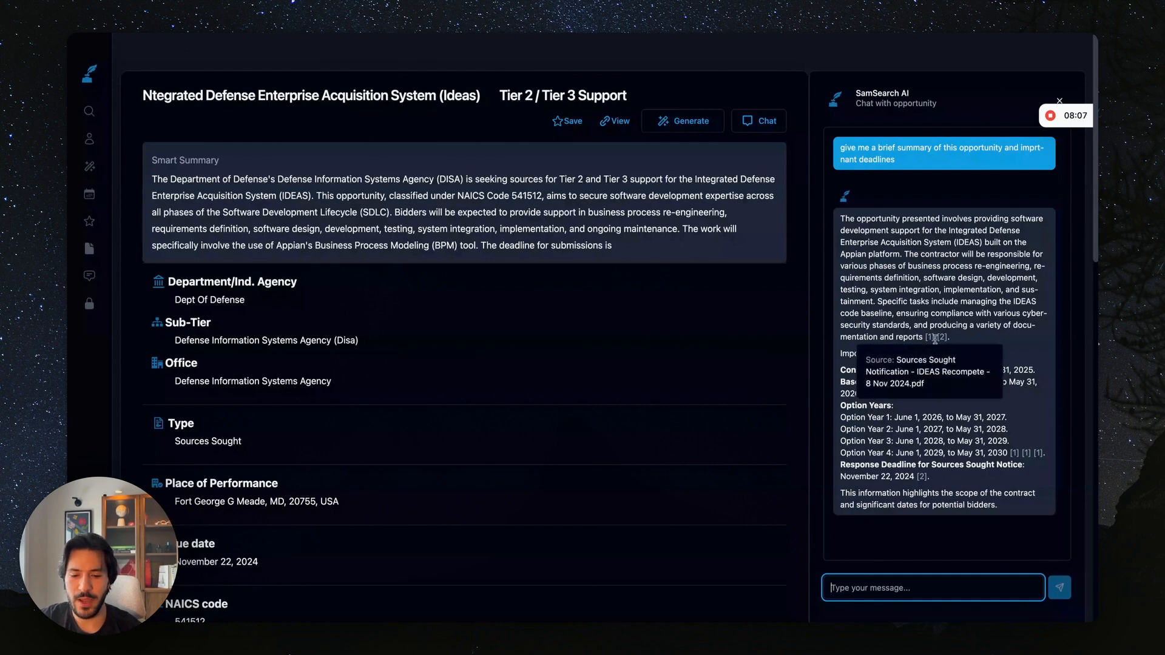
{"action": "mouse_move", "coordinate": [943, 337]}
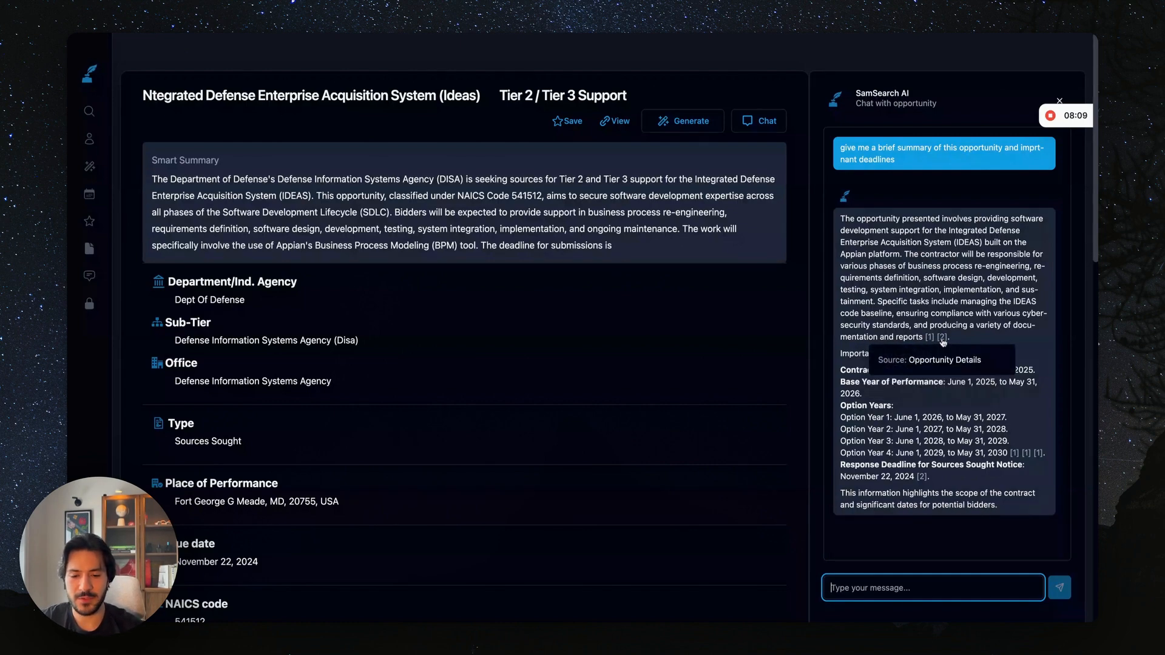
{"action": "mouse_move", "coordinate": [939, 338]}
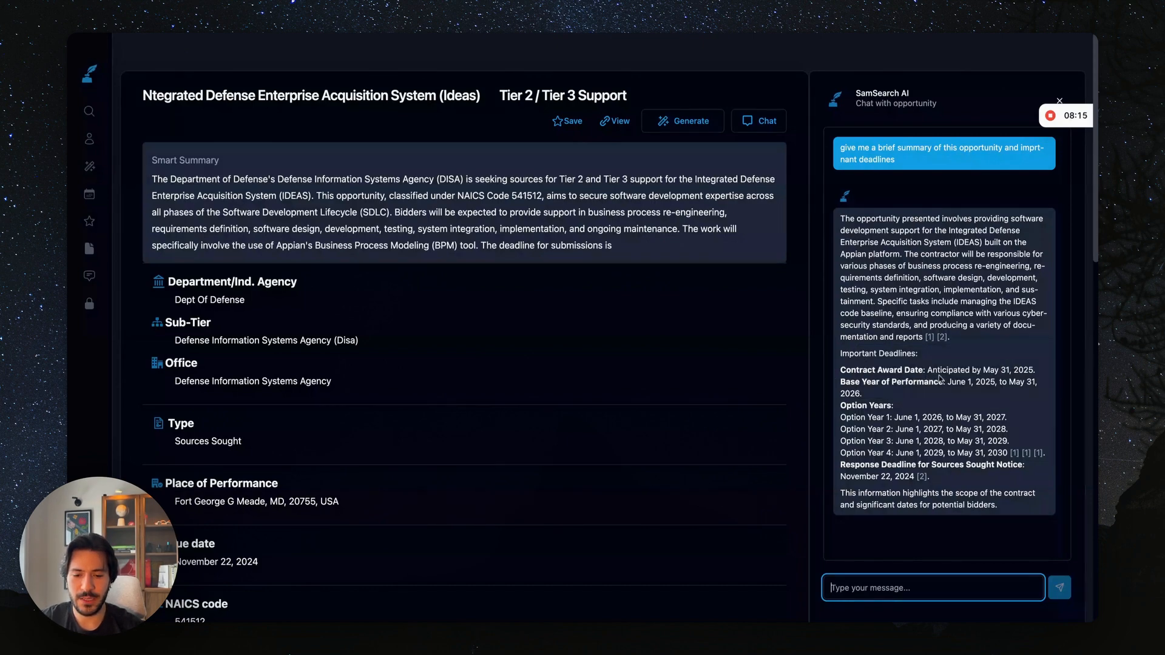
{"action": "mouse_move", "coordinate": [904, 411]}
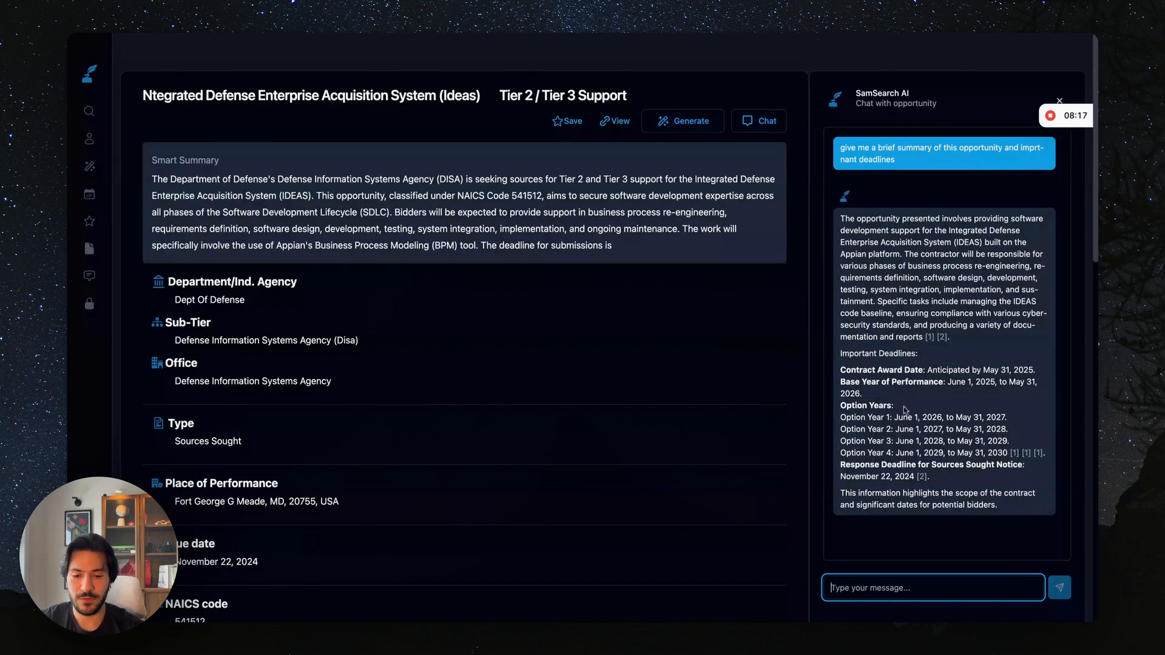
{"action": "mouse_move", "coordinate": [899, 390]}
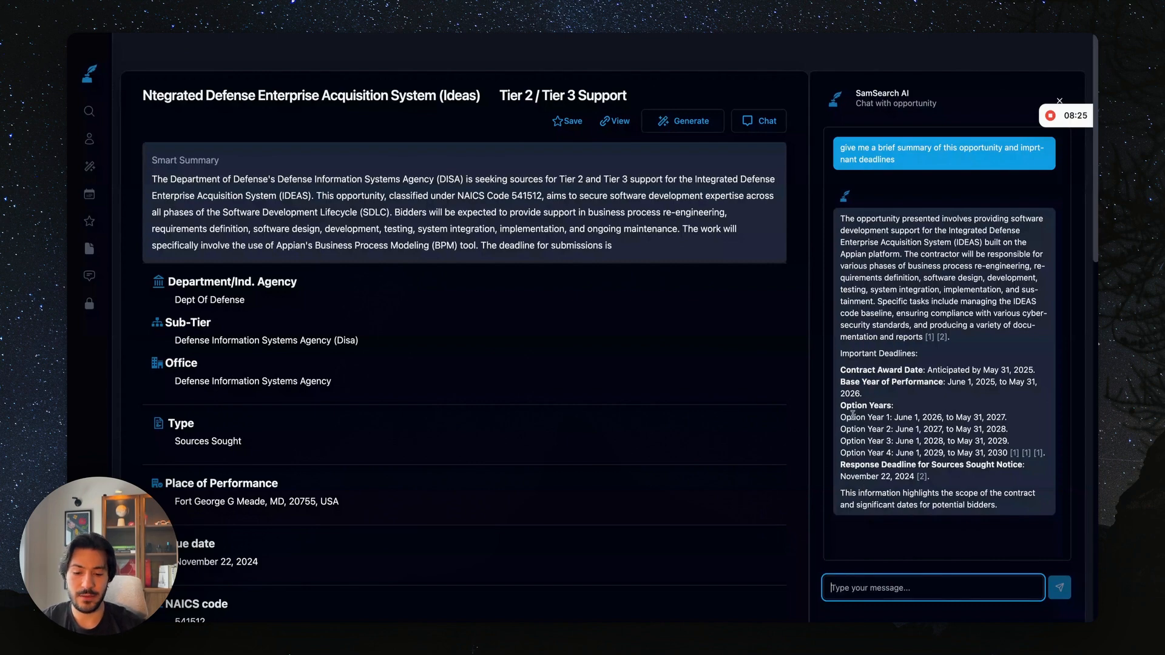
{"action": "mouse_move", "coordinate": [890, 565]}
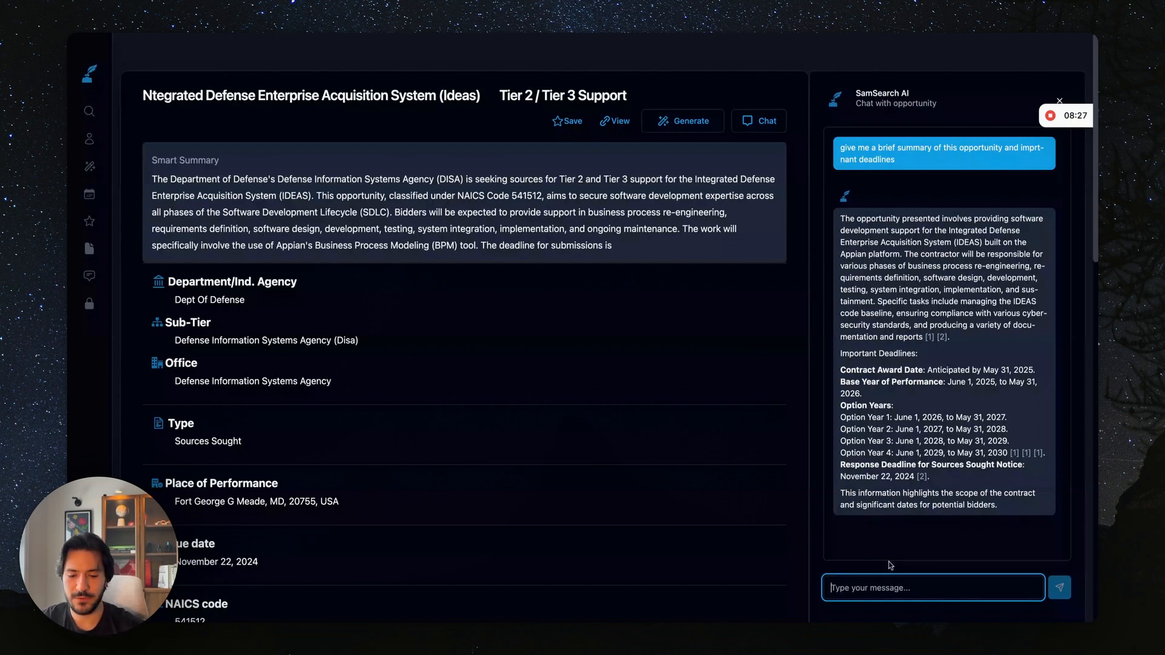
Ask the AI chat 'what are the evaluation criteria' and a compliance question, reviewing both replies.
{"action": "type", "text": "what"}
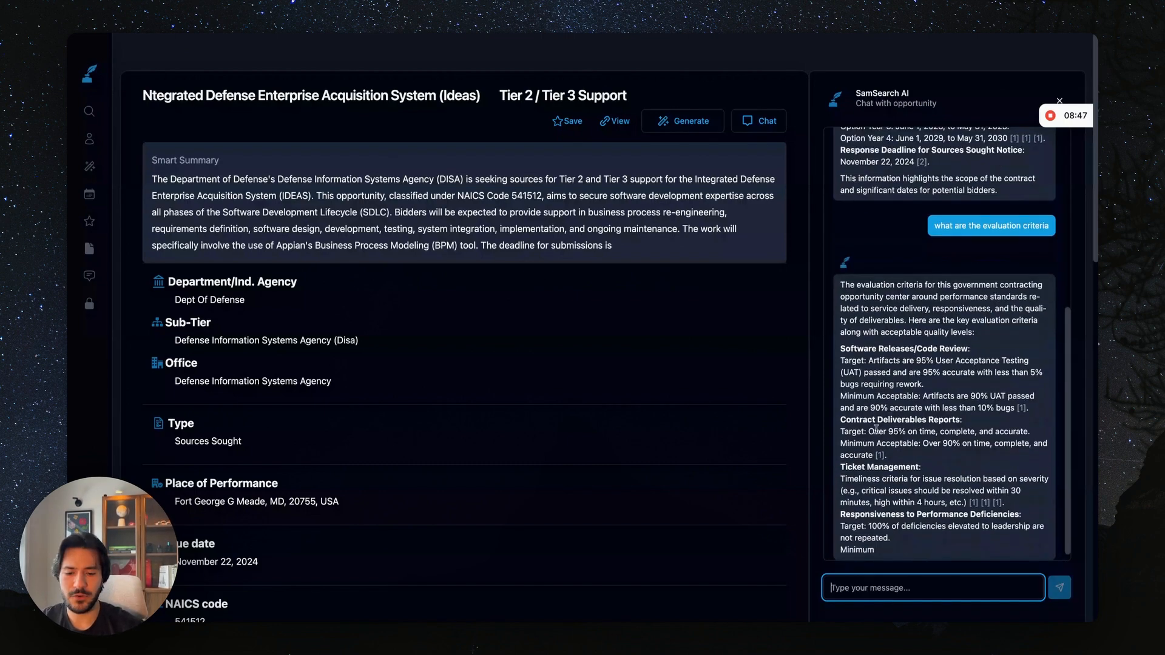
{"action": "scroll", "scroll_direction": "down", "scroll_amount": 3}
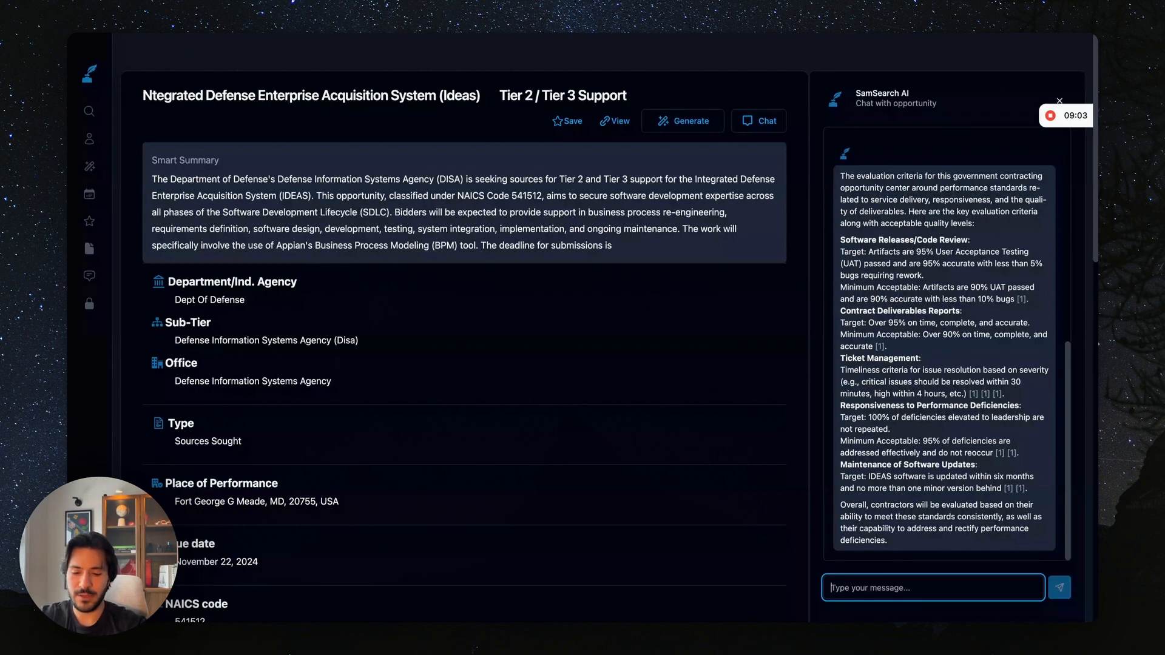
{"action": "type", "text": "compliance"}
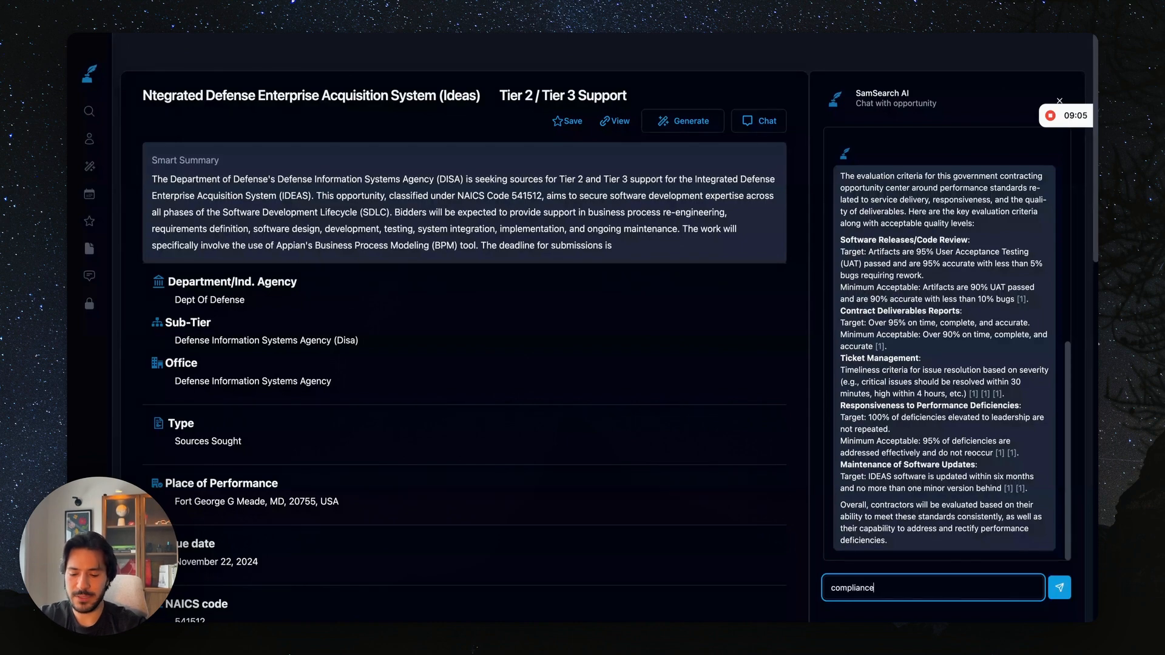
{"action": "left_click", "coordinate": [1060, 587]}
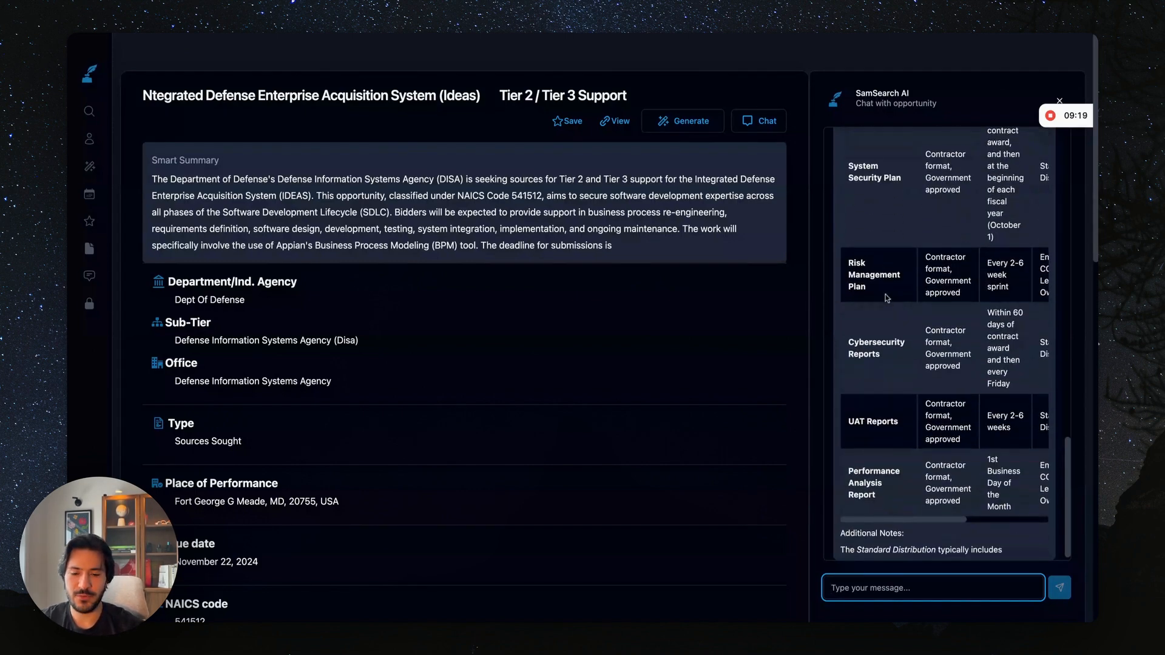
{"action": "scroll", "scroll_direction": "down", "scroll_amount": 3}
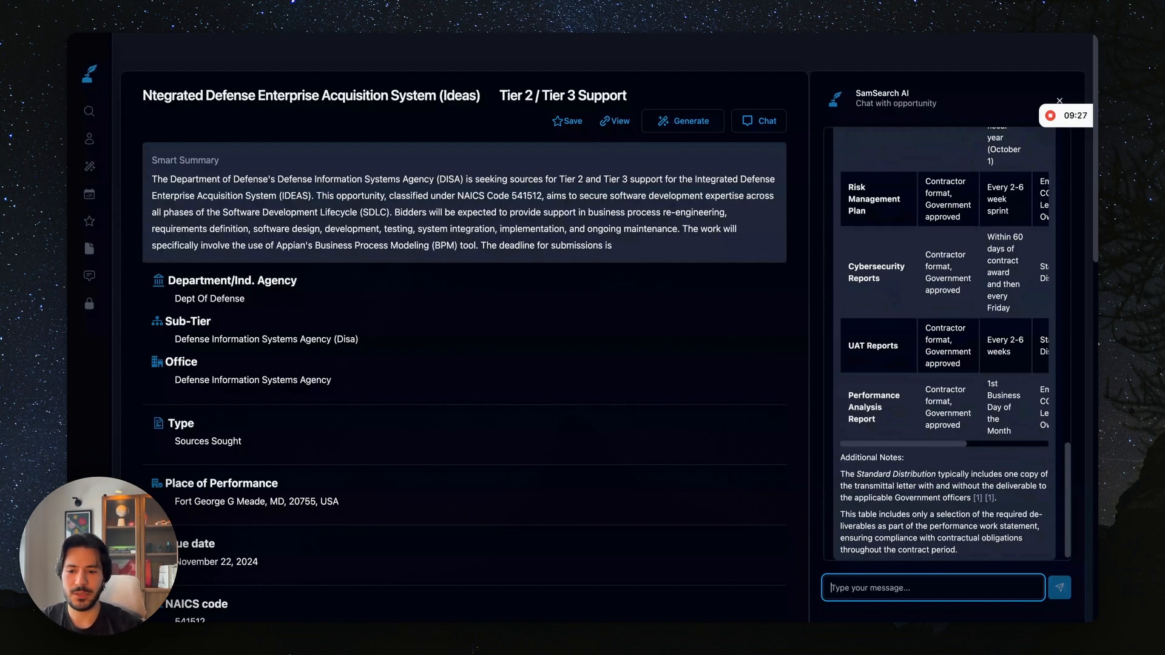
{"action": "mouse_move", "coordinate": [682, 120]}
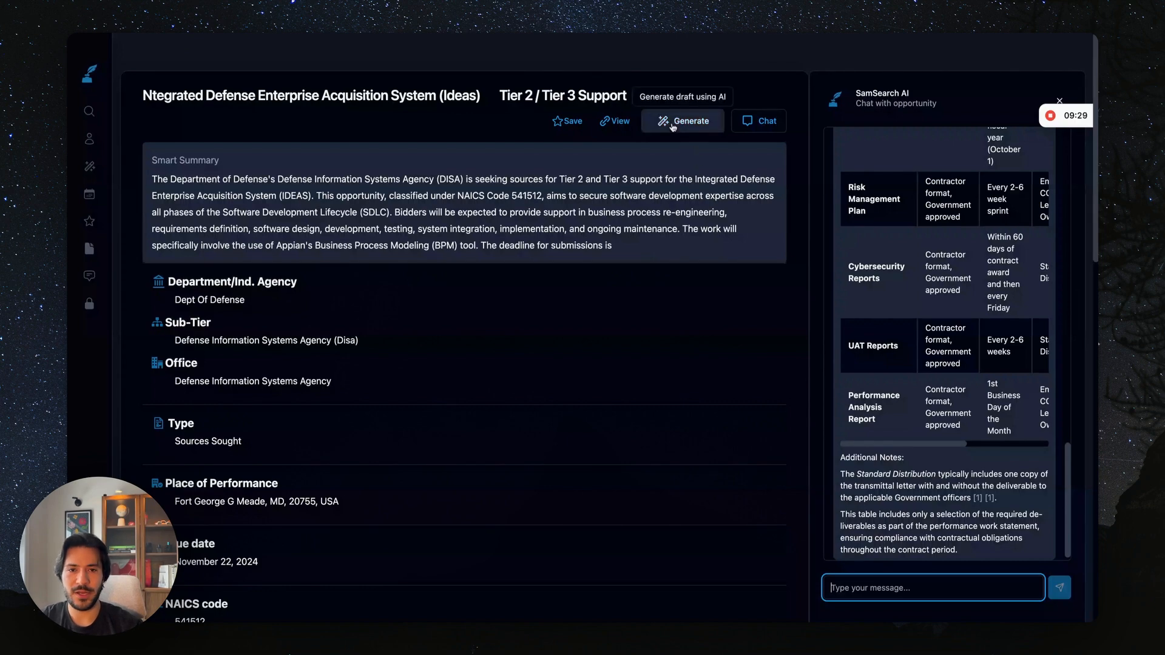
Open the Generate outline page with 'Generate draft using AI' for a proposal draft.
{"action": "left_click", "coordinate": [681, 120]}
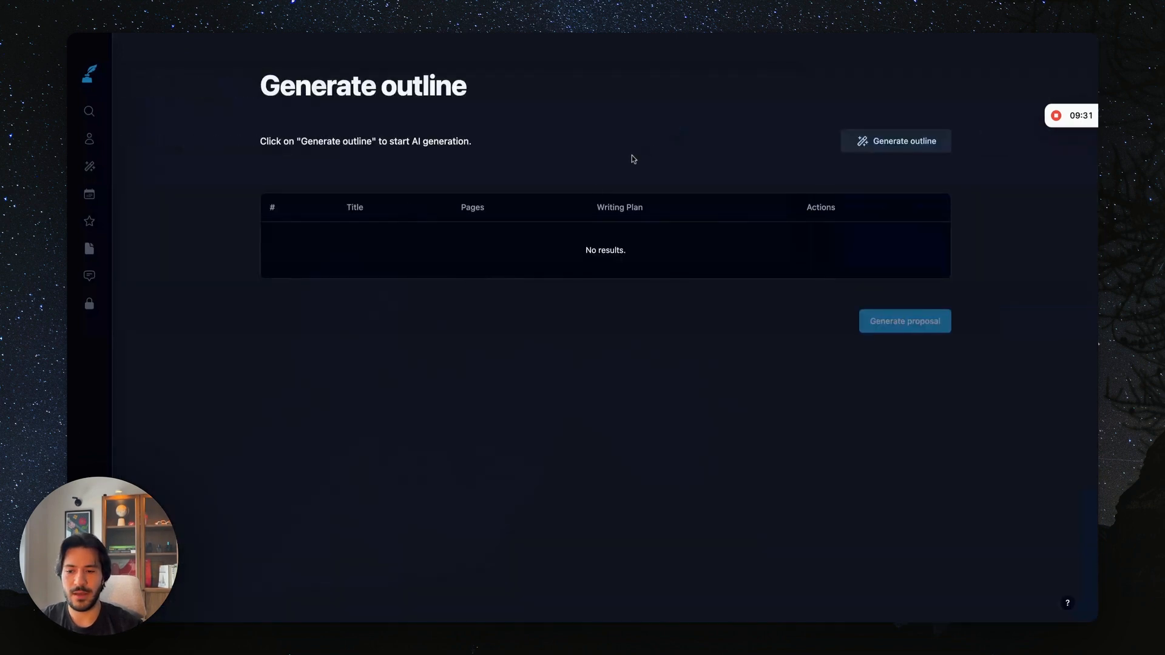
{"action": "mouse_move", "coordinate": [582, 193]}
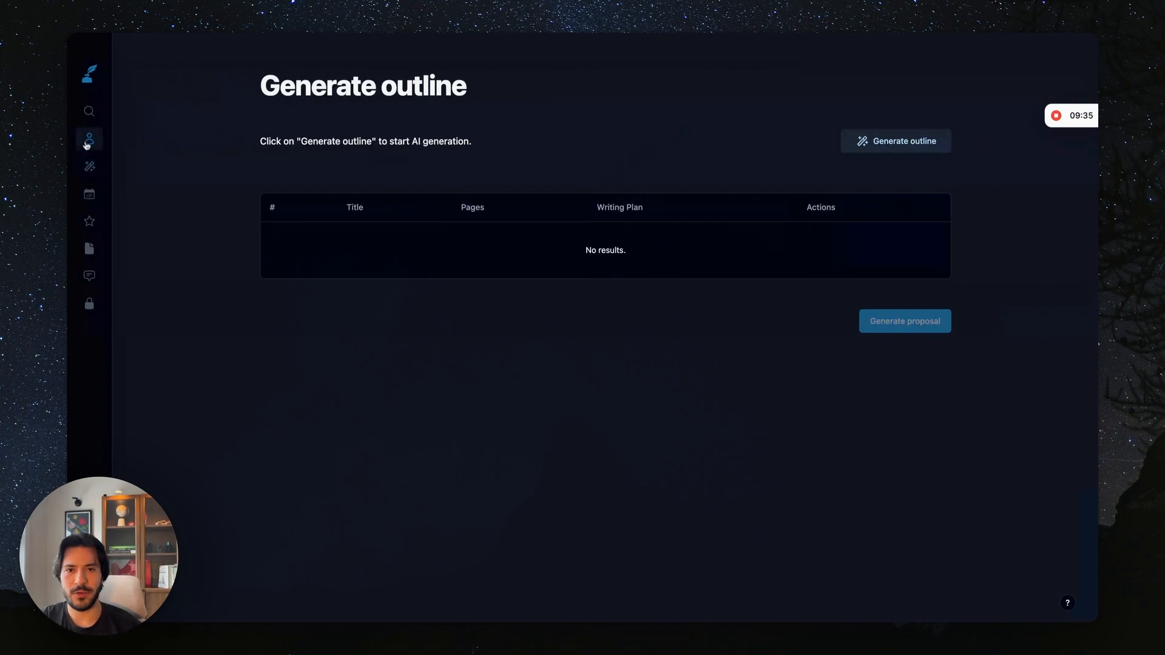
{"action": "mouse_move", "coordinate": [163, 185]}
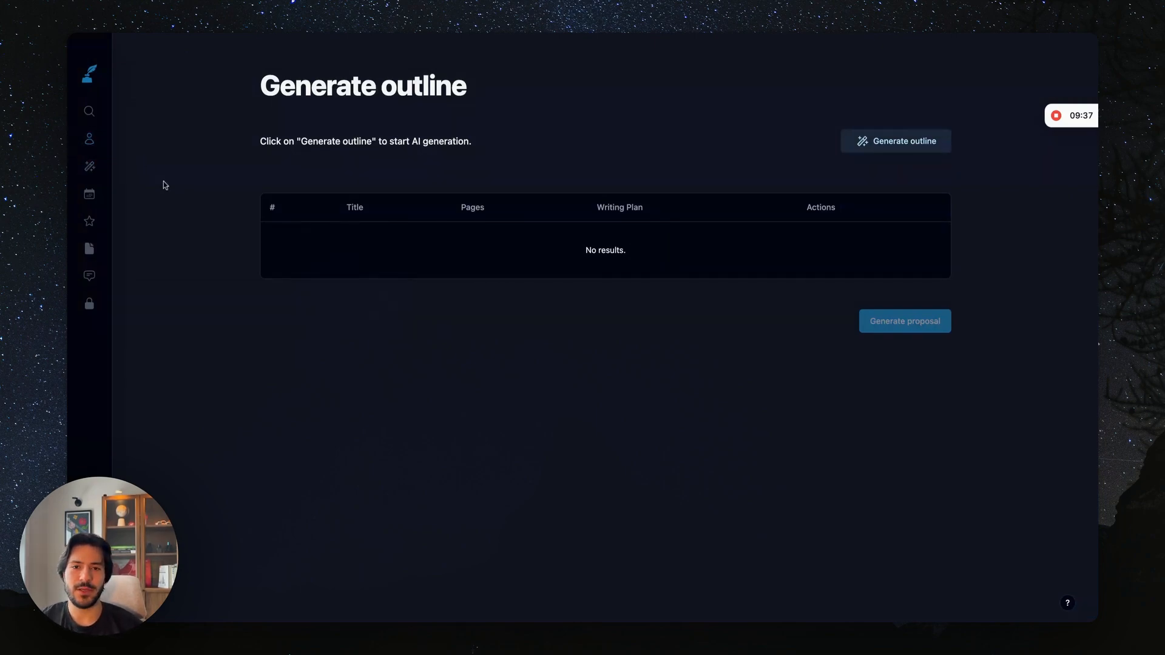